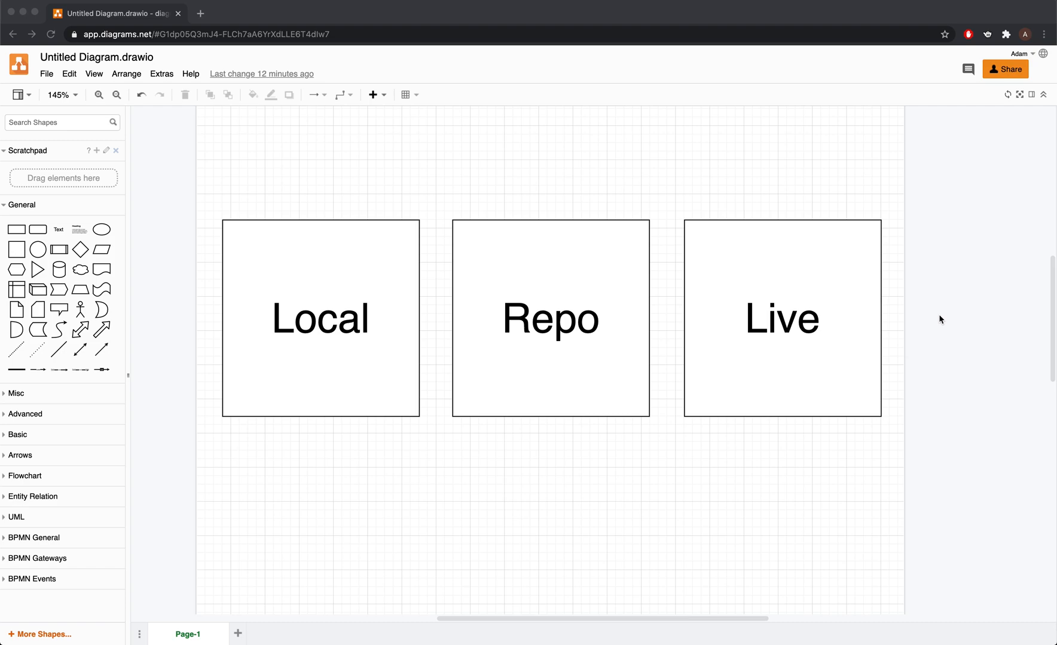
mouse_move(737, 495)
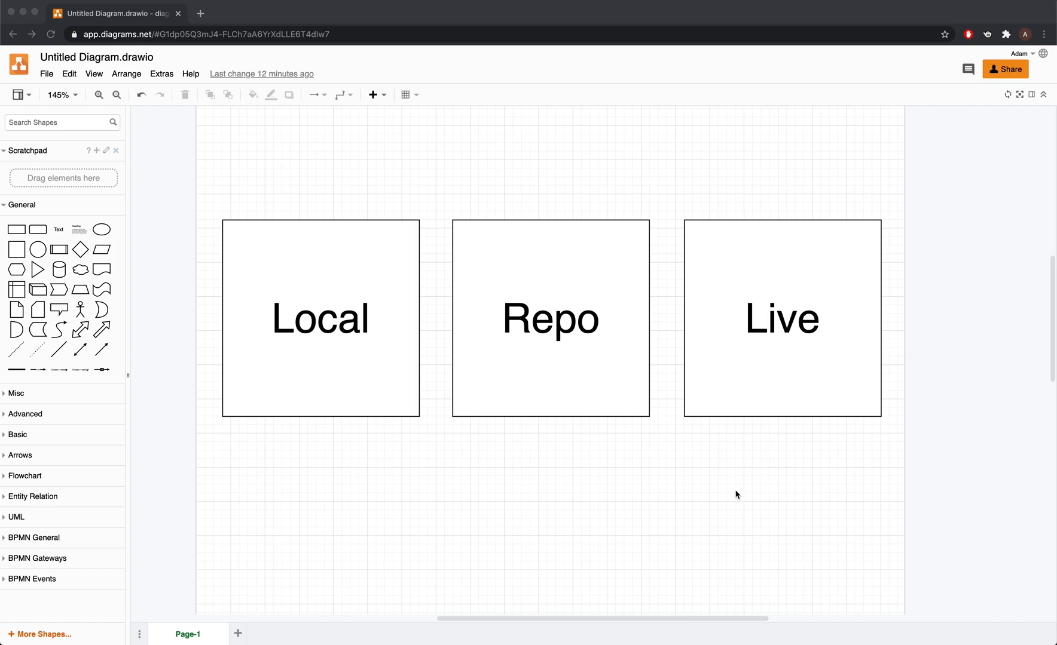
mouse_move(394, 397)
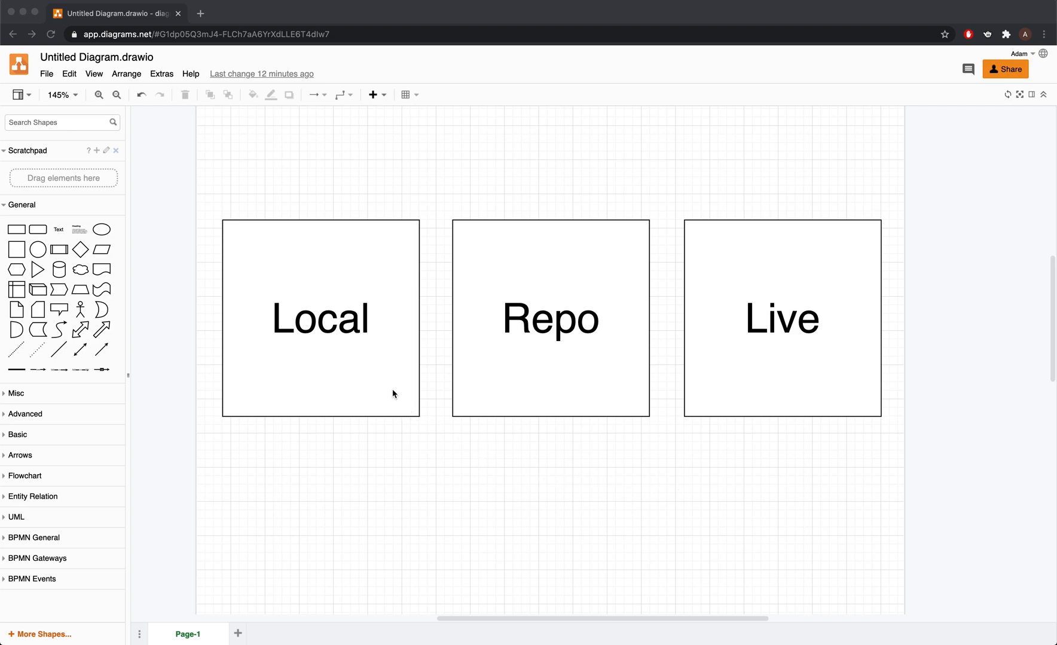
mouse_move(459, 382)
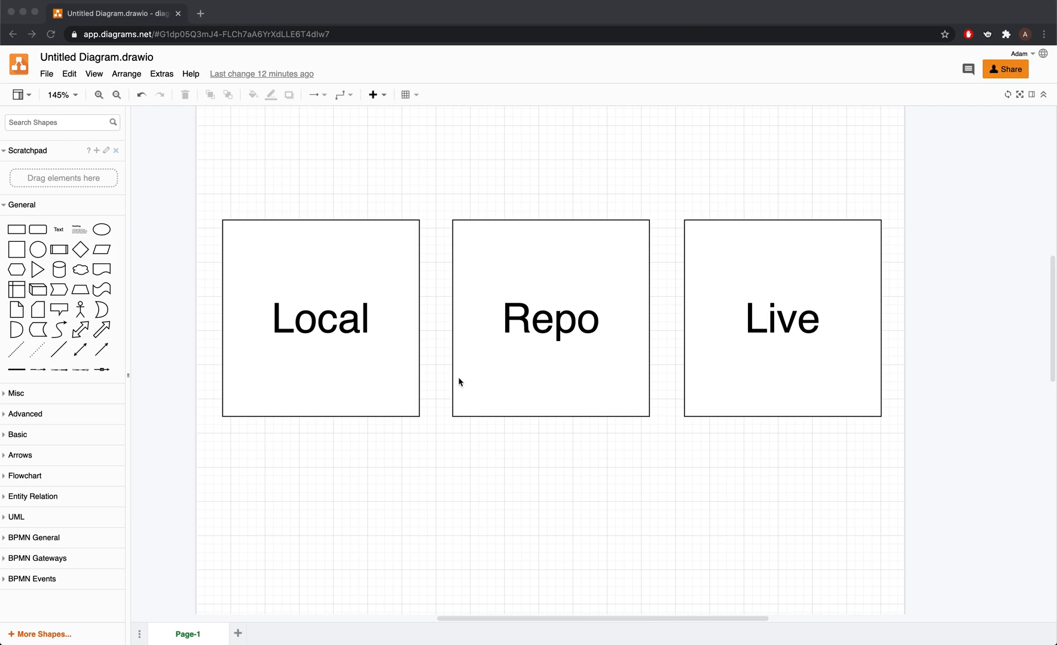
mouse_move(563, 336)
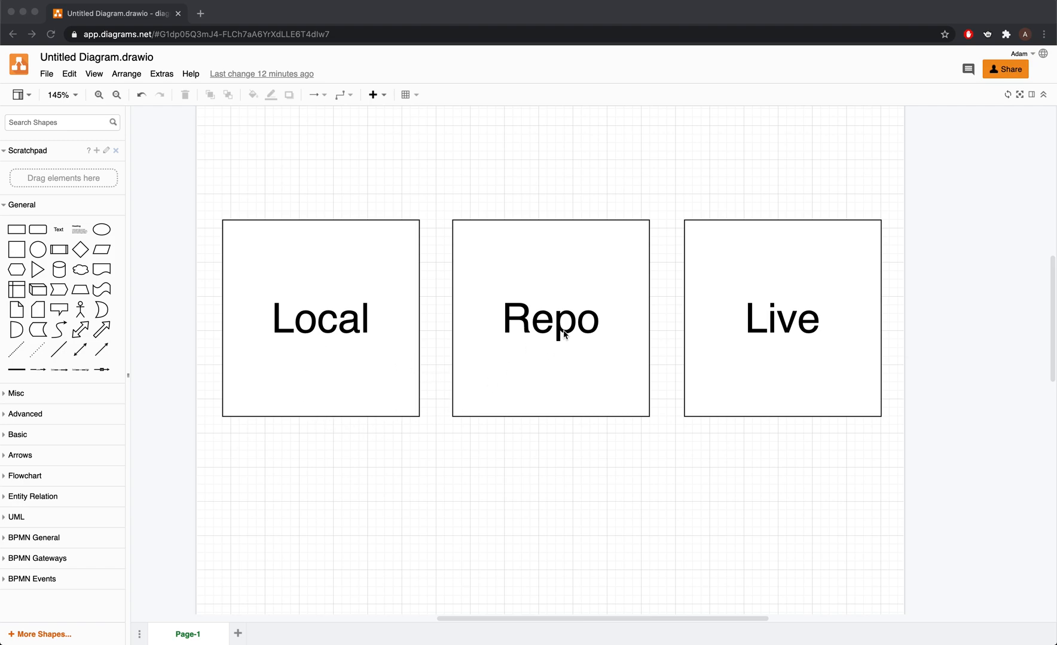
mouse_move(552, 388)
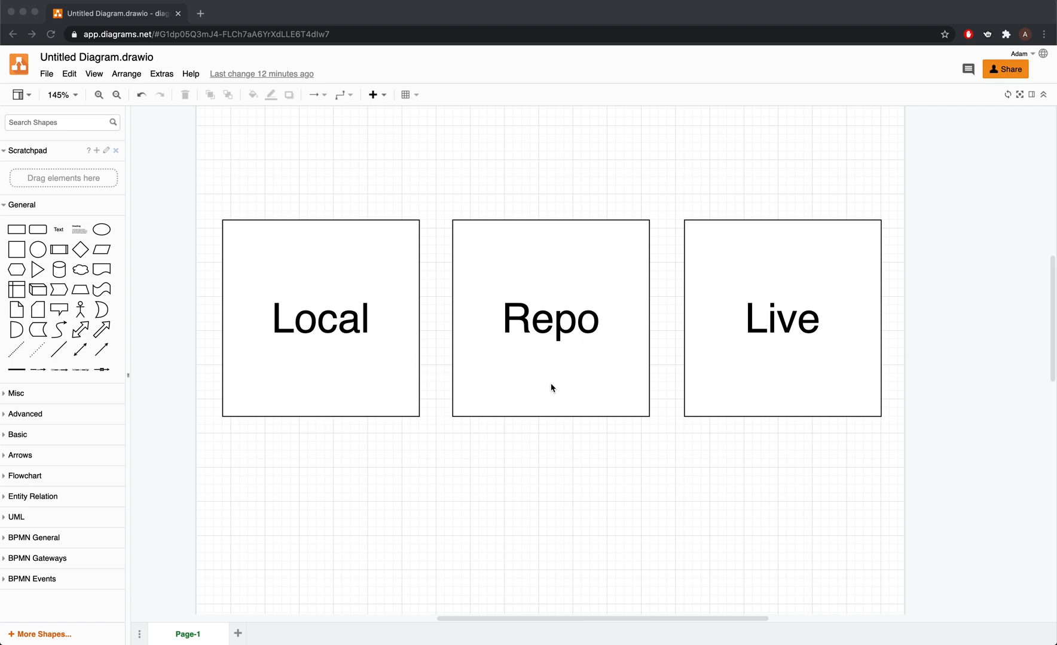
mouse_move(553, 348)
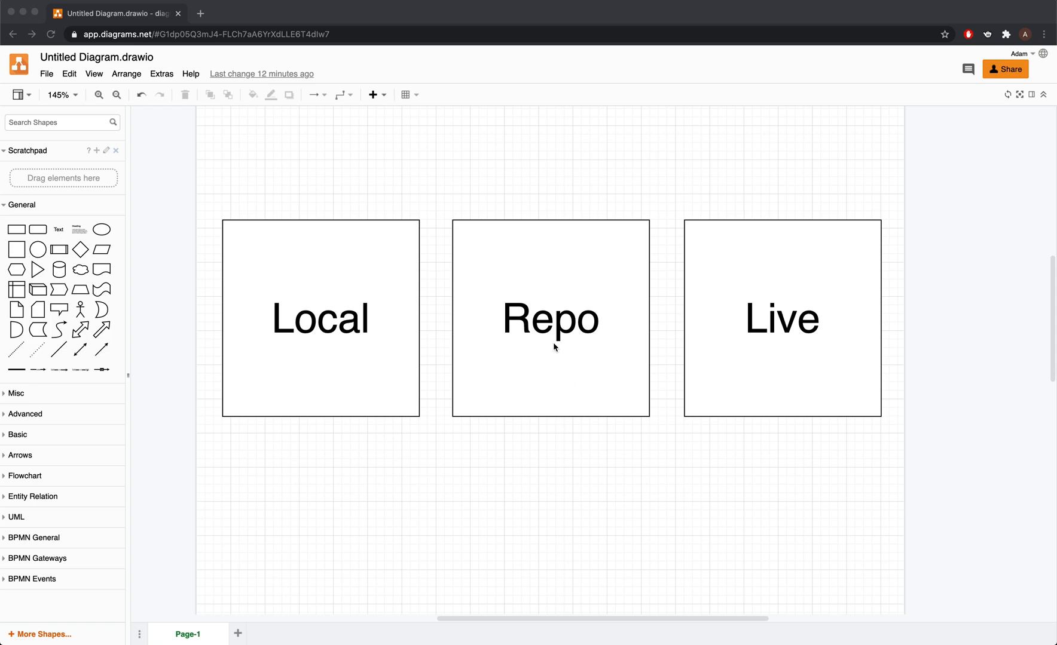
mouse_move(555, 362)
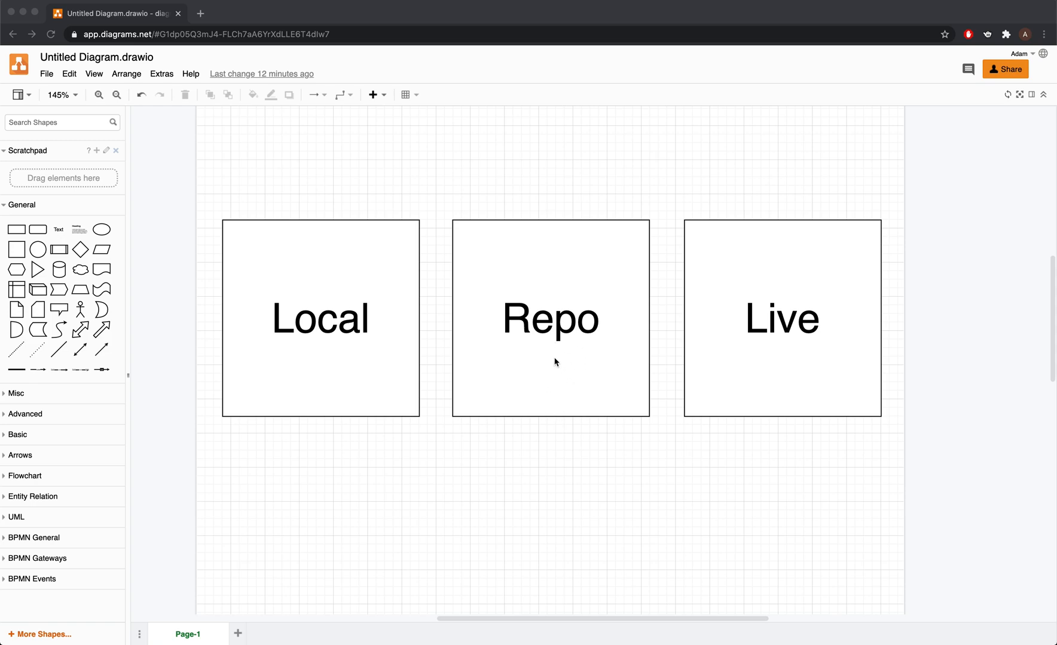
mouse_move(558, 352)
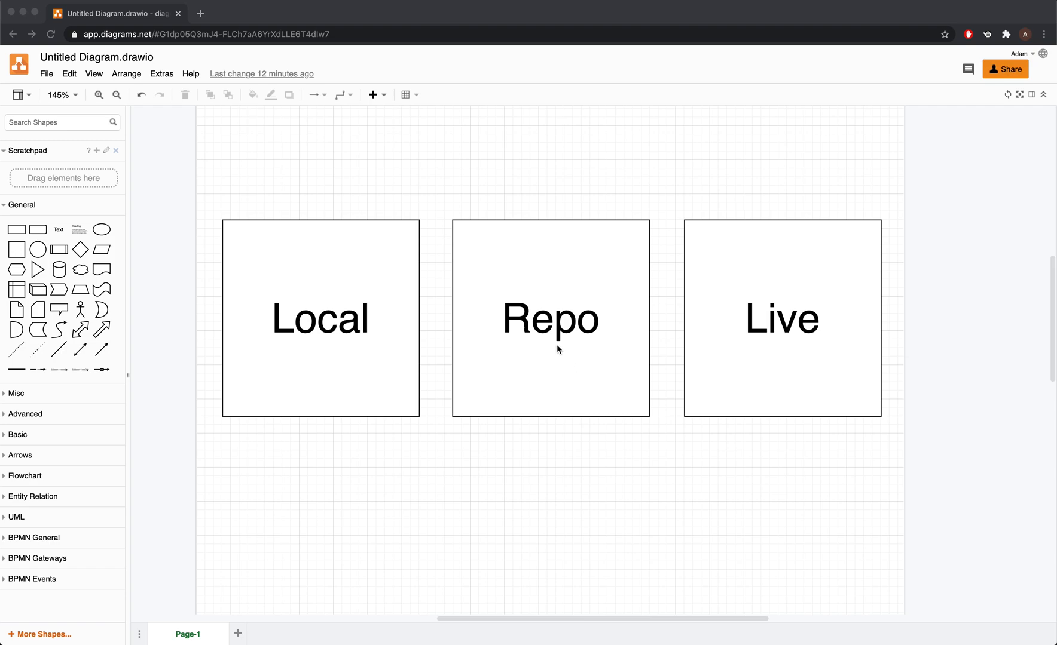
mouse_move(553, 363)
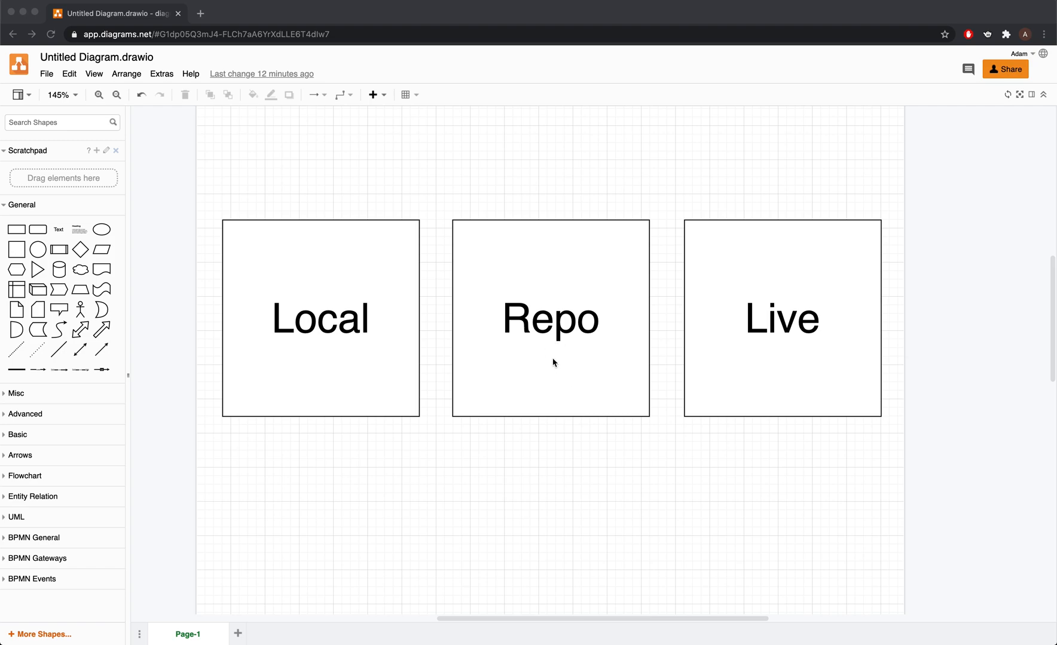
mouse_move(758, 363)
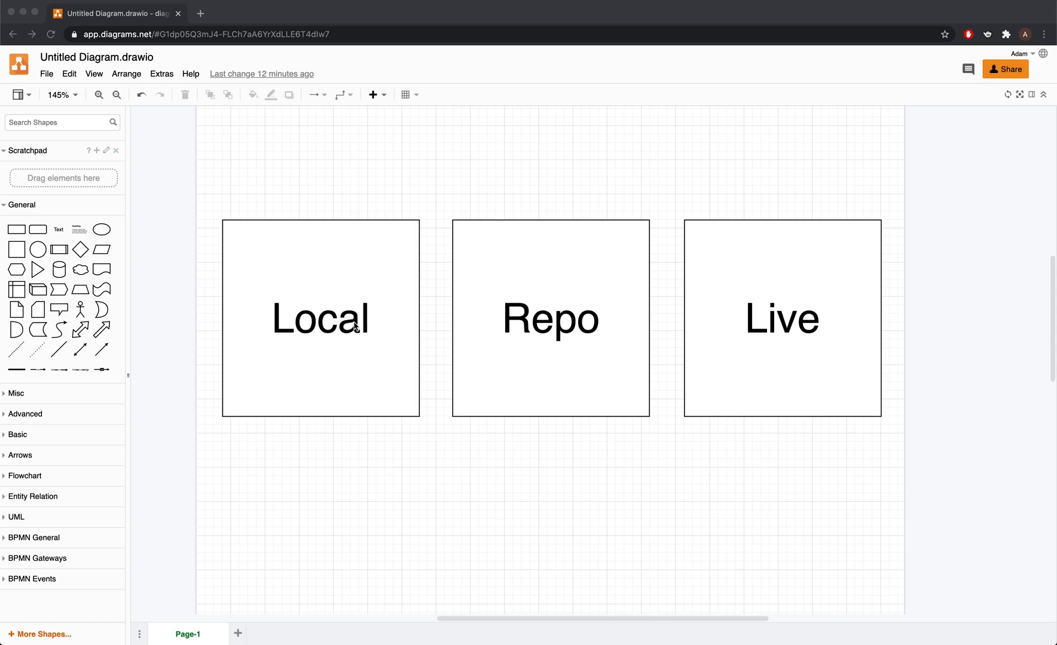
mouse_move(355, 326)
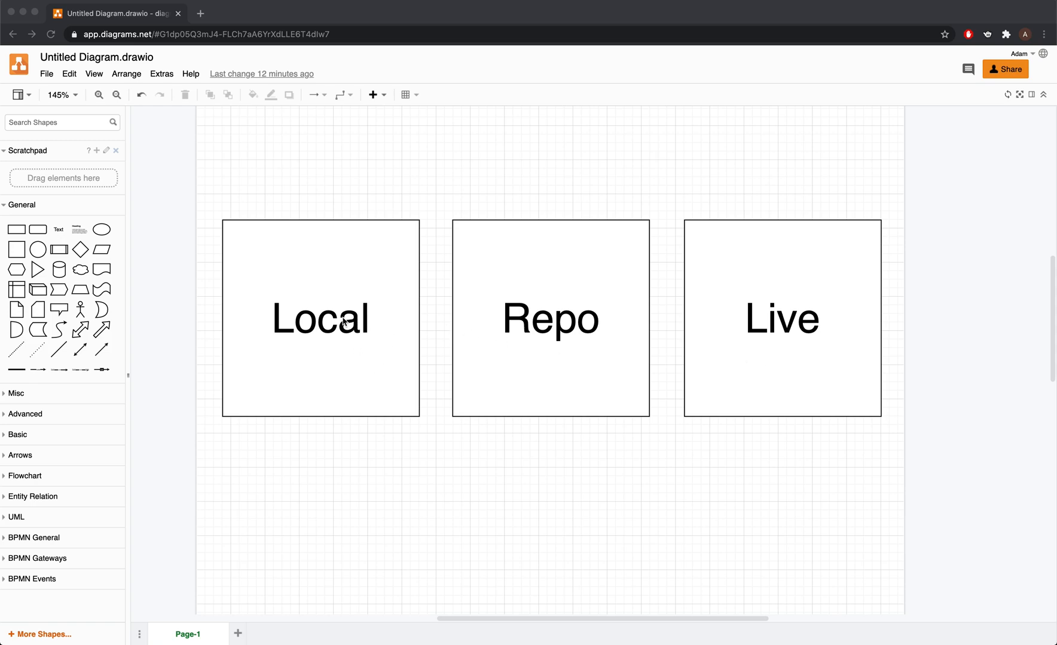
mouse_move(554, 348)
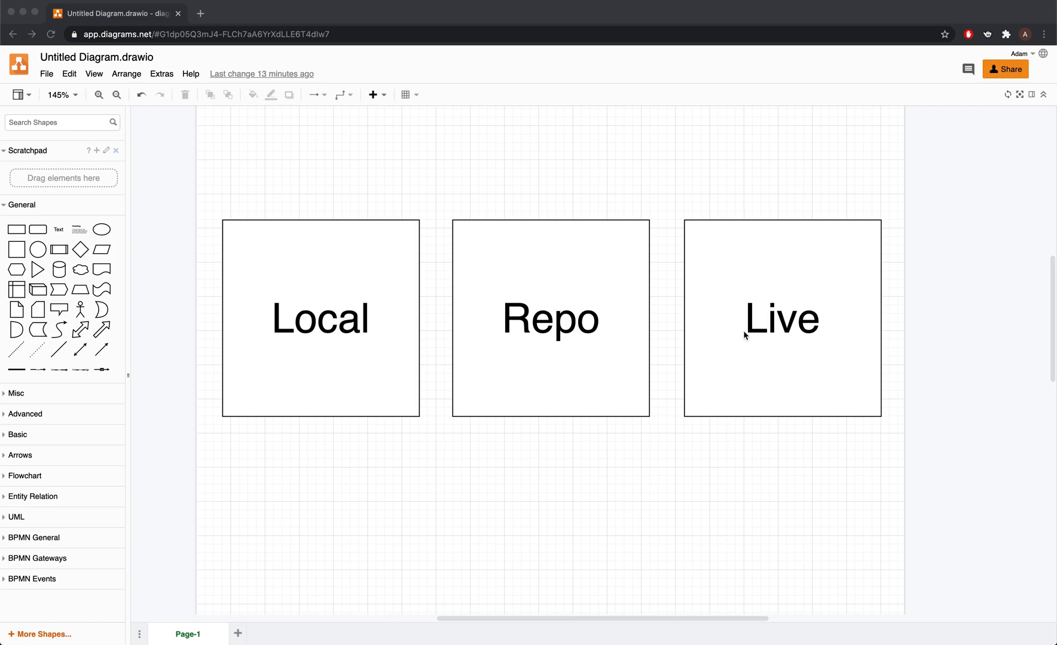
mouse_move(761, 363)
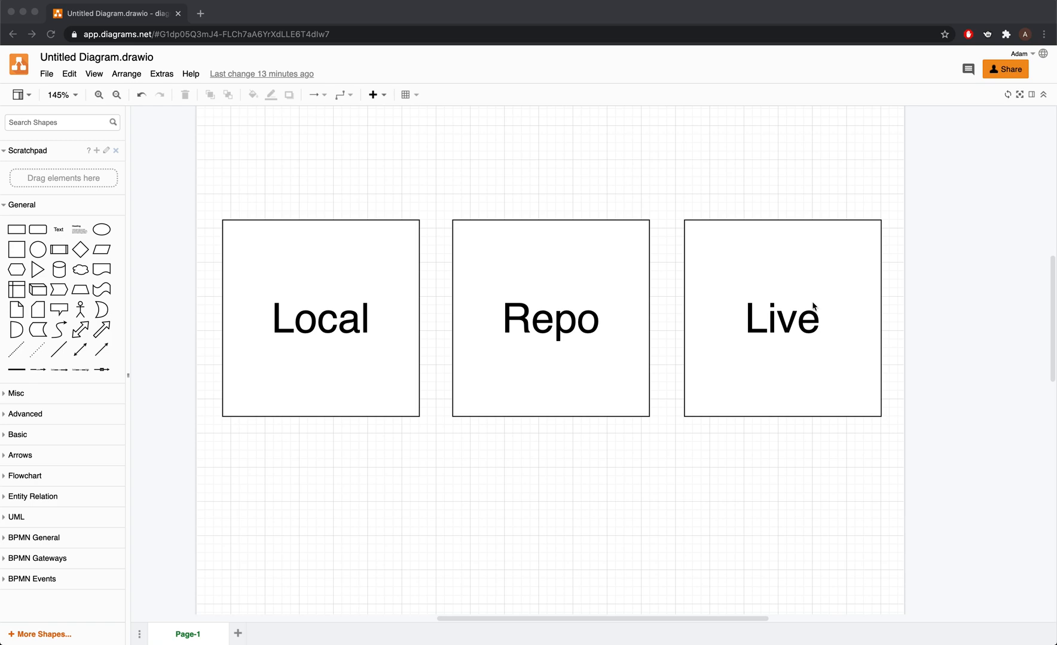
mouse_move(613, 444)
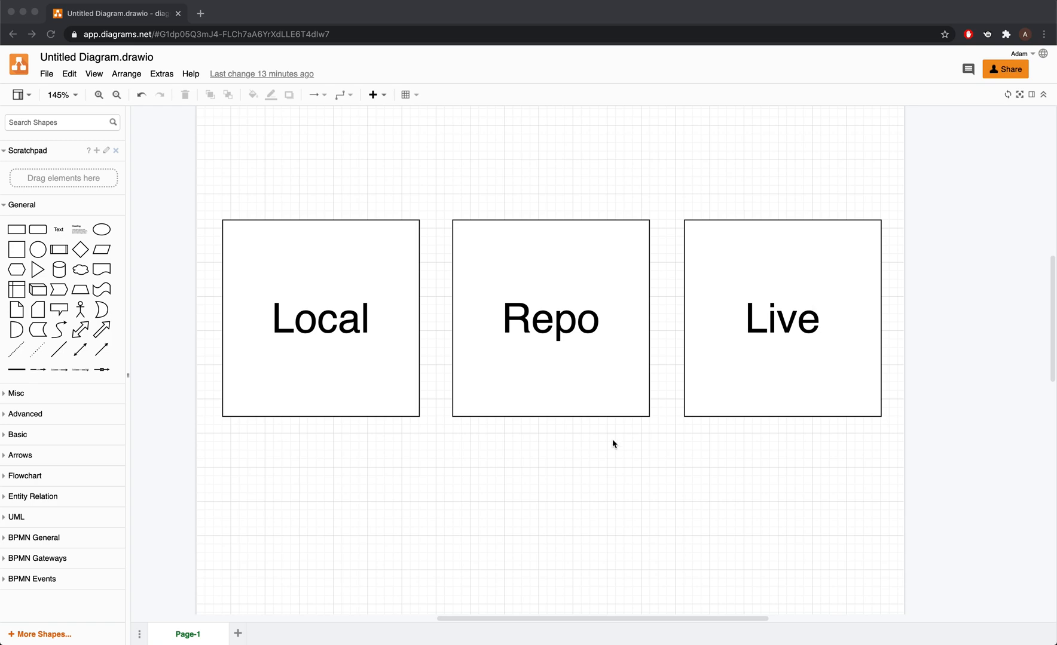
mouse_move(349, 299)
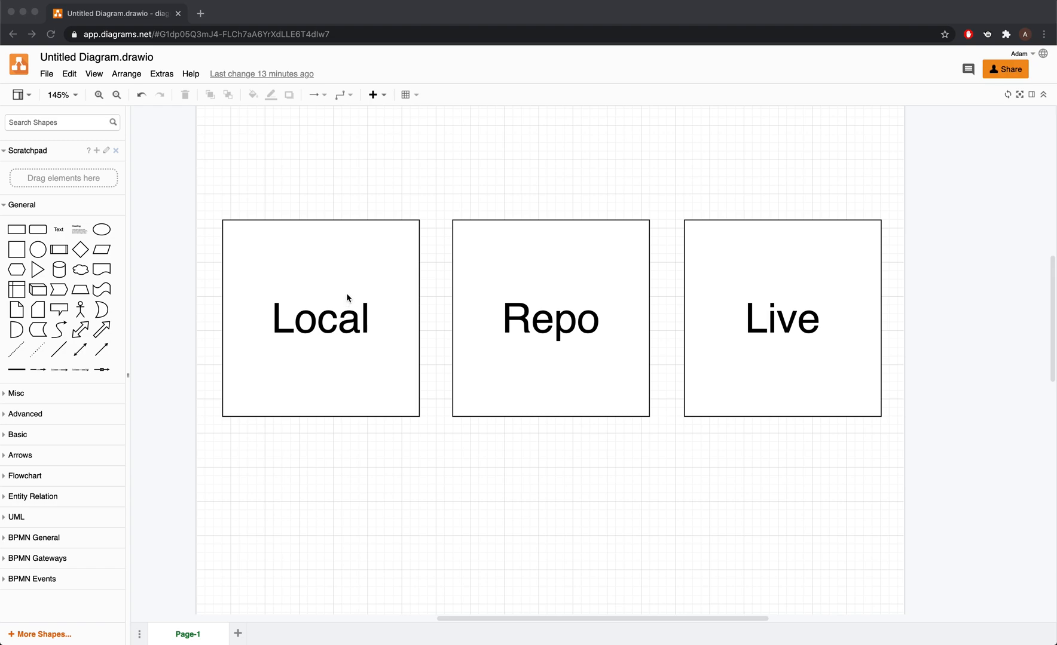
mouse_move(409, 403)
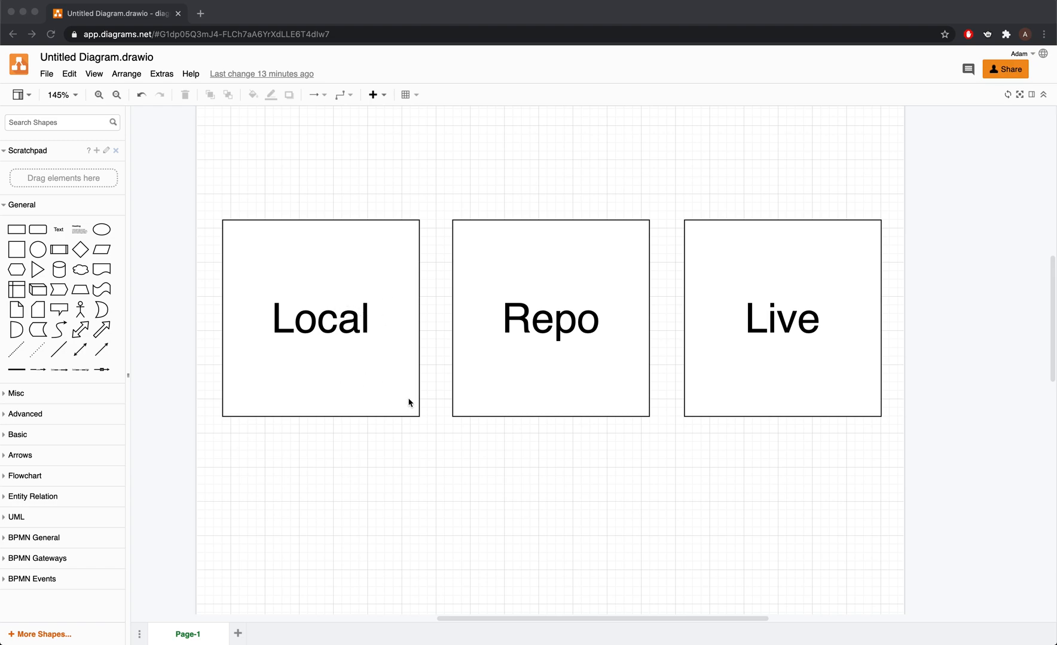
mouse_move(508, 523)
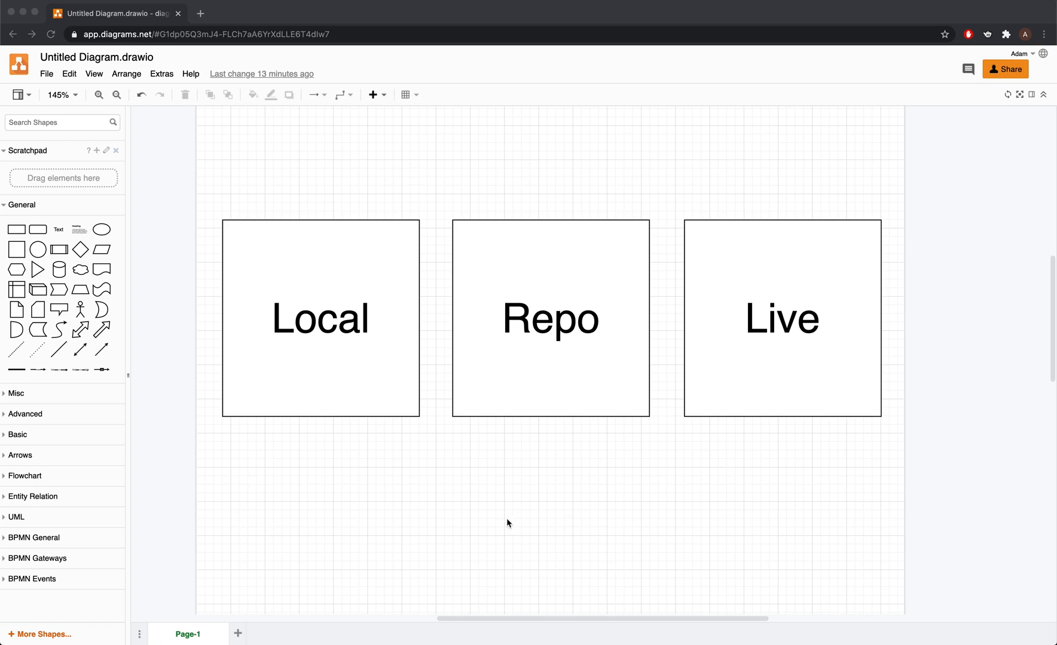
mouse_move(772, 183)
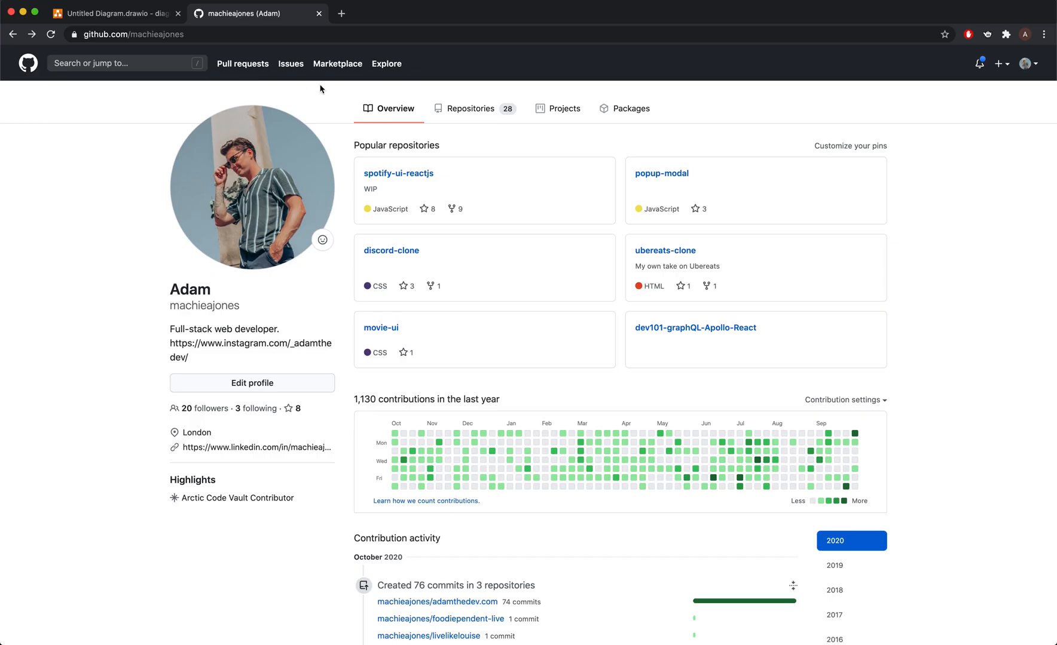
mouse_move(936, 192)
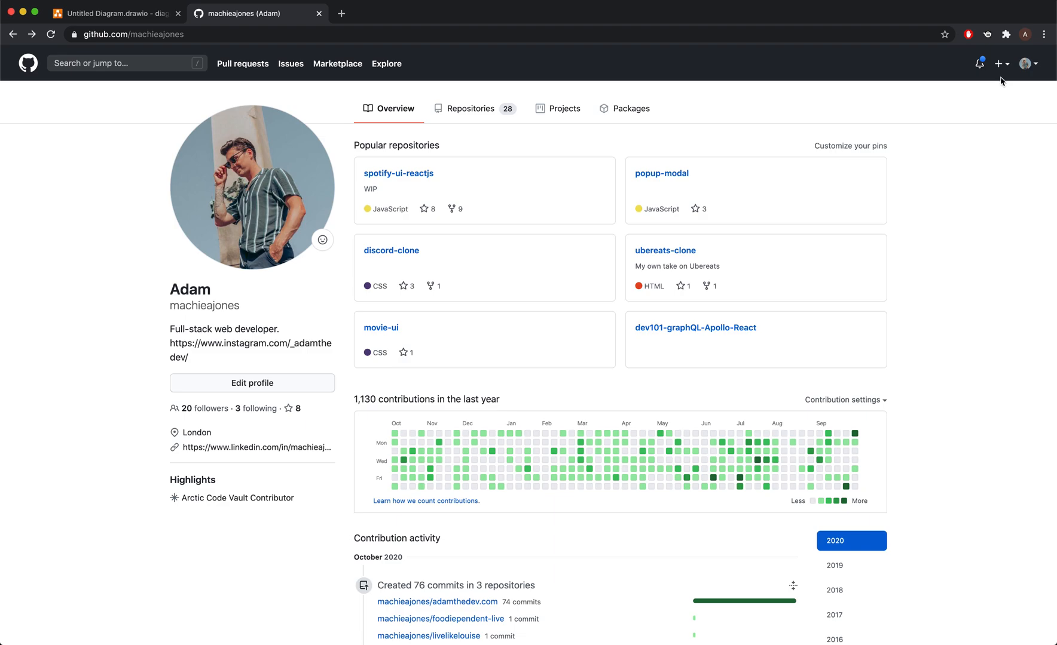
- Start a new repository and name it newGhostTheme
click(1001, 63)
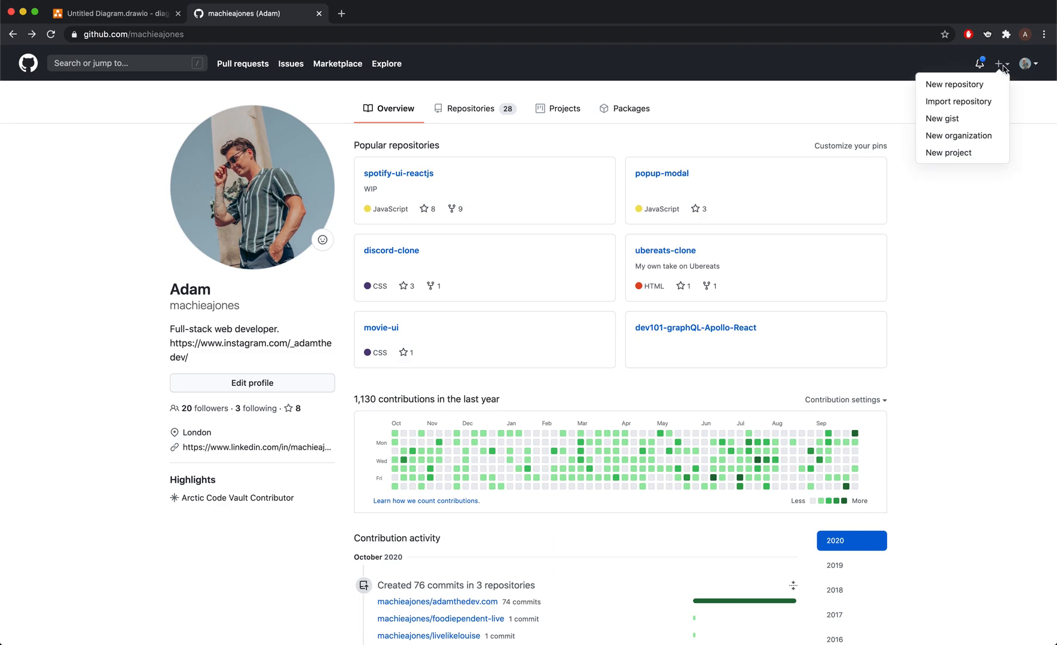
click(954, 83)
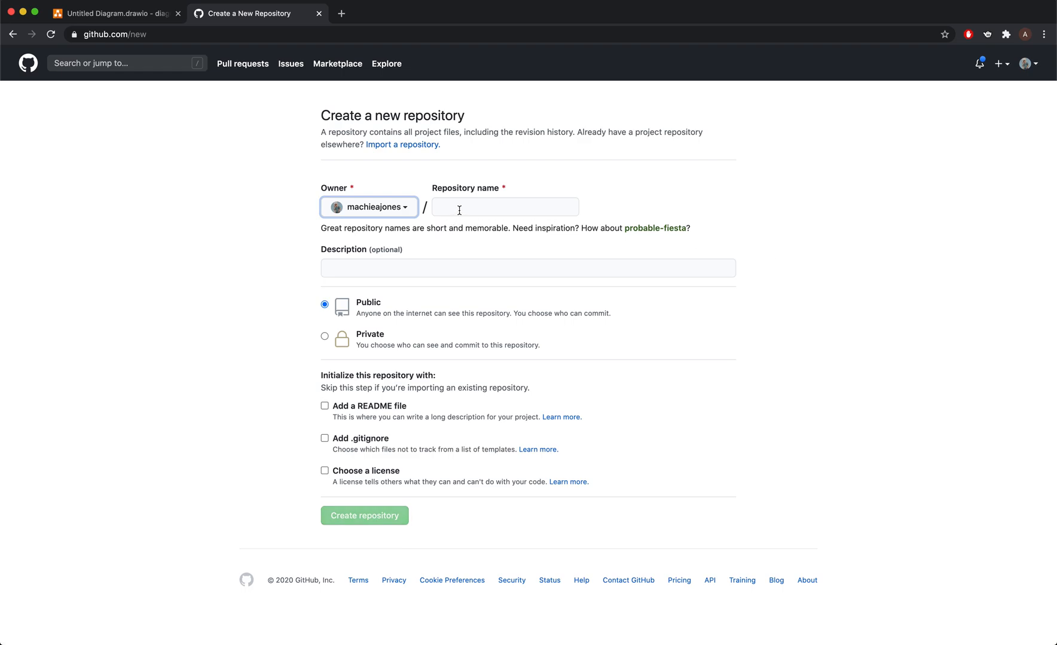
click(505, 206)
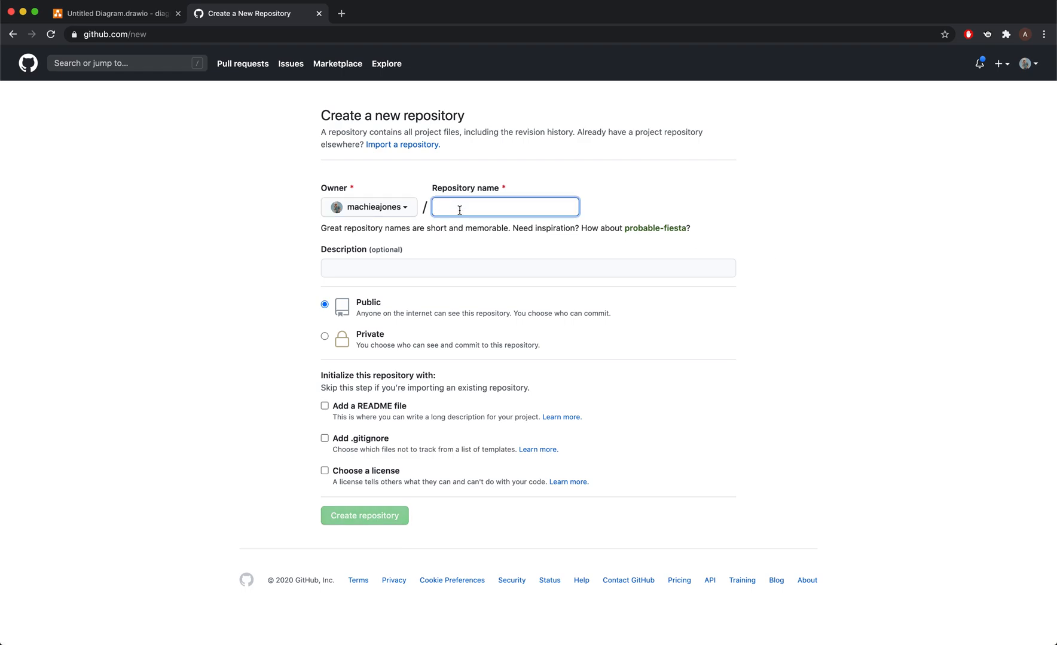
text(ghostT)
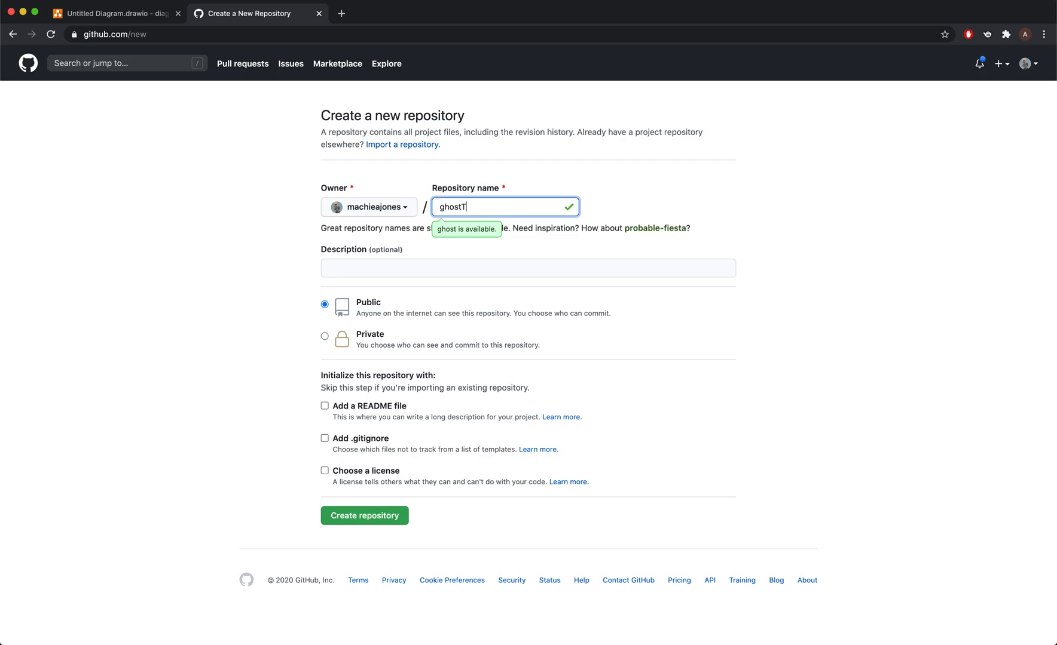
text(newTh)
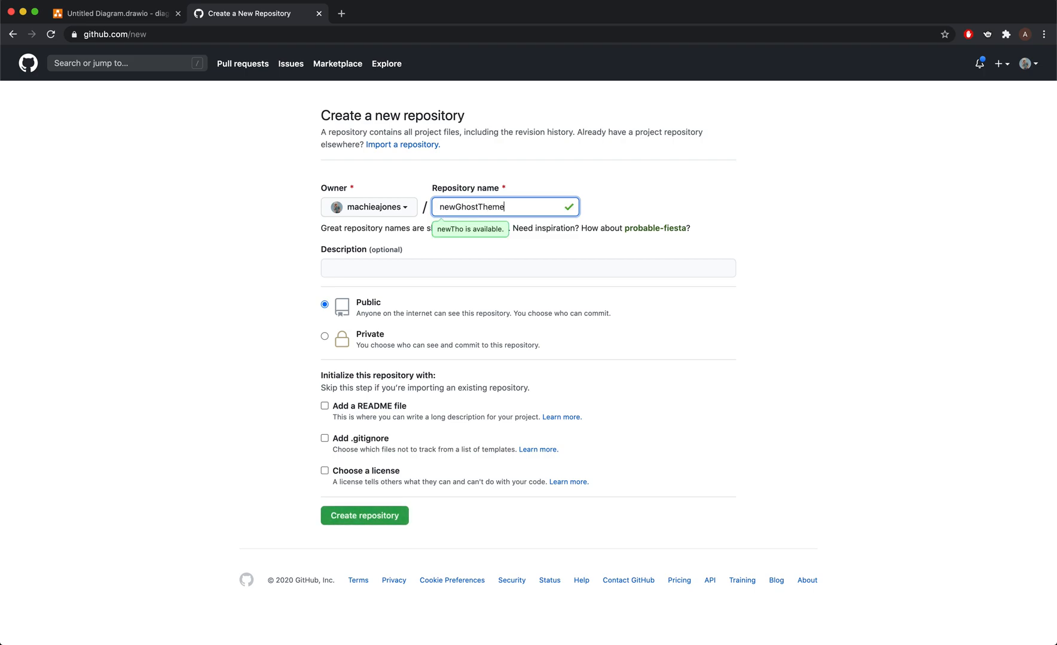
click(369, 207)
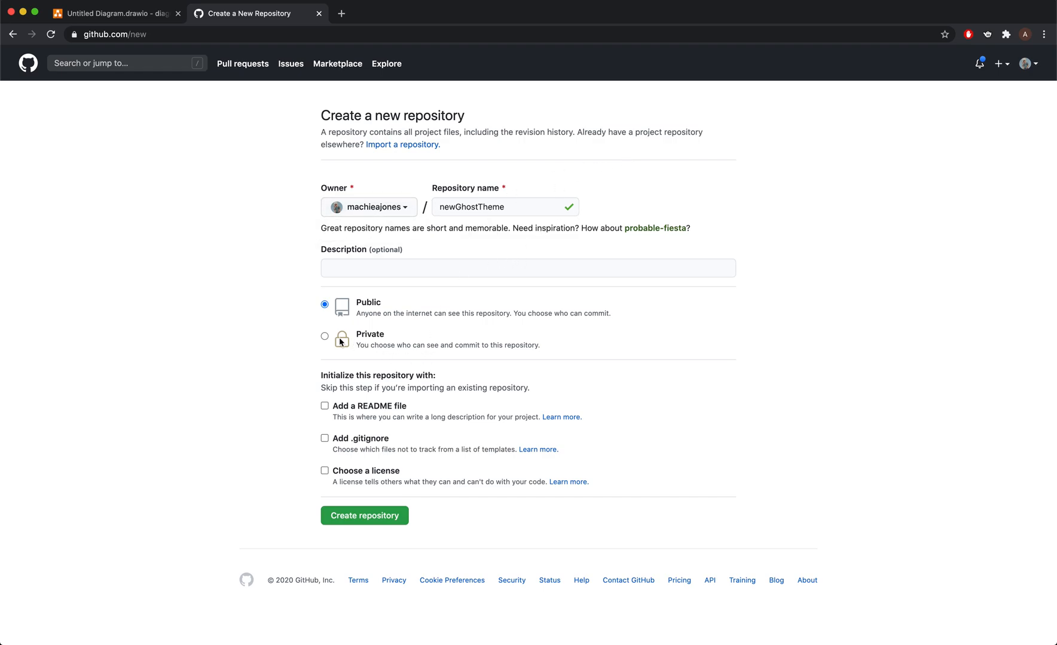
- Make the repository private and create it with no starter files
click(324, 336)
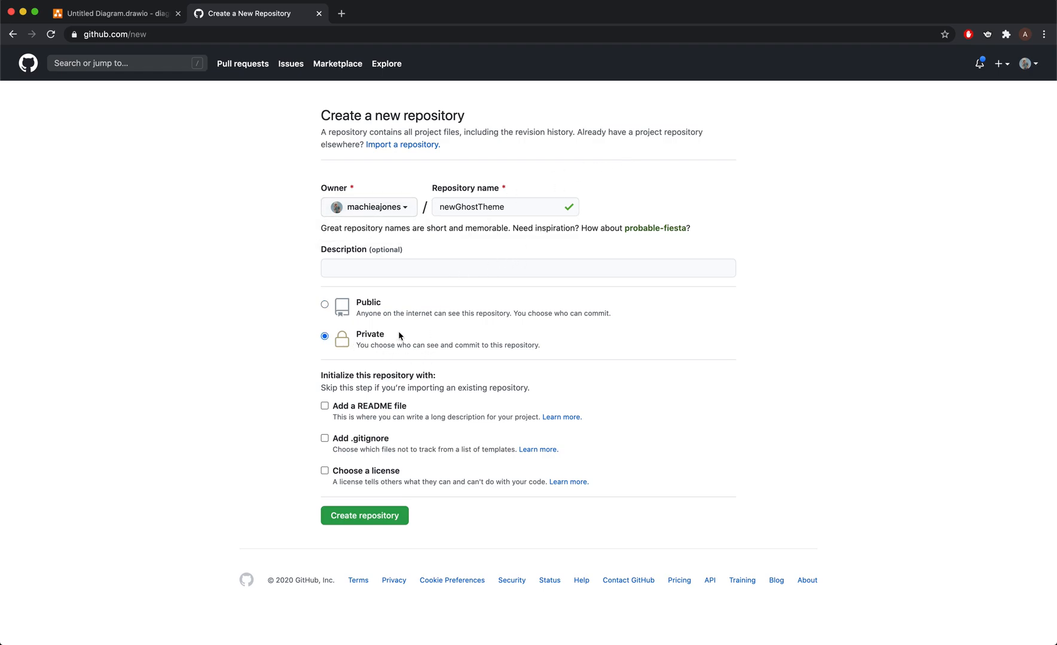
mouse_move(475, 326)
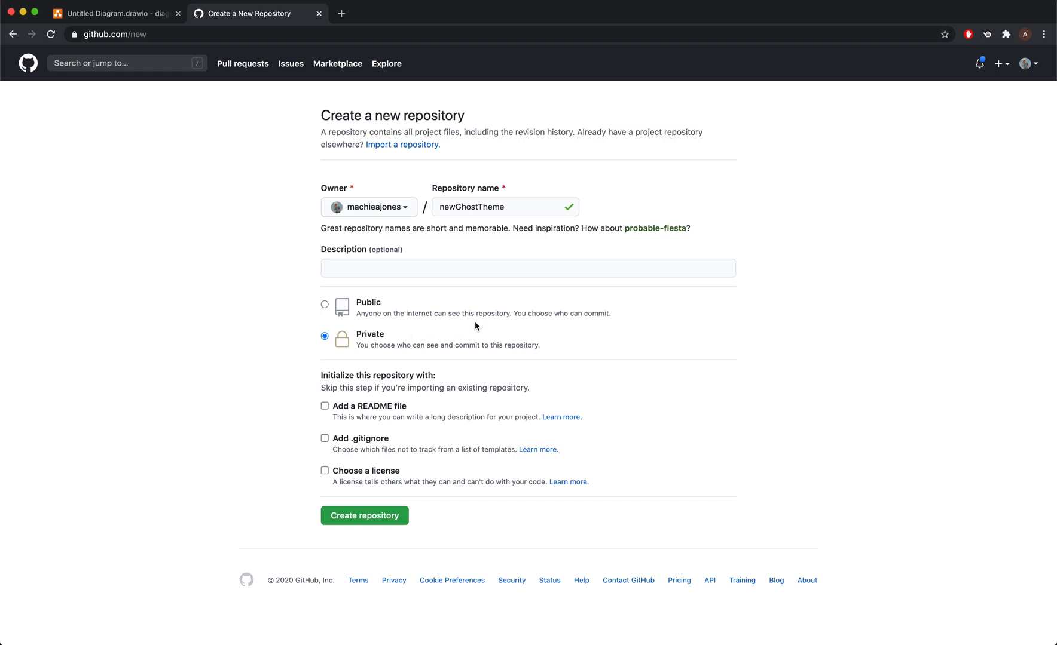
mouse_move(392, 465)
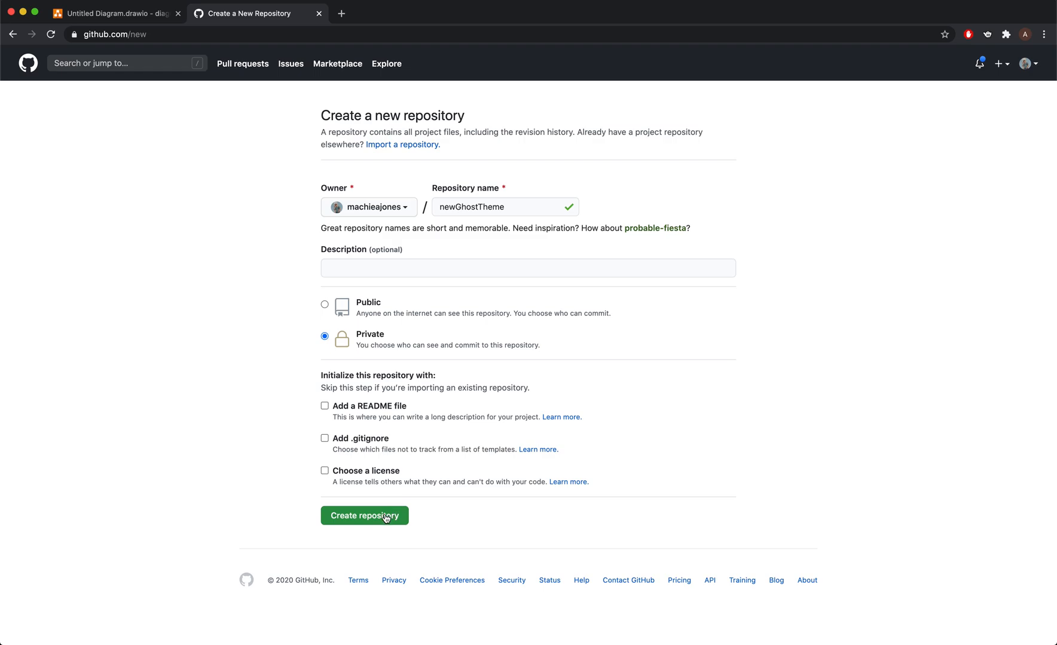
click(363, 515)
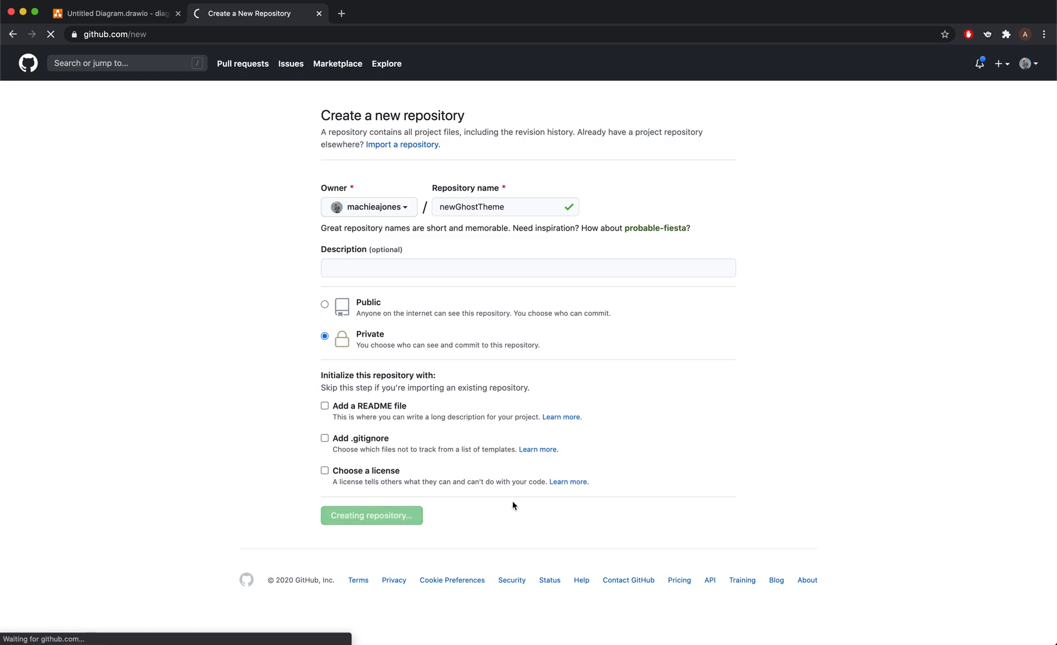
click(371, 515)
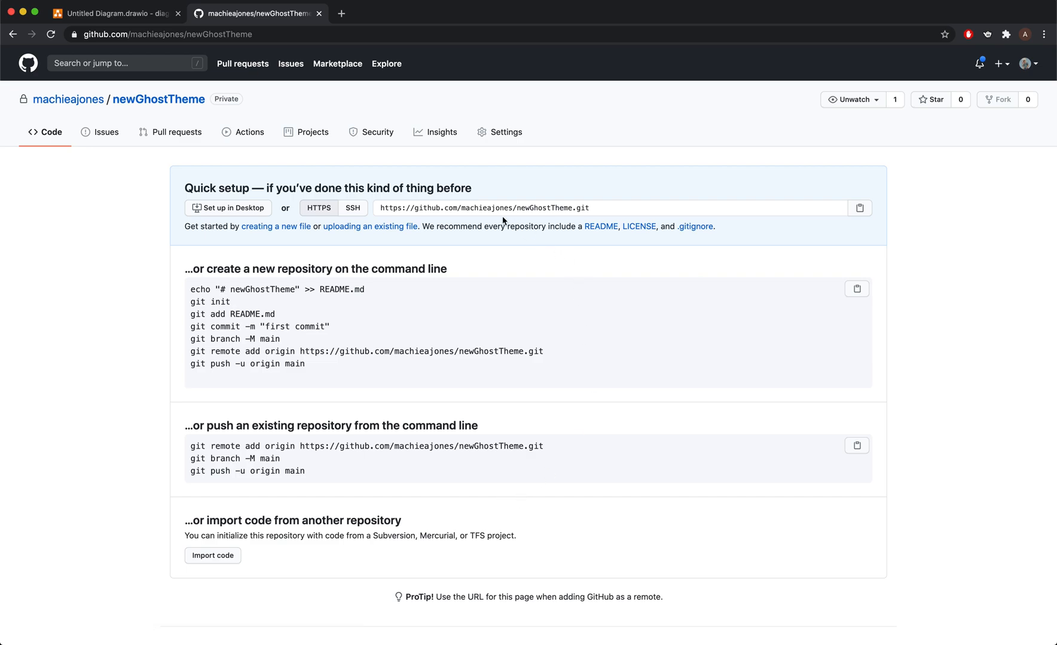
mouse_move(234, 13)
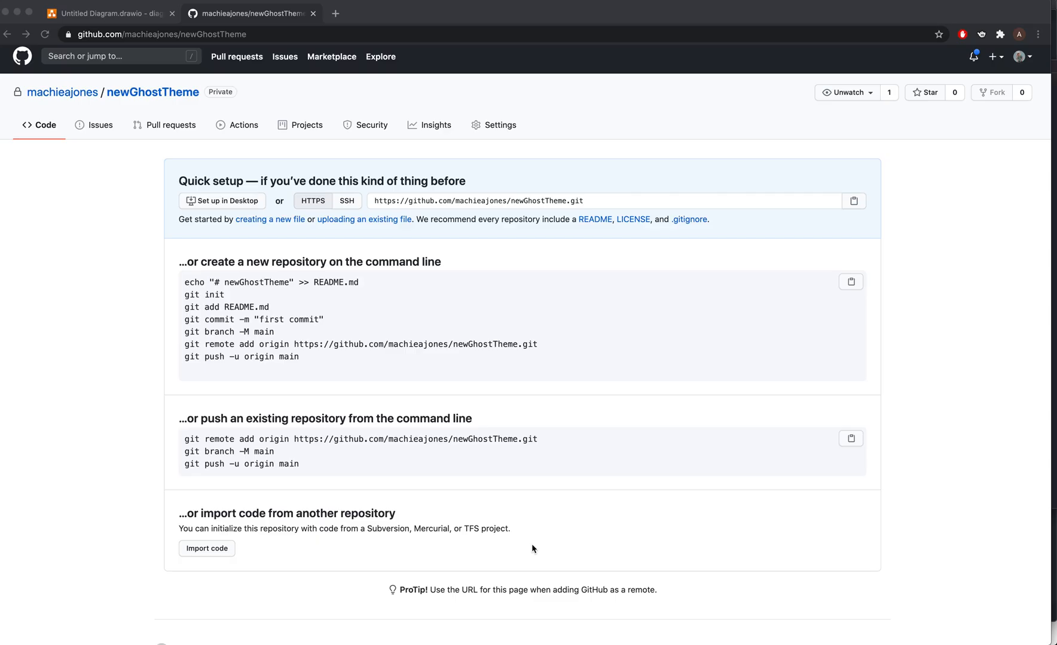
mouse_move(530, 538)
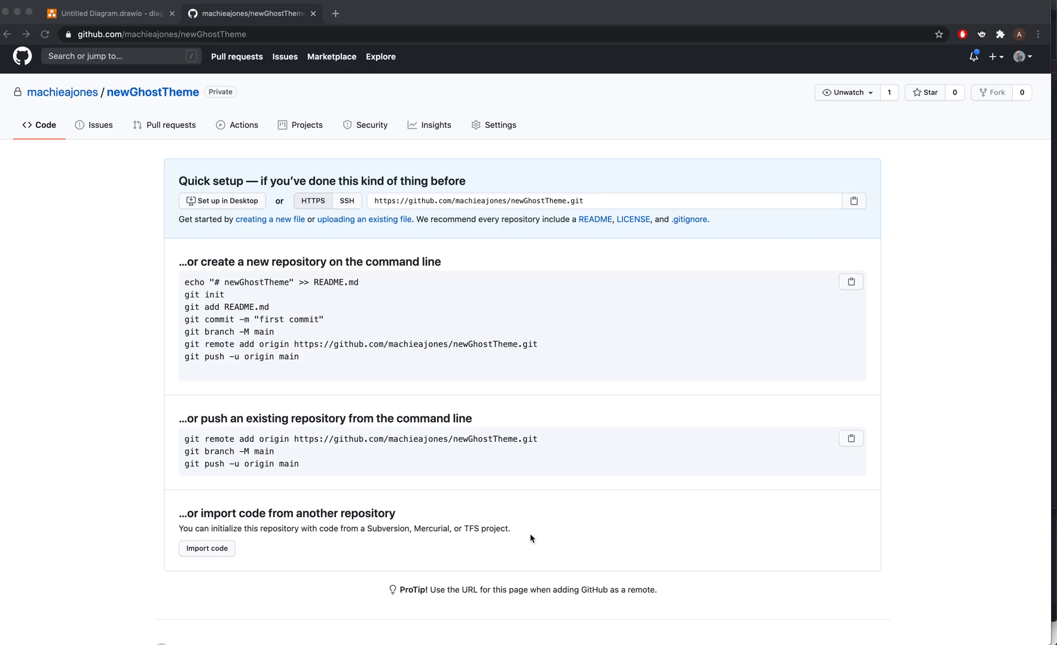
mouse_move(534, 544)
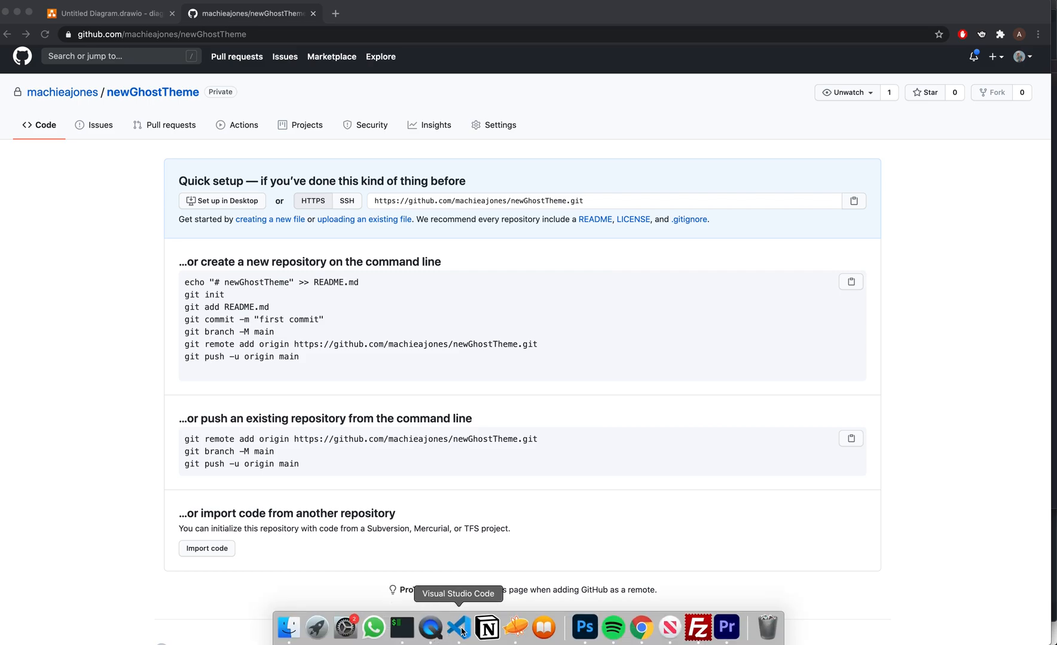
- In the editor, add a newGhostTheme folder under themes beside casper
click(459, 627)
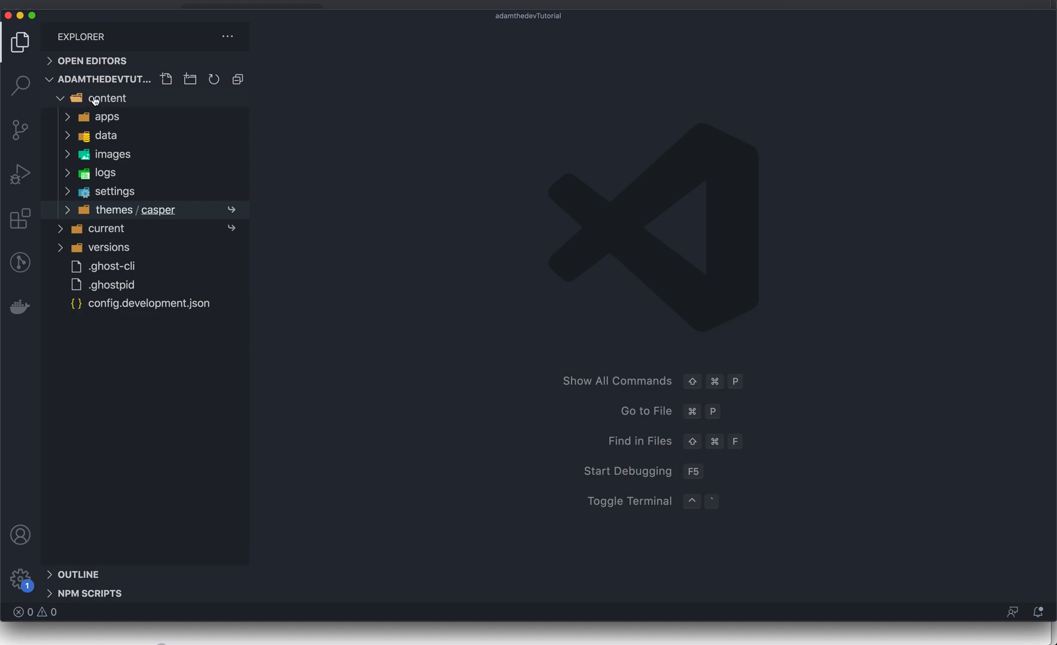
click(157, 209)
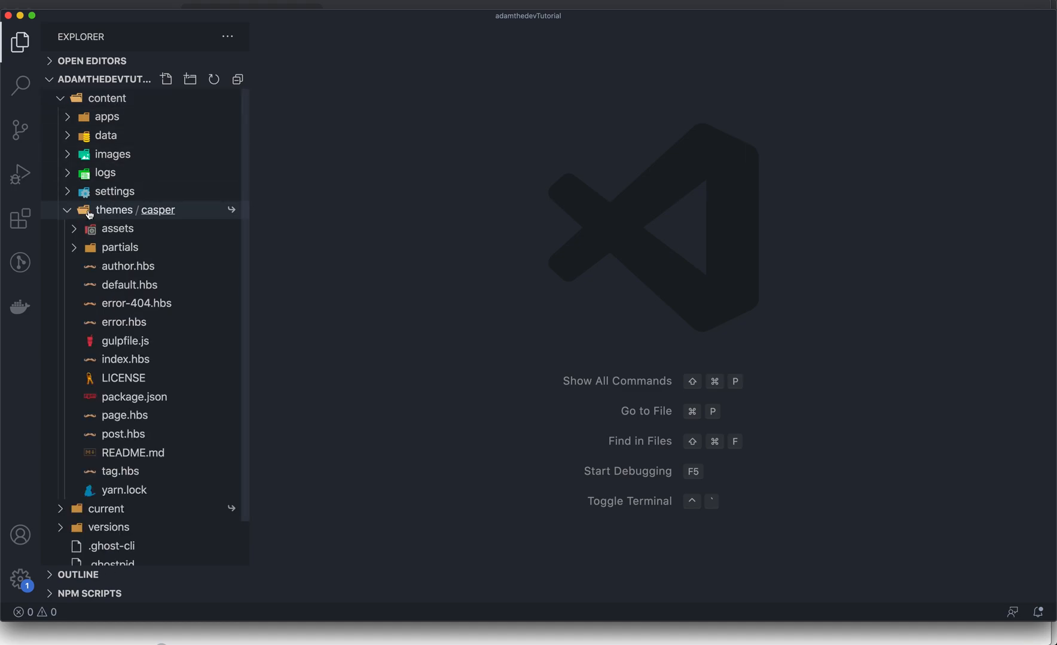
click(189, 79)
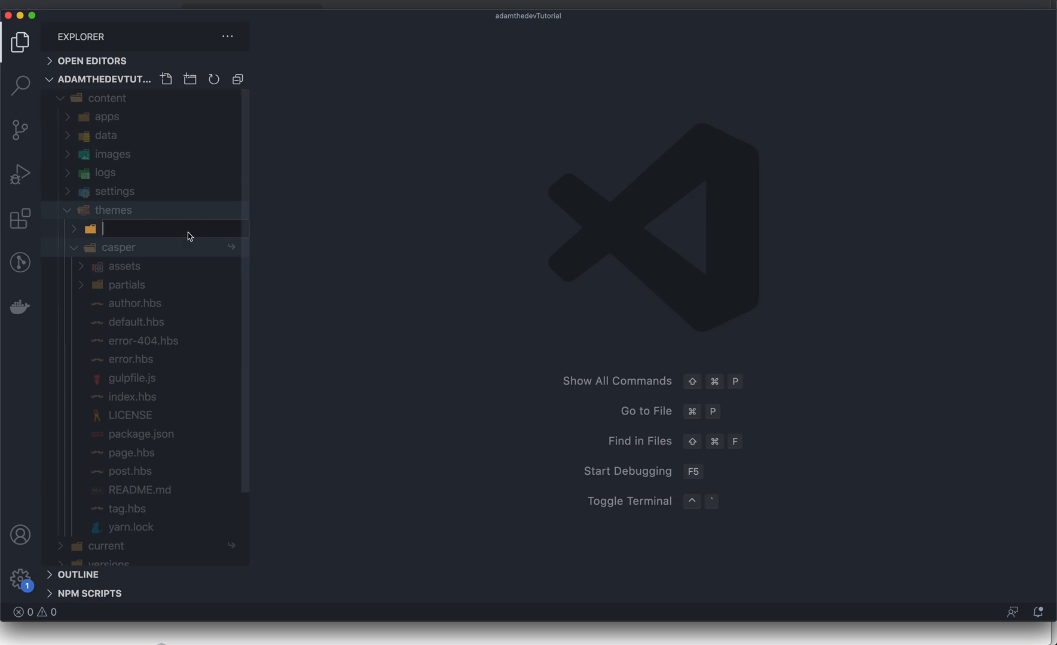
text(newGhostTheme)
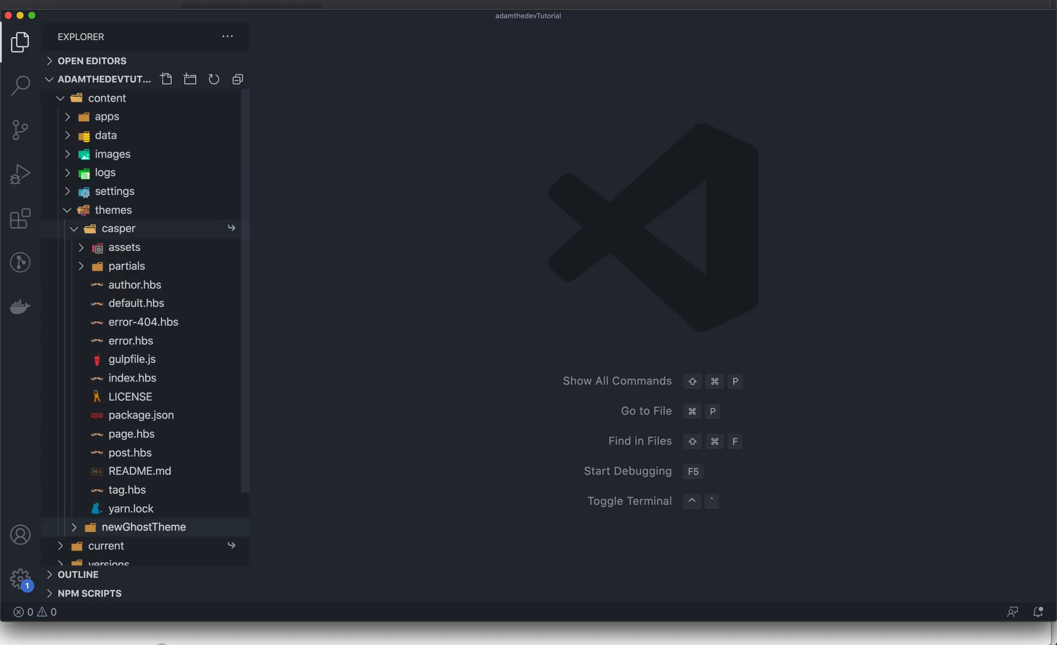
click(117, 228)
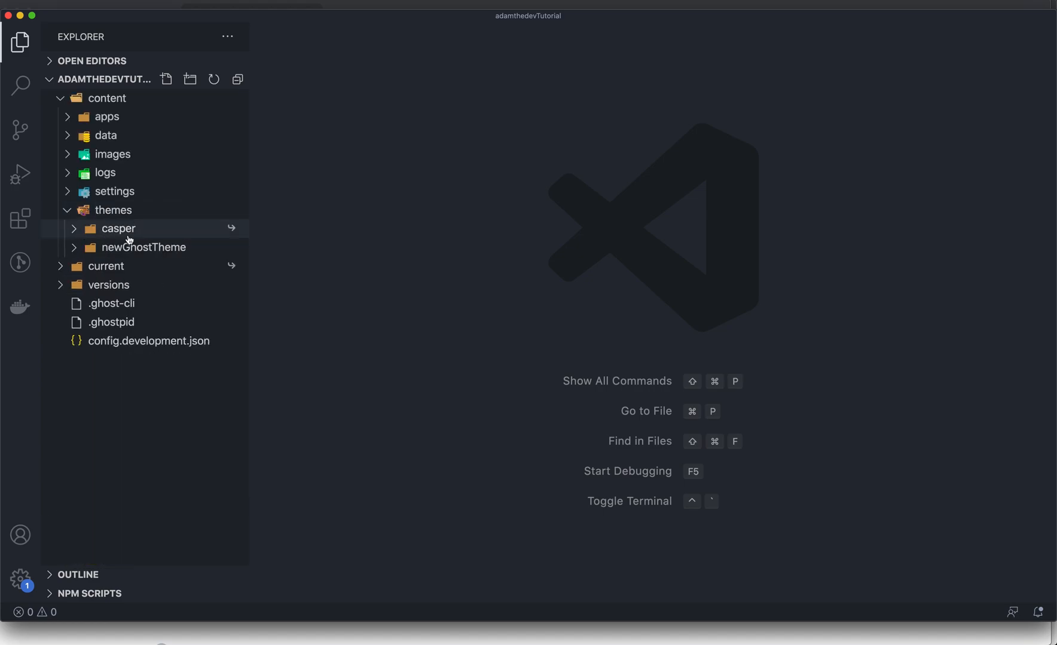
- Add a package.json file inside the newGhostTheme folder
right_click(148, 248)
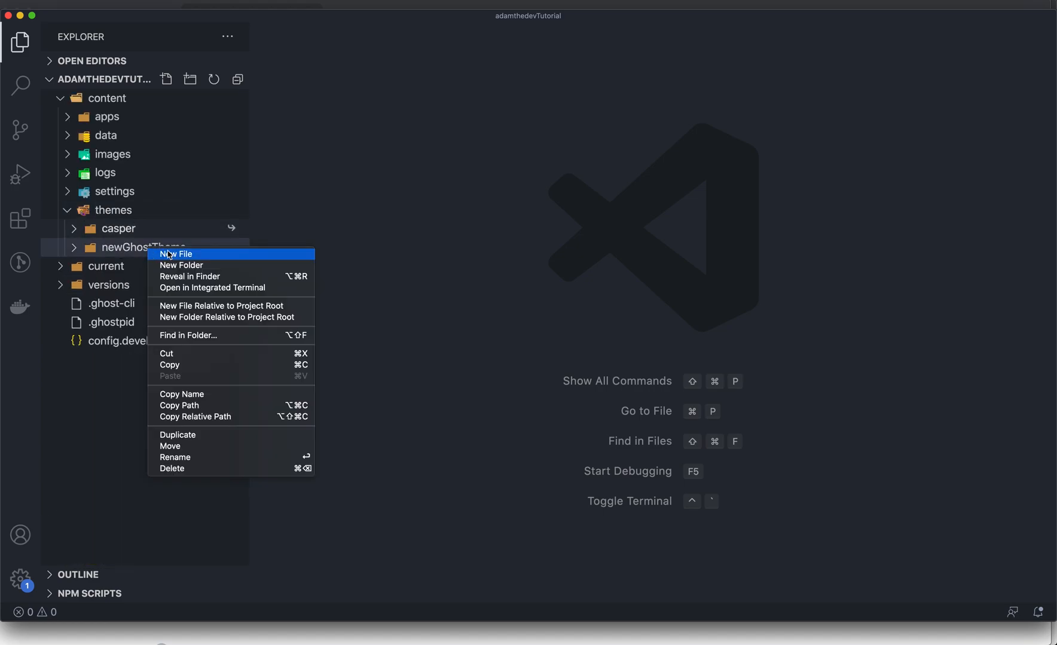
click(177, 259)
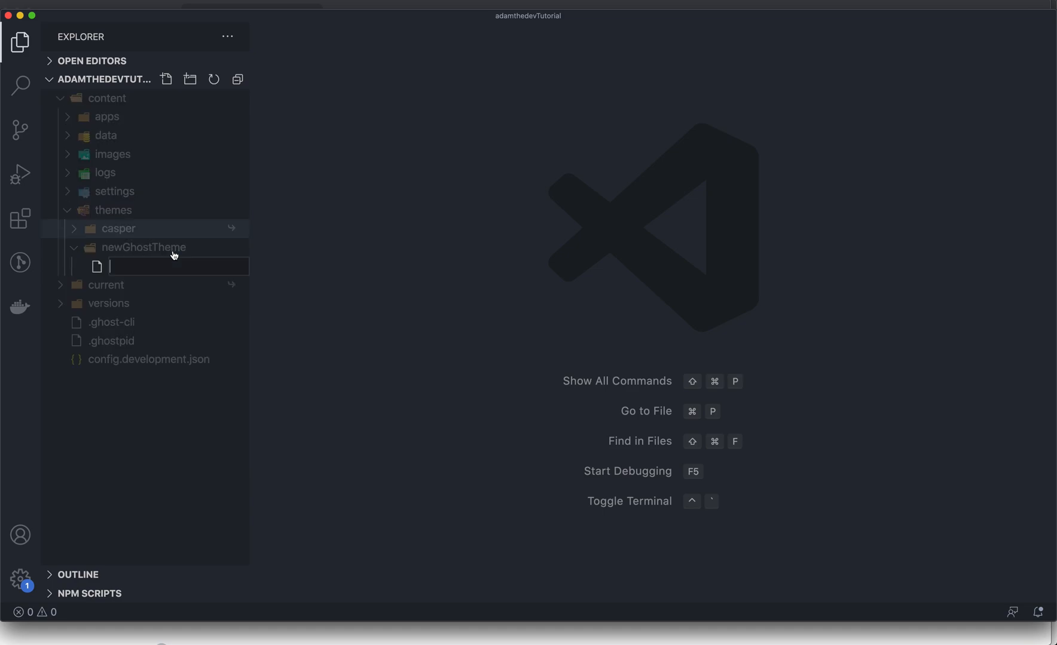
text(p[ac)
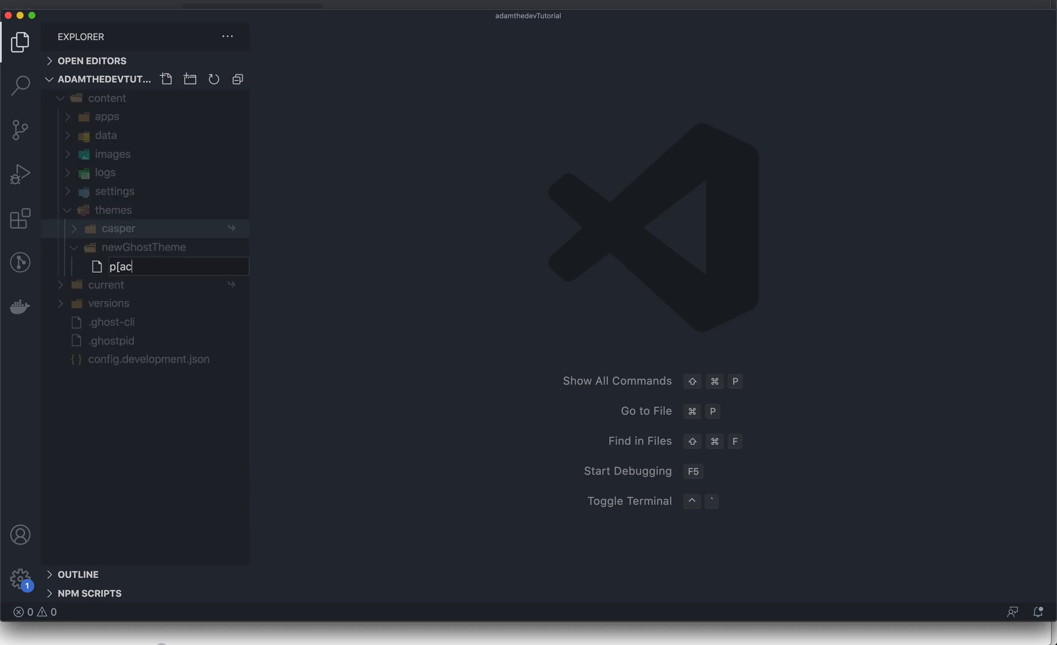
text(package.jso)
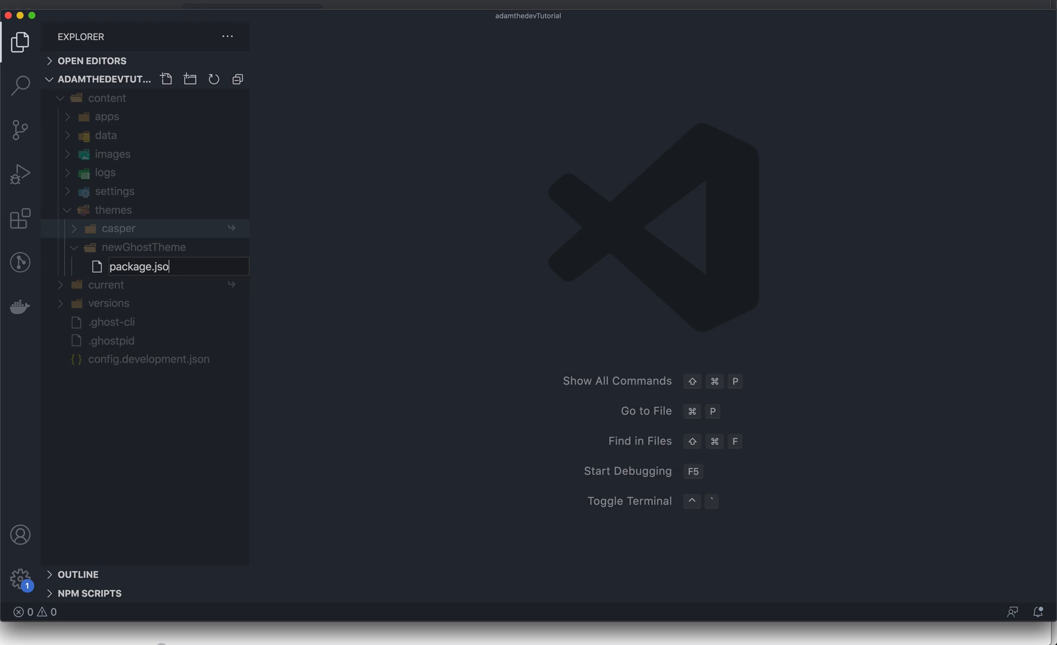
- Add post.hbs and index.hbs files, with index.hbs containing Test
right_click(144, 248)
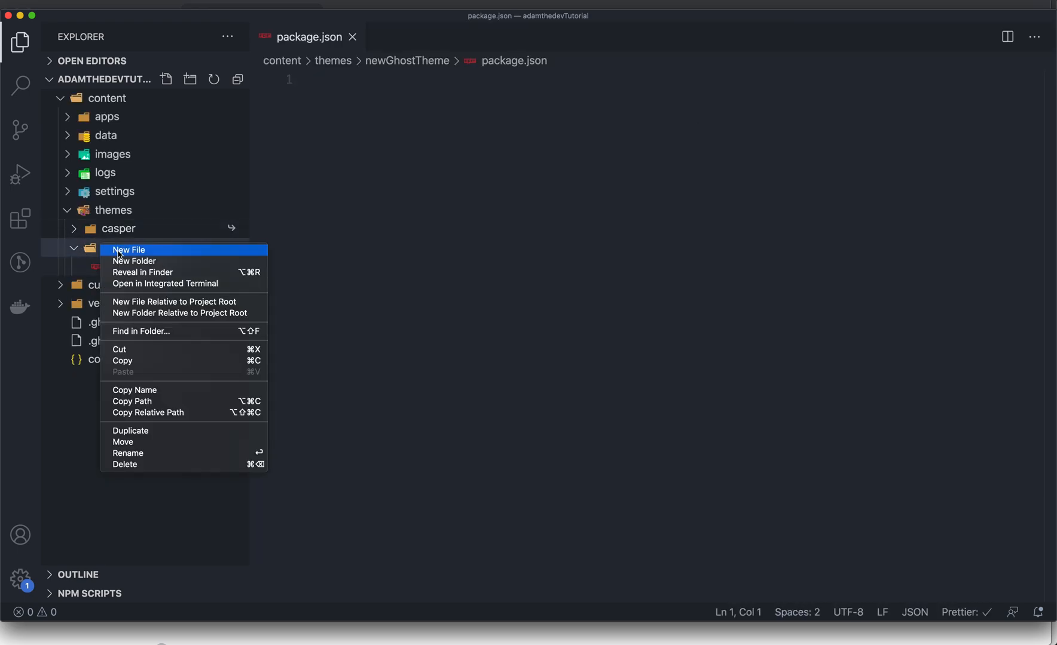
click(129, 250)
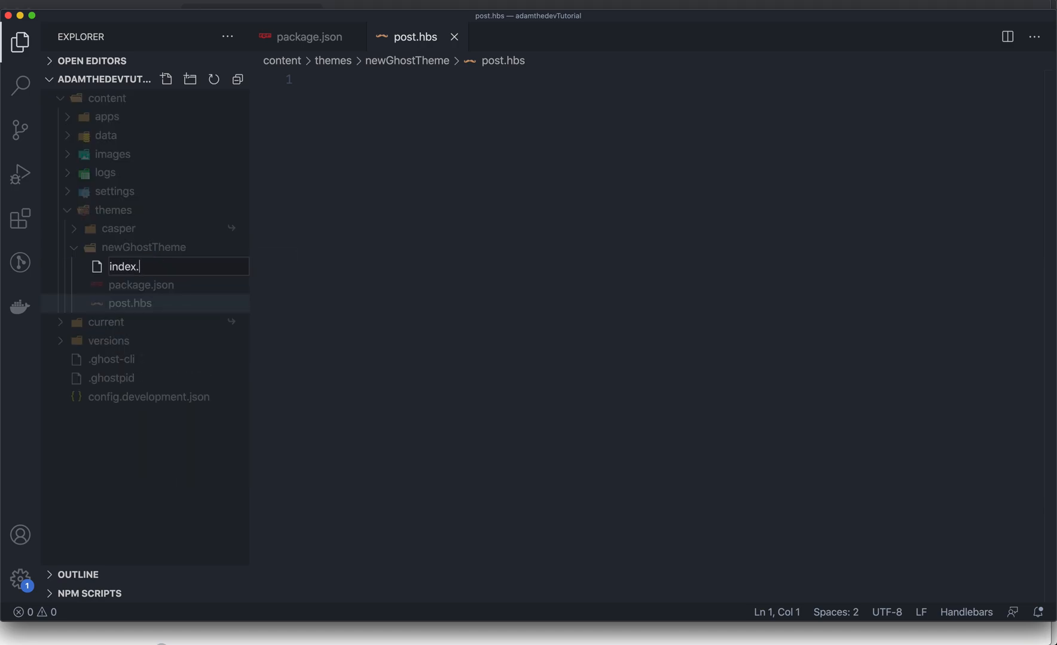
key(Enter)
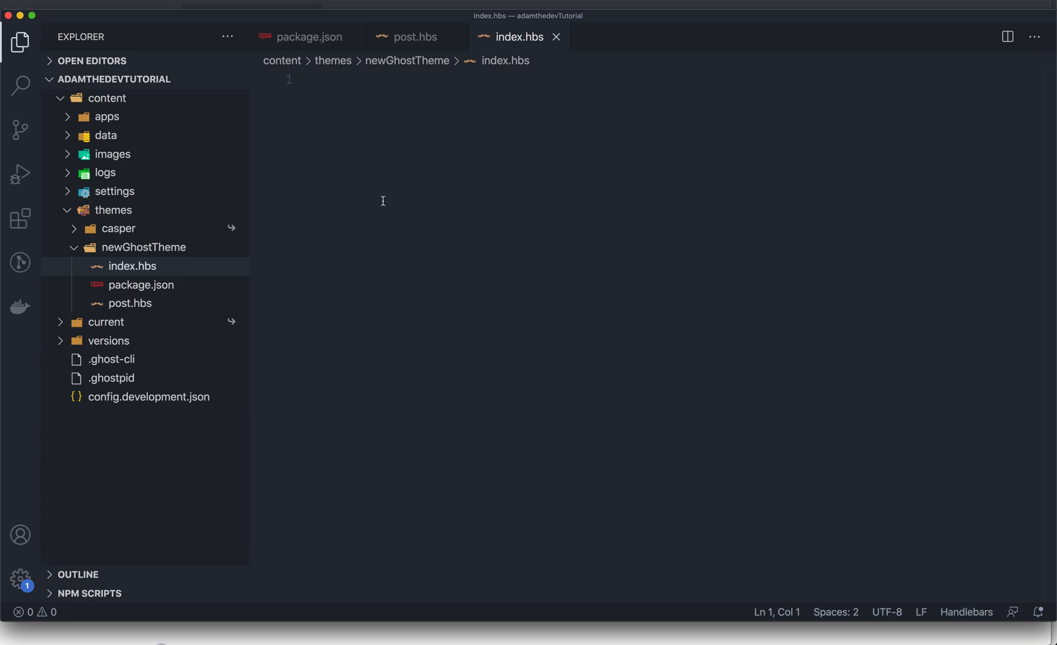
mouse_move(449, 209)
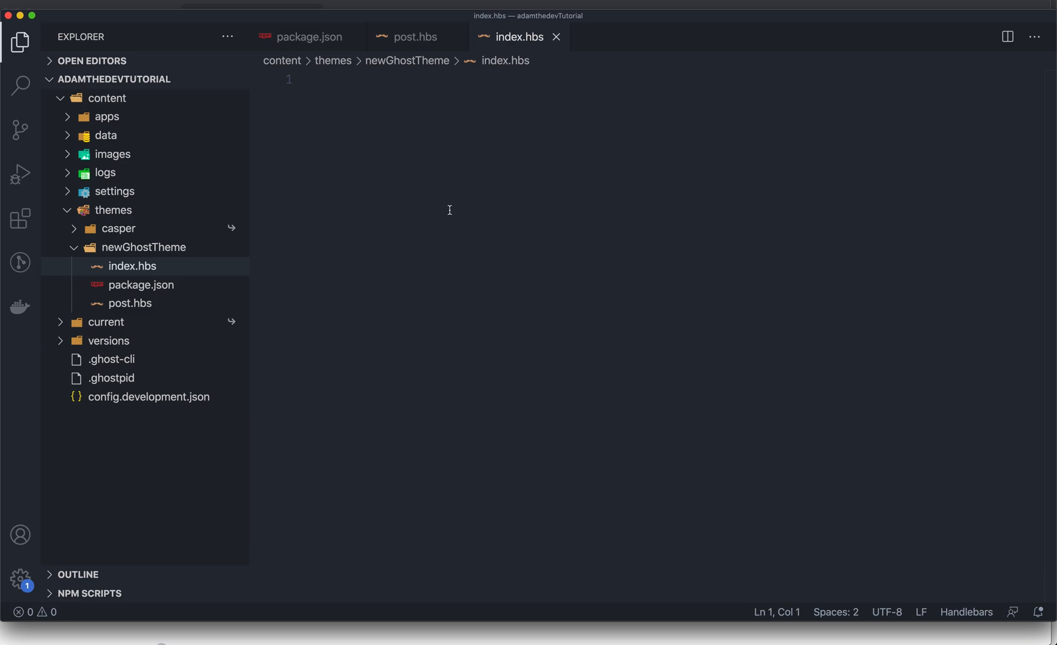
text(Test)
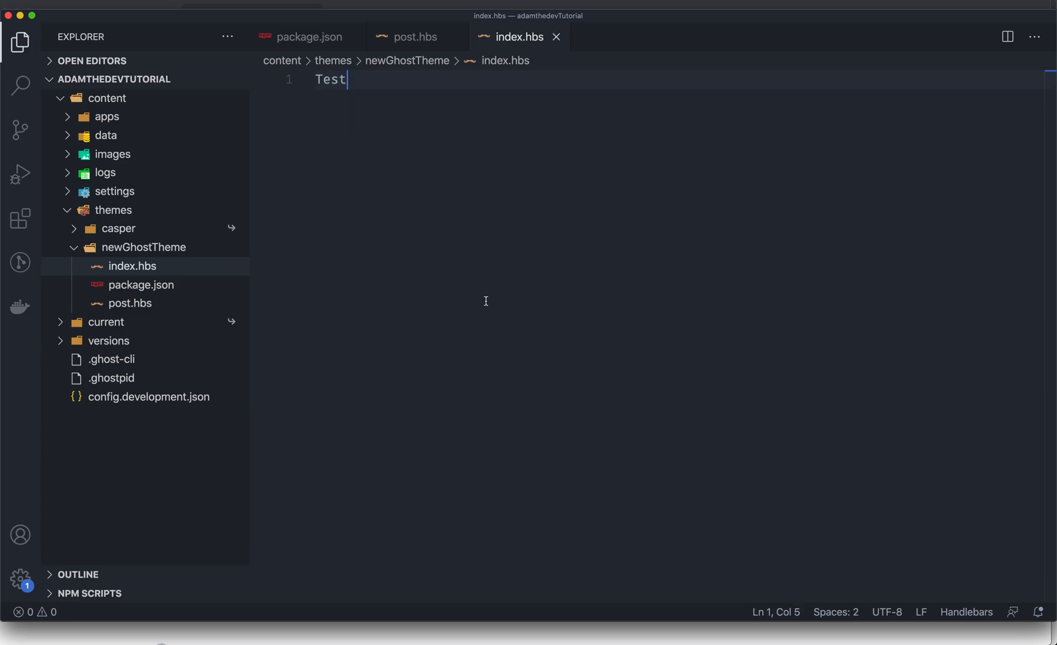
mouse_move(263, 275)
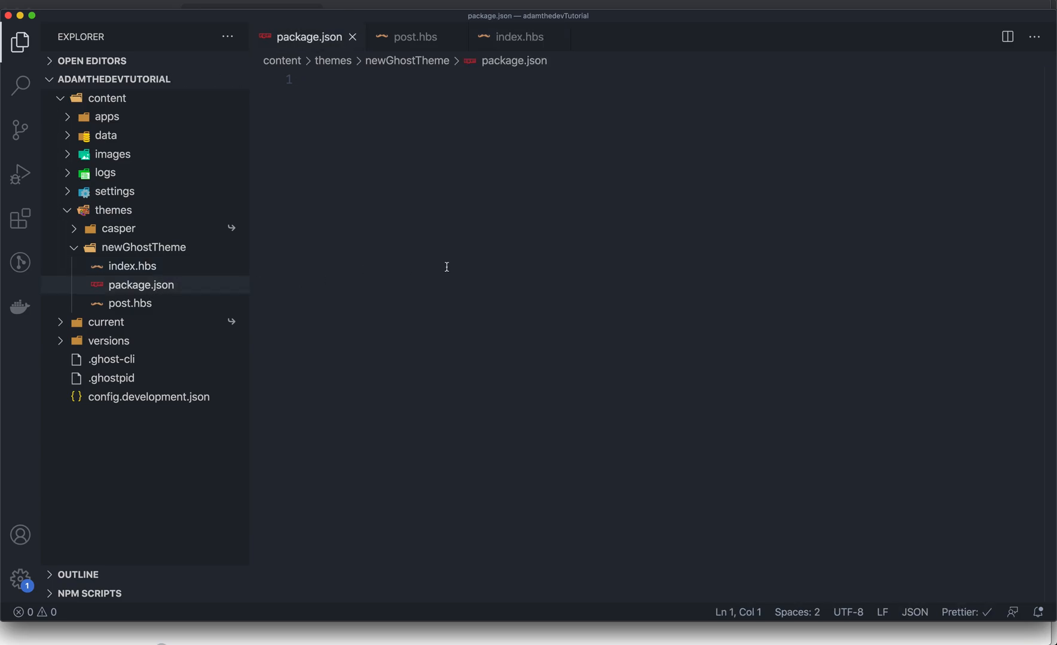
- Write package.json with "name": "new-ghost-theme"
text({)
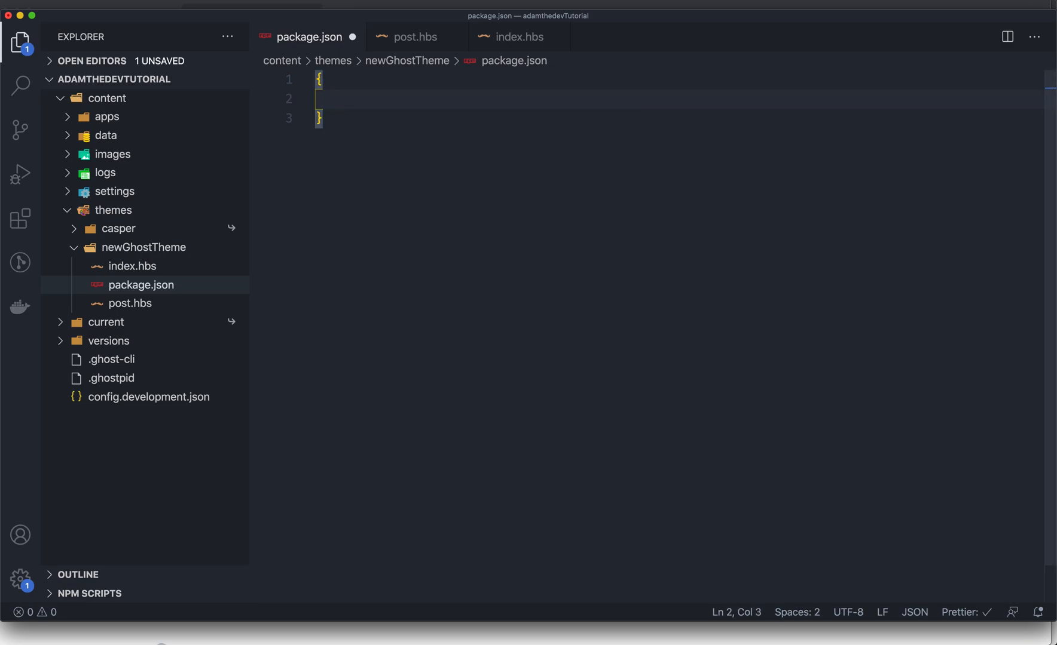
text("p)
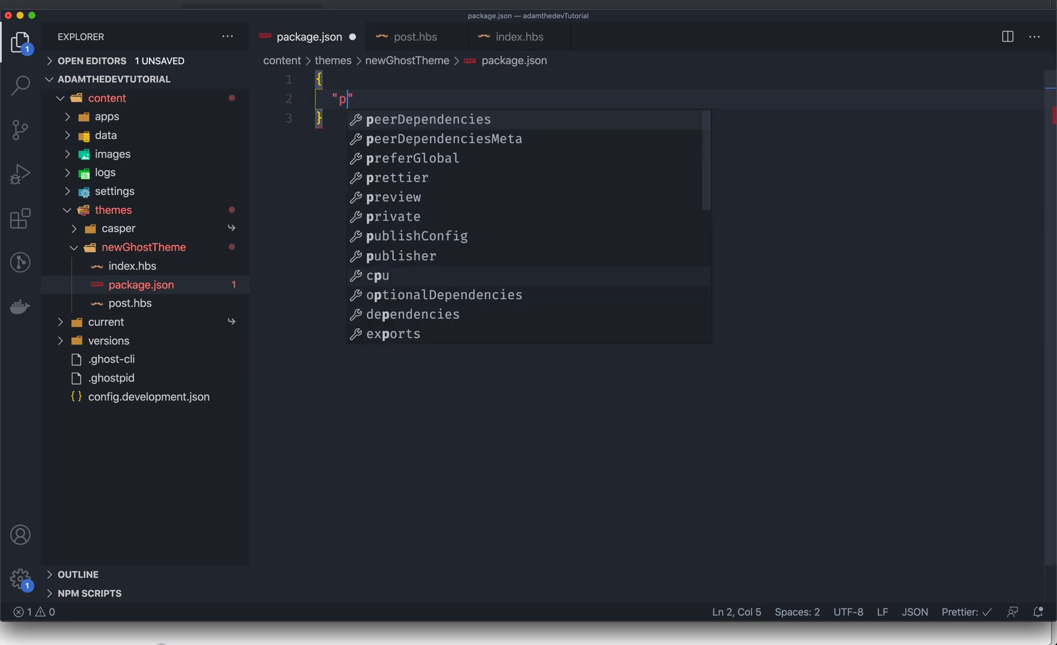
key(Backspace)
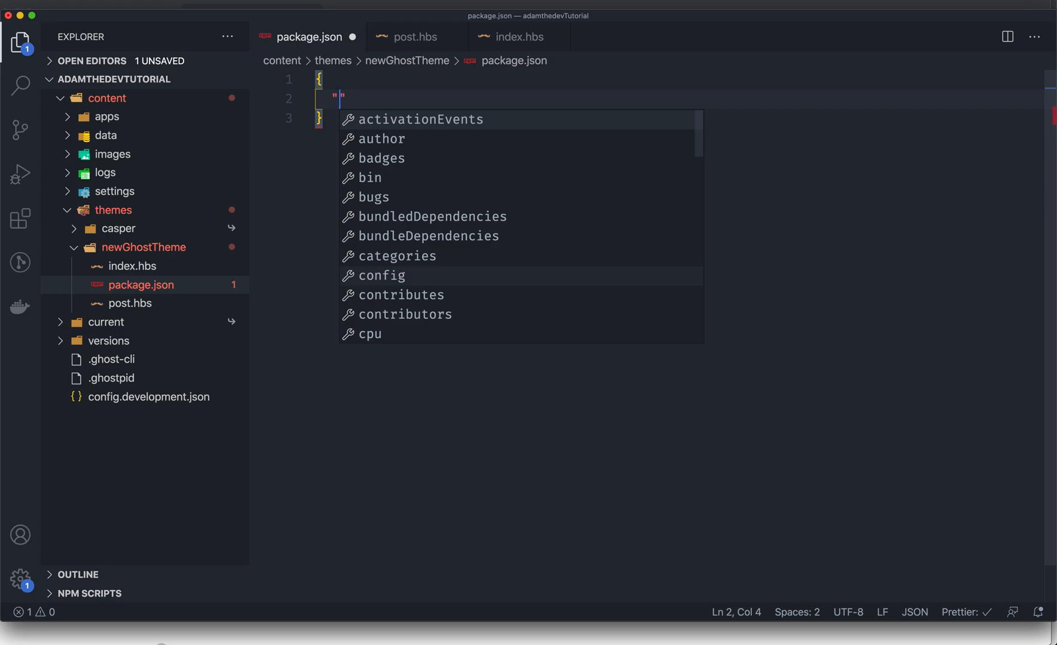
text(name)
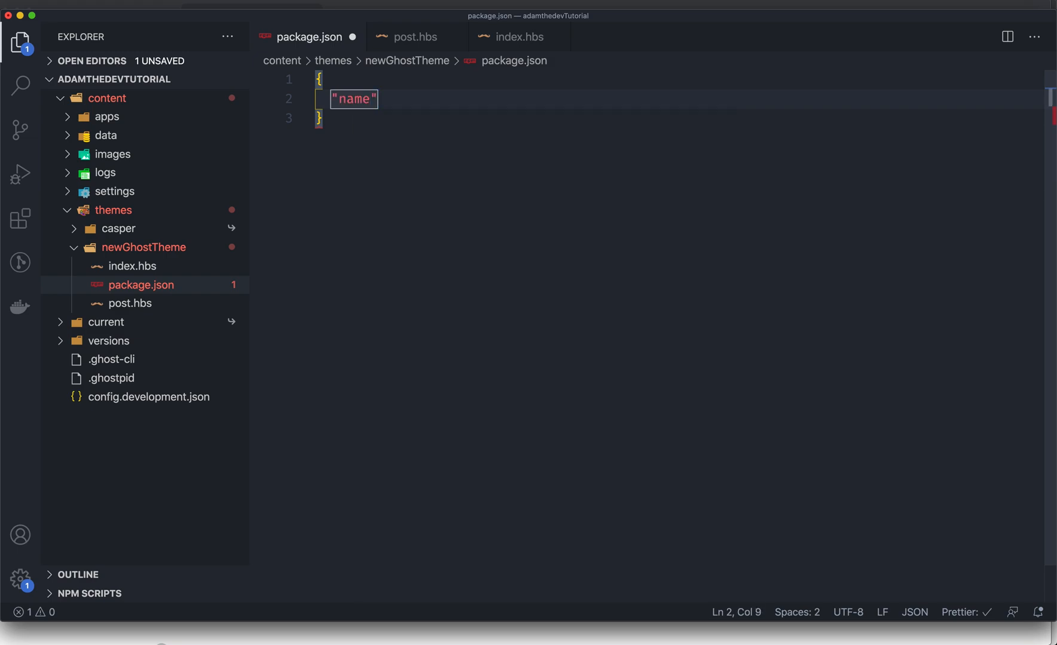
text(: "")
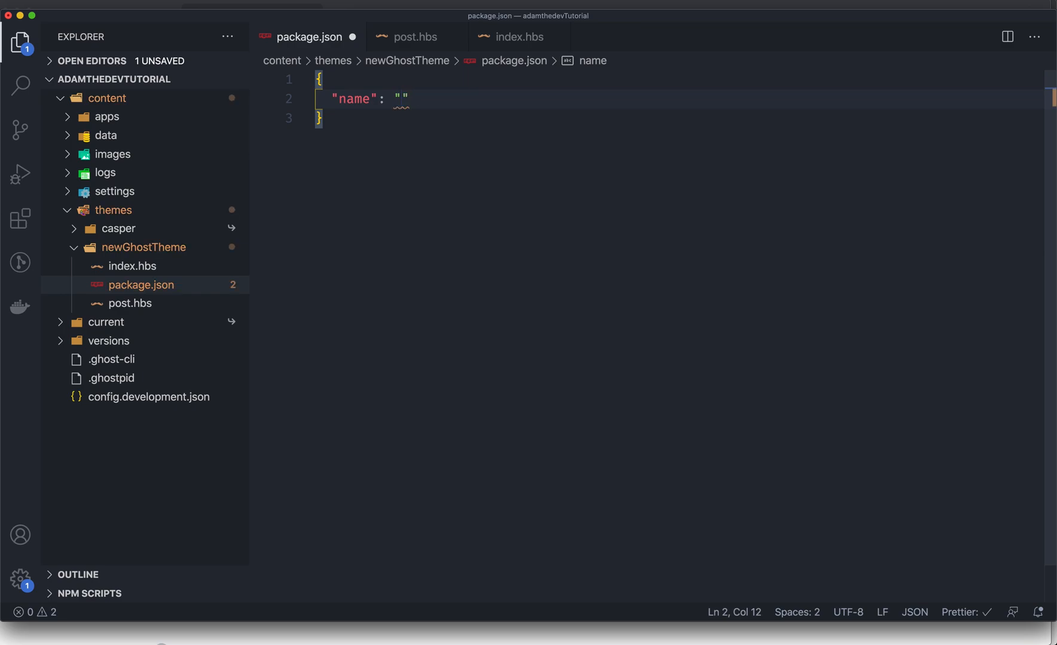
text(new)
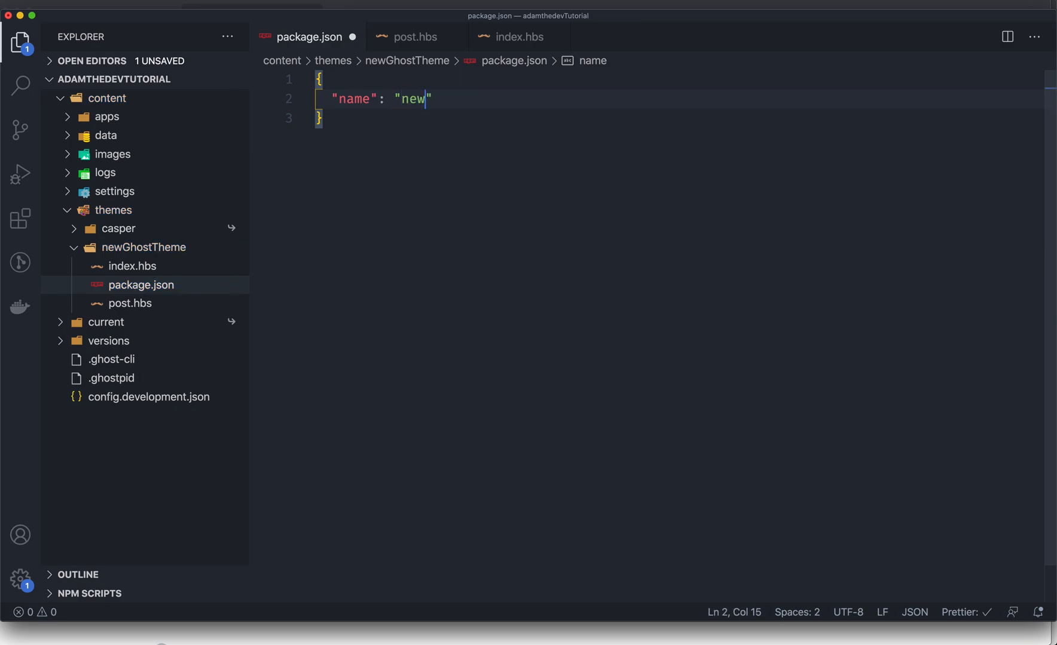
text(-ghost-theme)
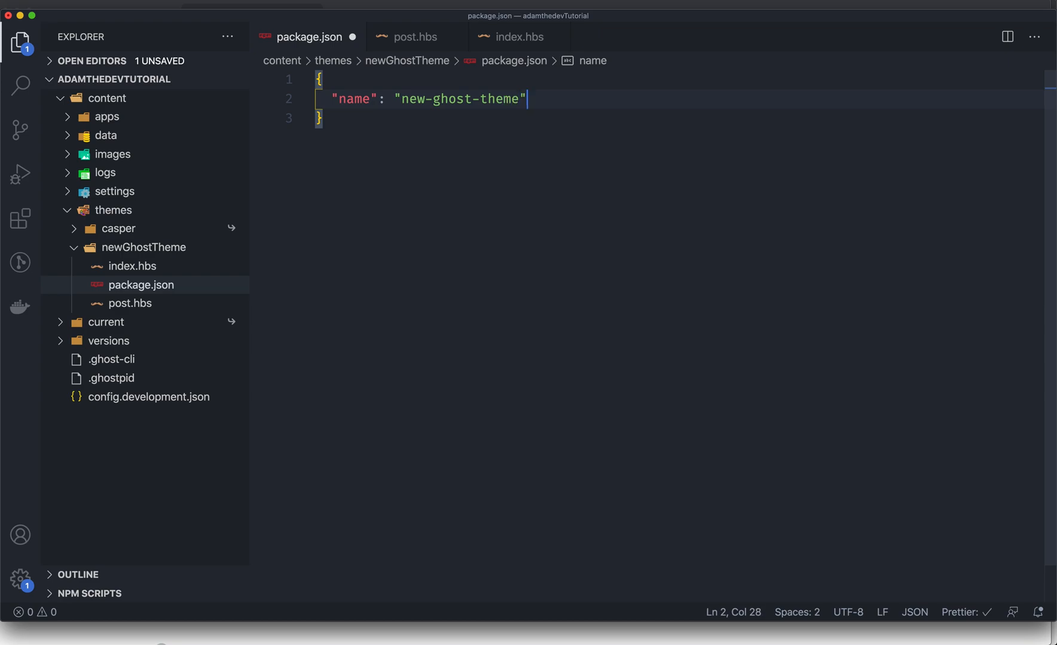
- Add a "description": "test" property and save the file
text("de")
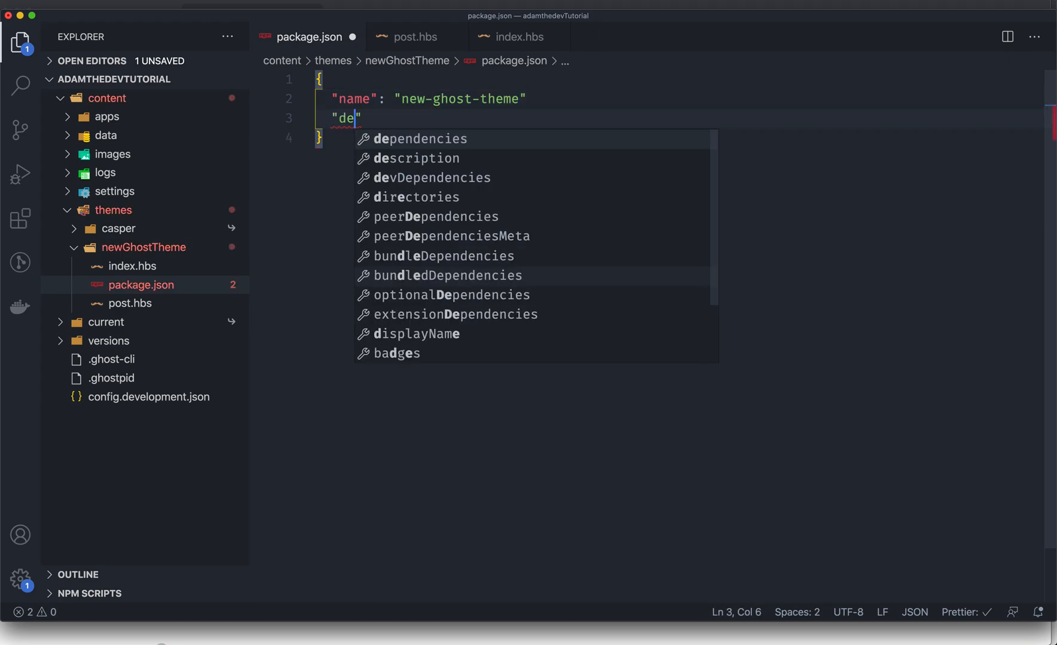
text(script)
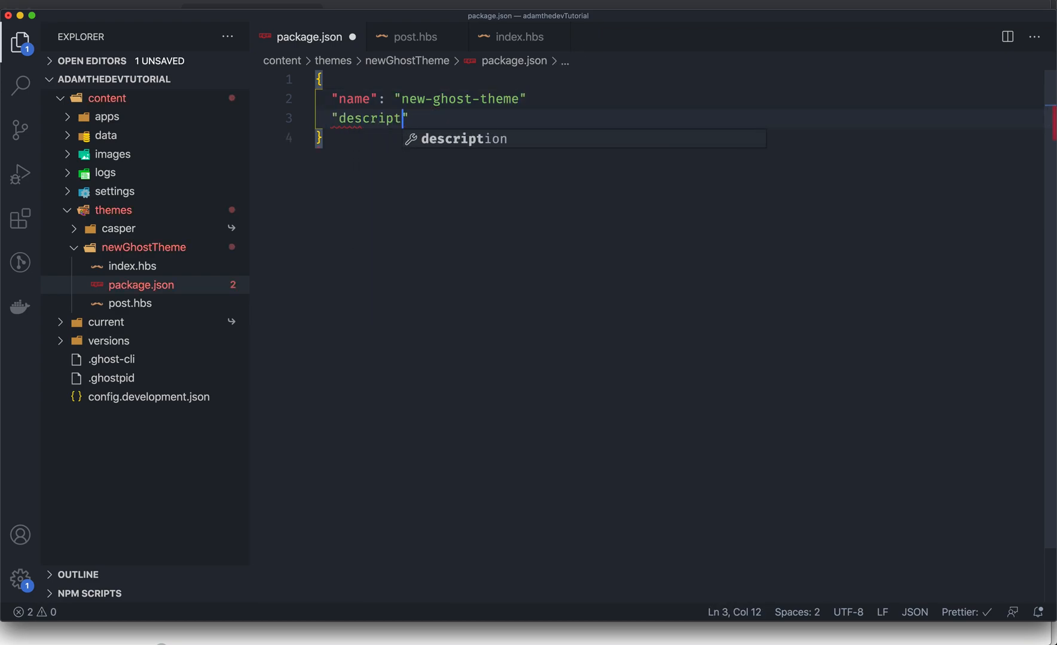
key(Tab)
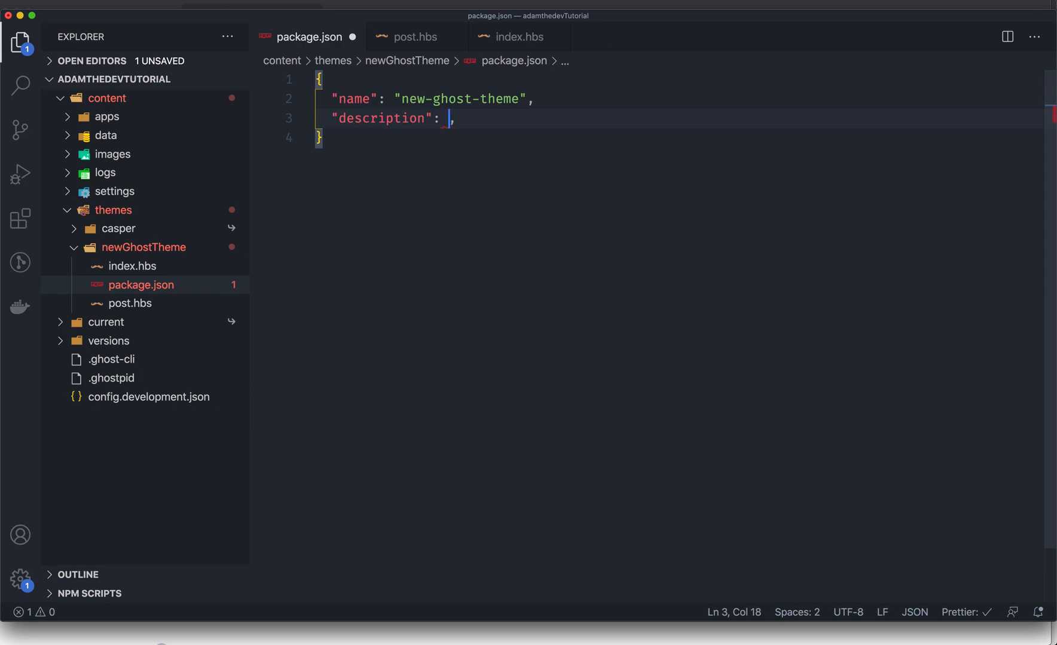
text("test")
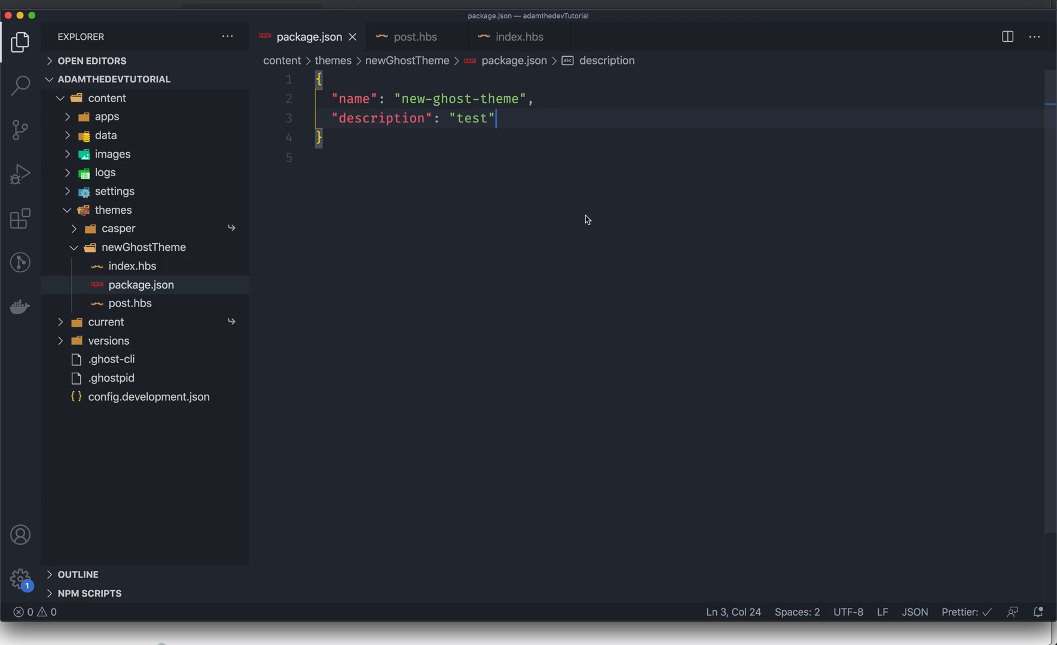
- In iTerm run ghost ls to list the two local sites, then ghost restart
click(400, 629)
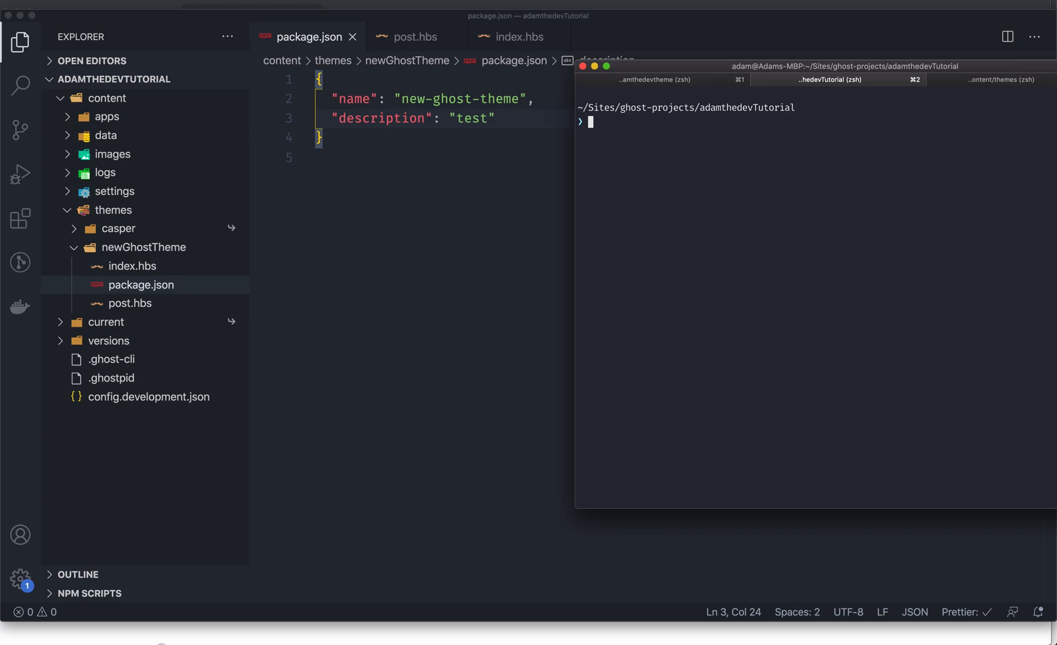
text(ghost ls)
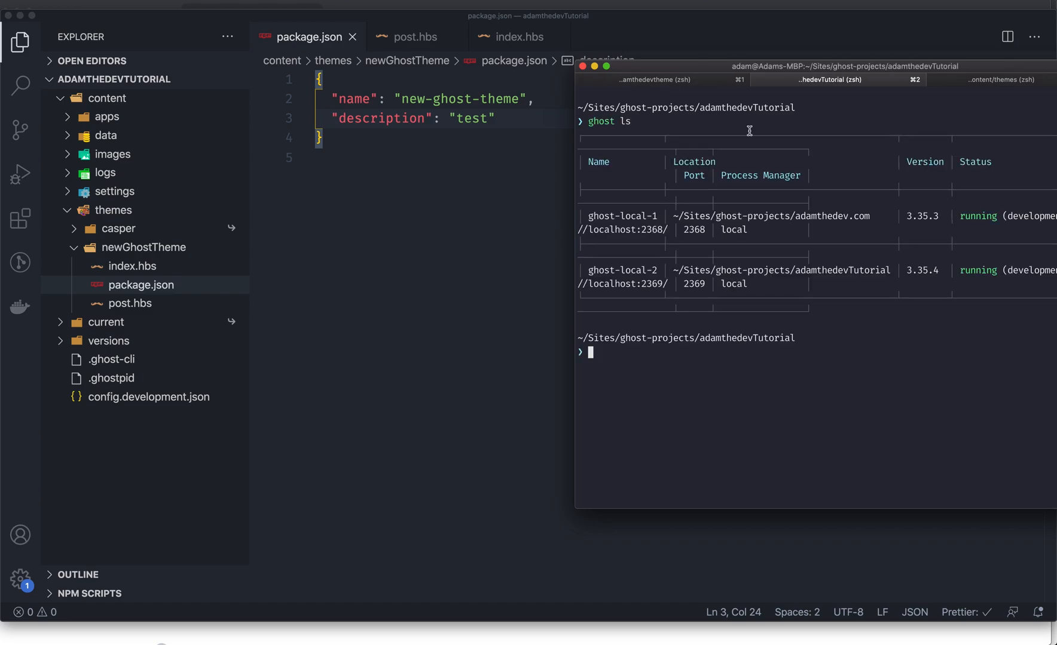
mouse_move(713, 234)
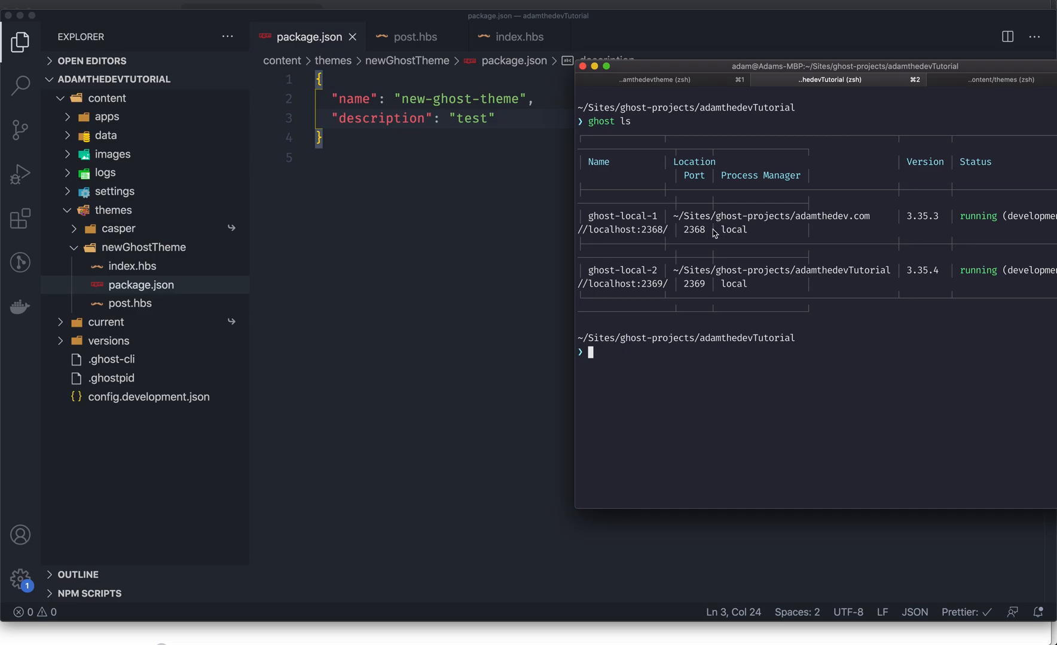
mouse_move(686, 289)
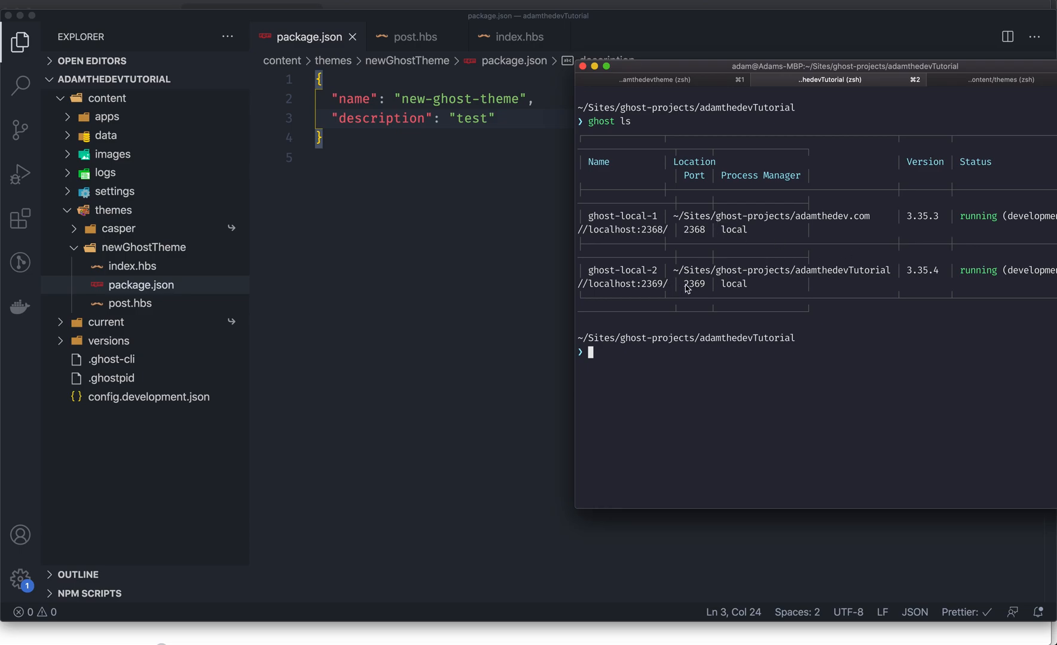
double_click(625, 283)
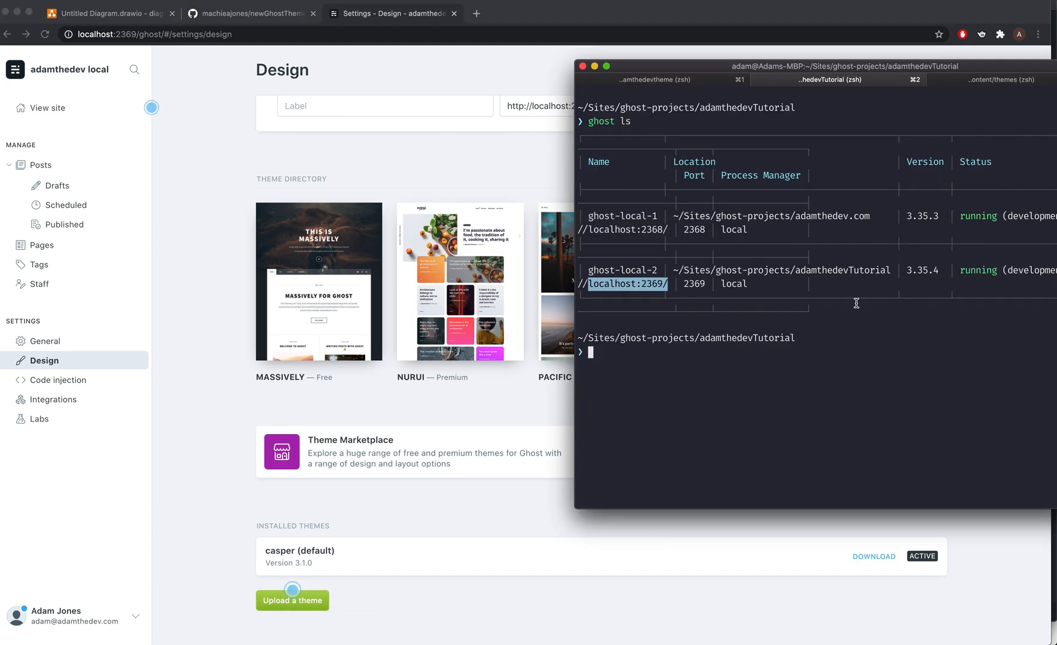
text(ghost restart)
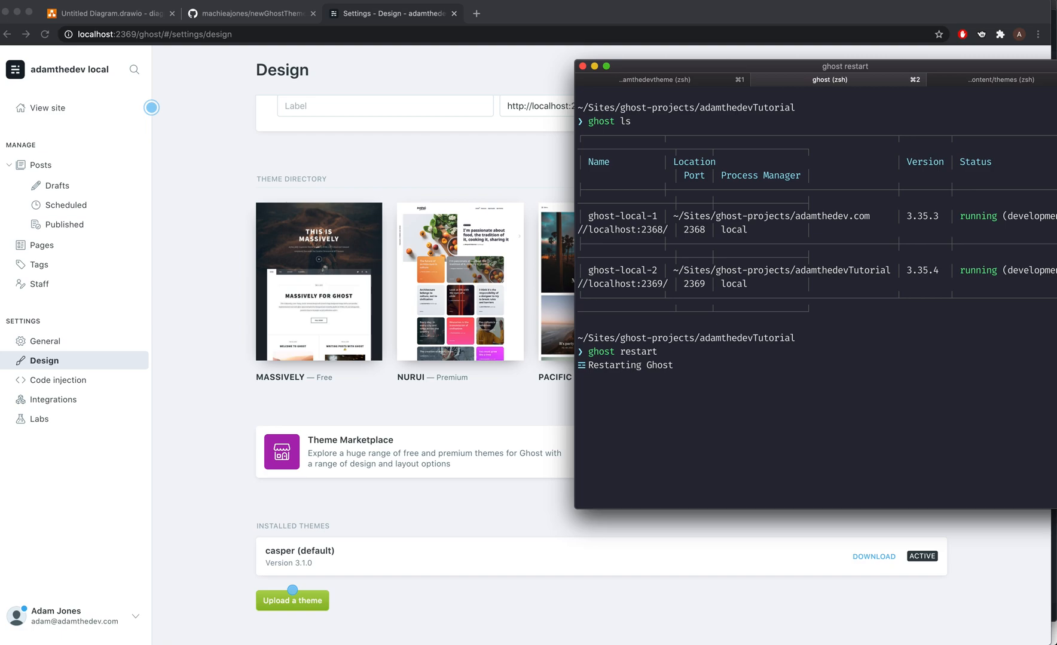
mouse_move(509, 480)
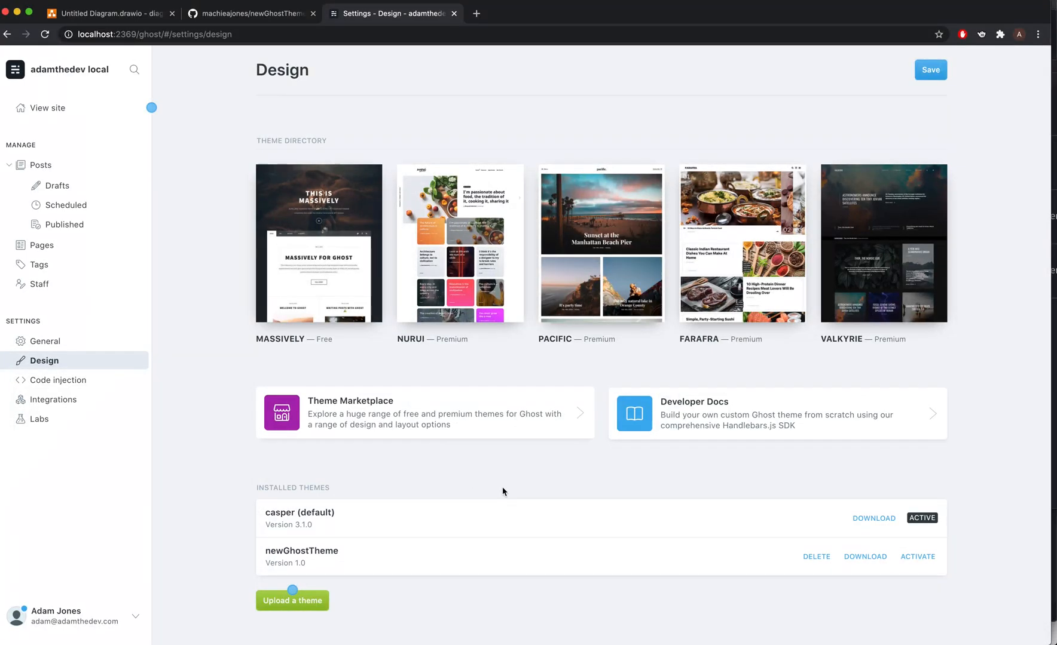
- Activate newGhostTheme, dismiss its errors report, and view the local site showing Test
click(916, 557)
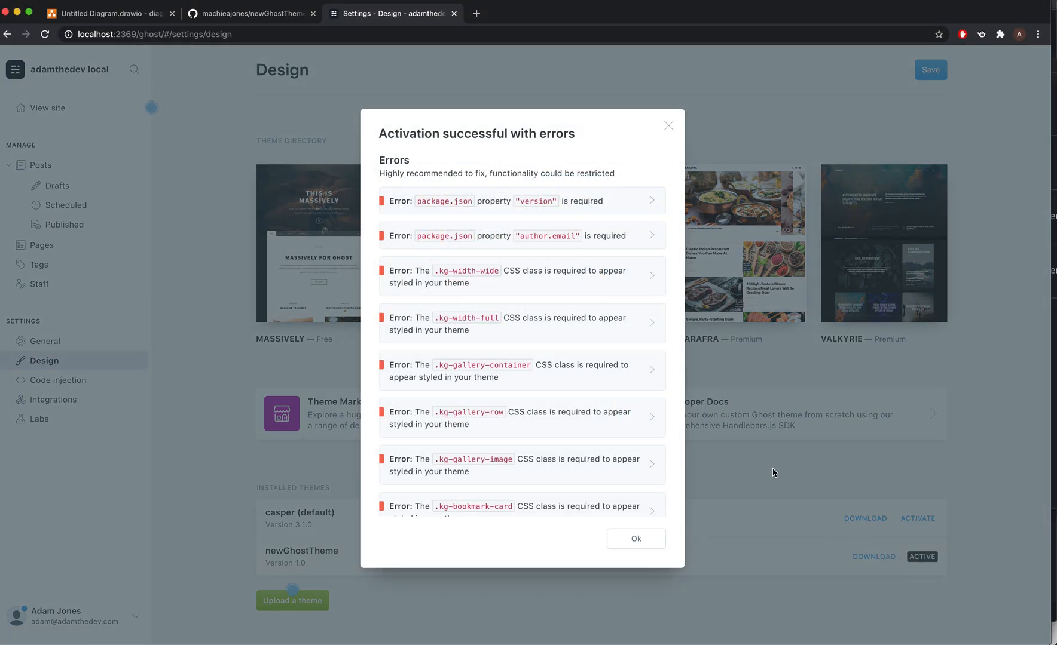
scroll(down, 3)
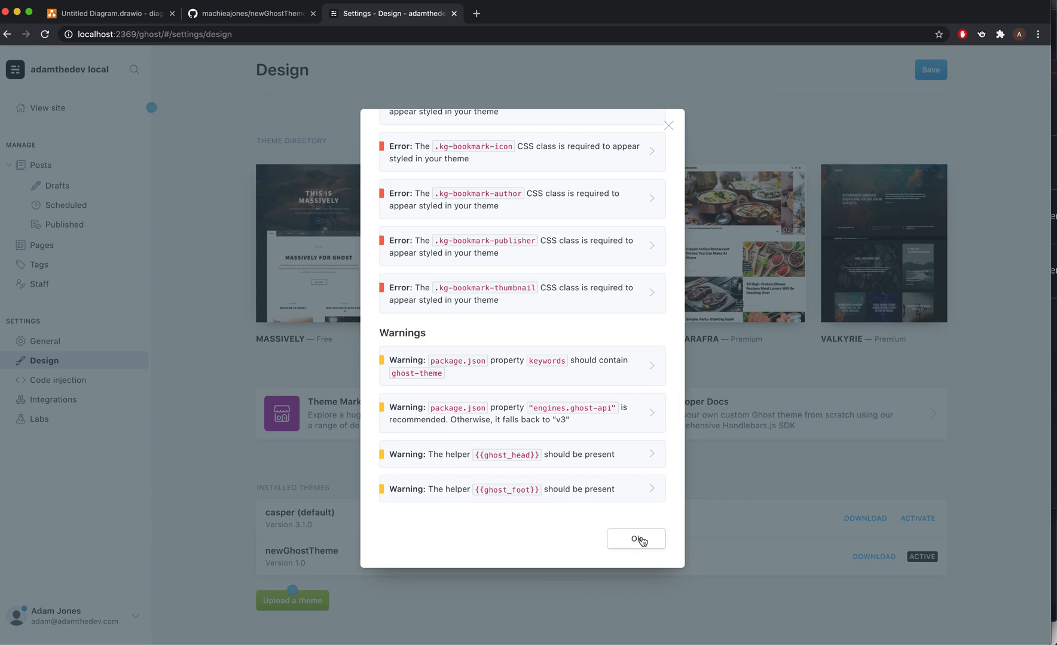
click(635, 539)
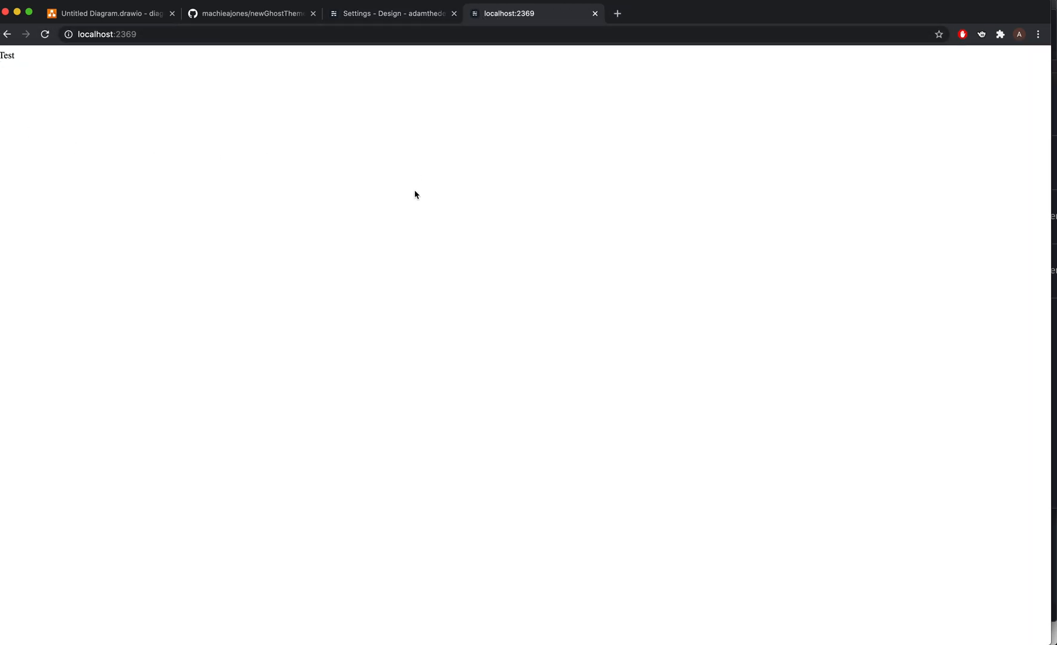
click(251, 13)
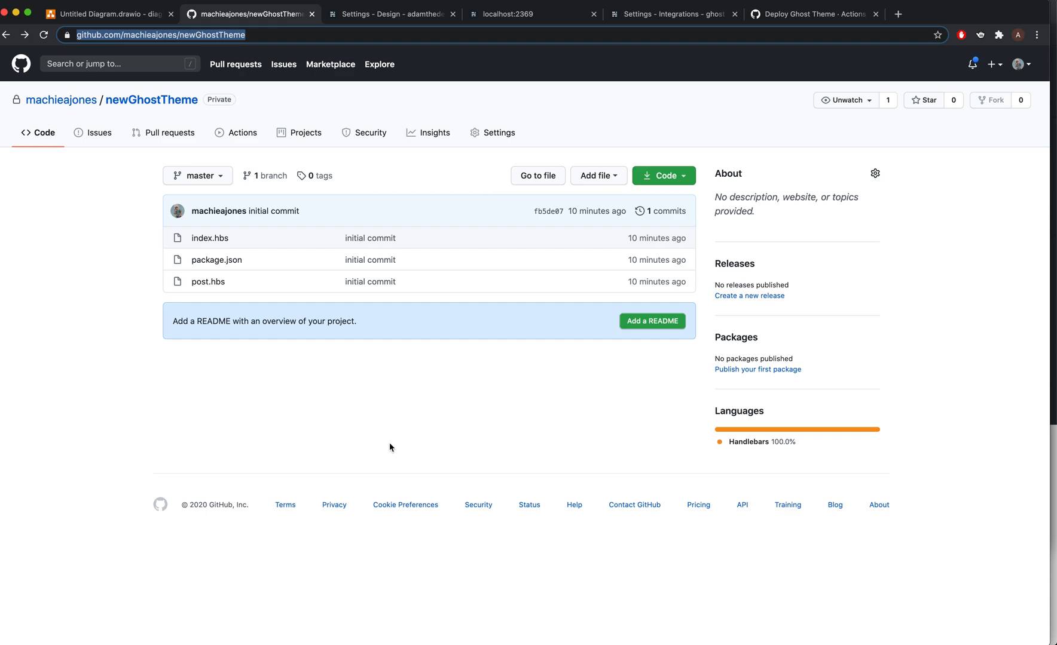
mouse_move(387, 628)
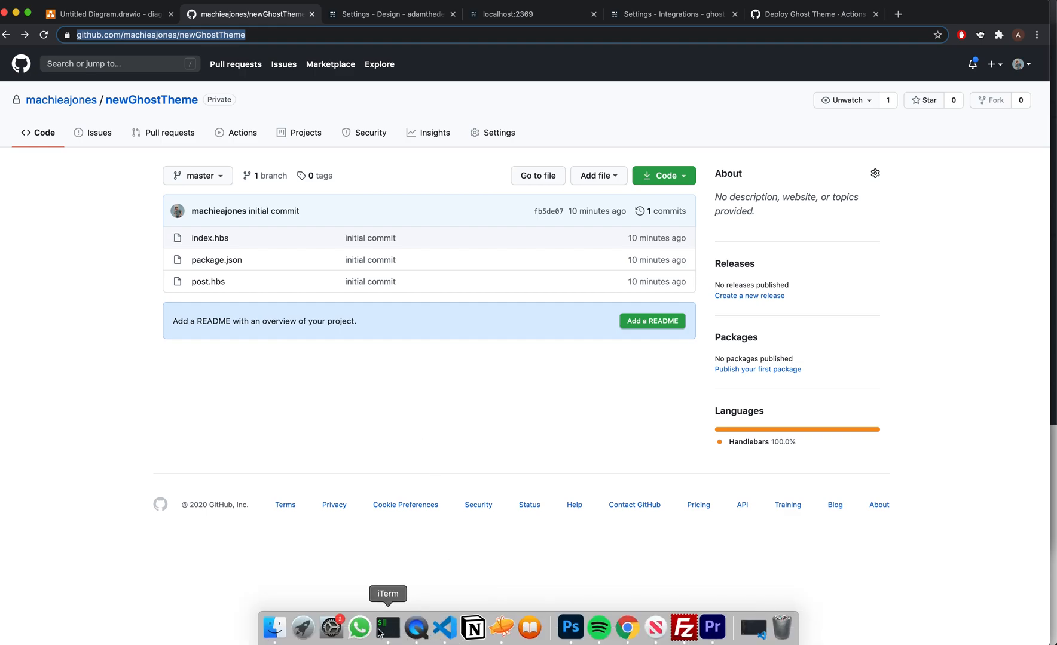
- Bring the terminal forward and switch to the newGhostTheme repository tab with its committed files
click(387, 628)
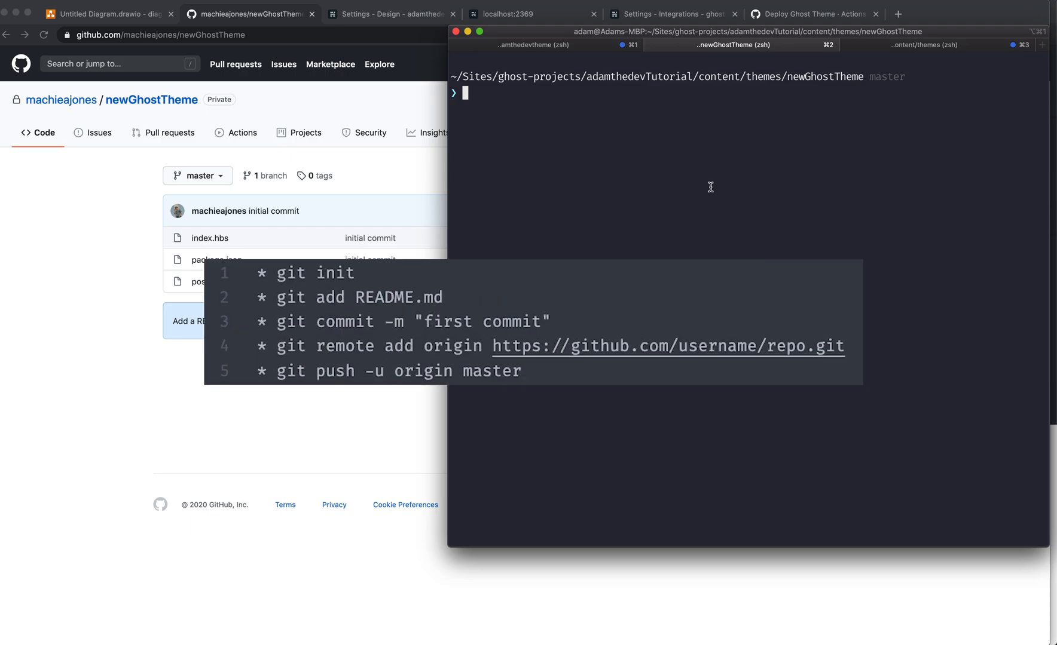
mouse_move(659, 196)
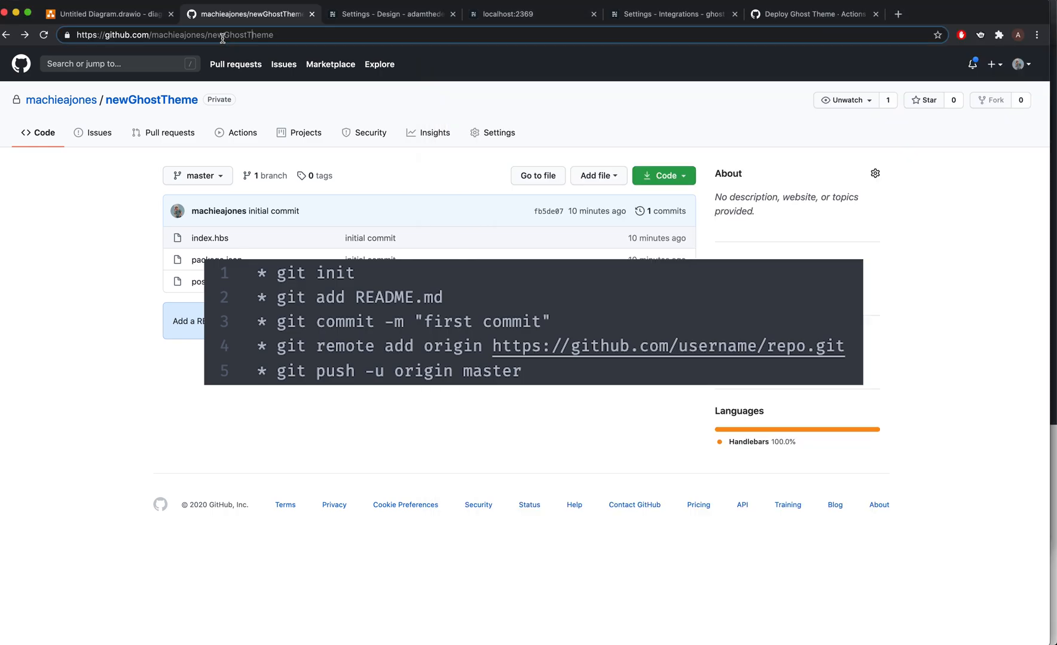
click(270, 35)
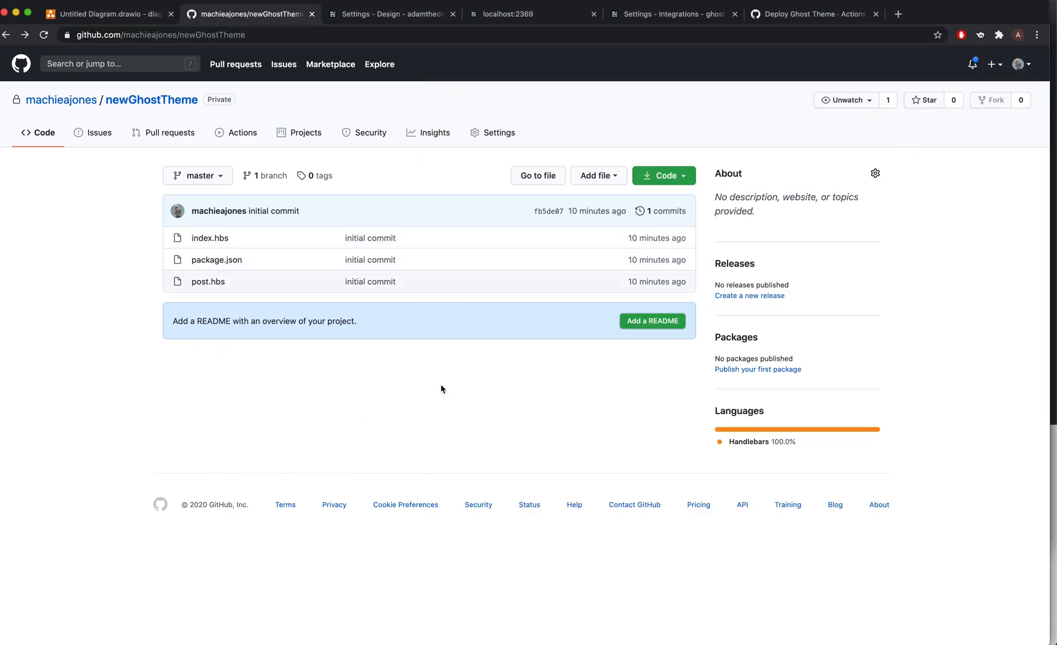
mouse_move(472, 627)
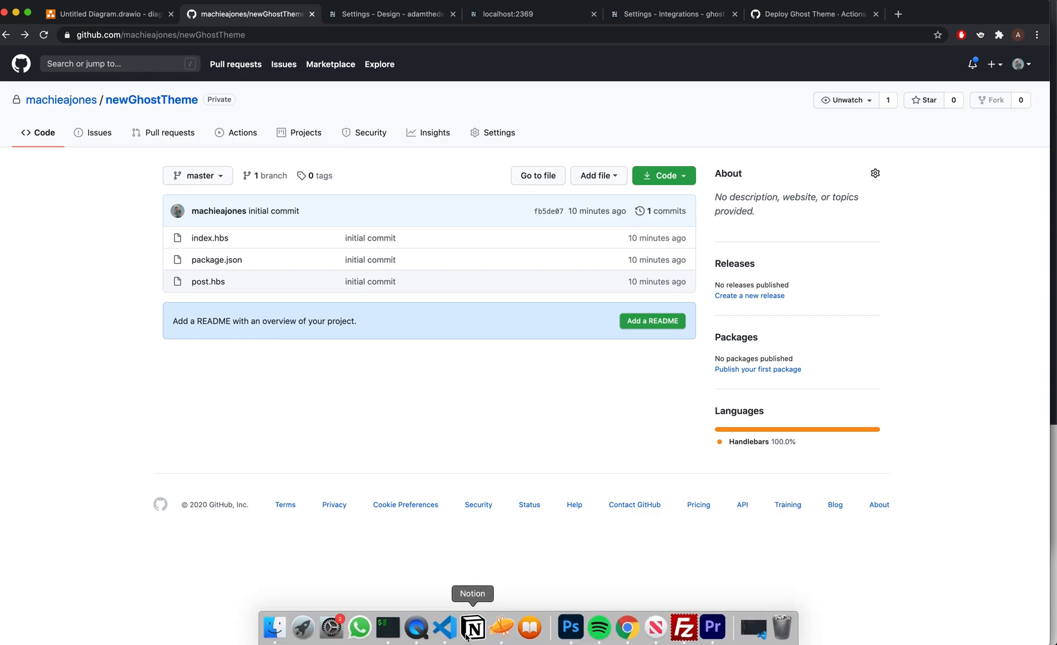
mouse_move(452, 224)
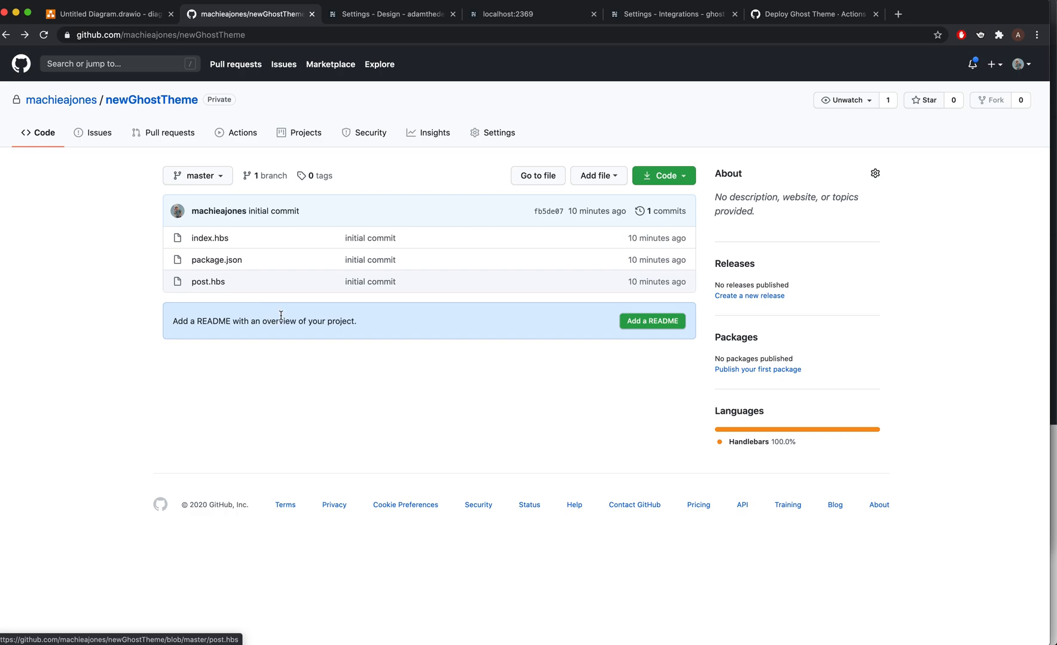
mouse_move(394, 368)
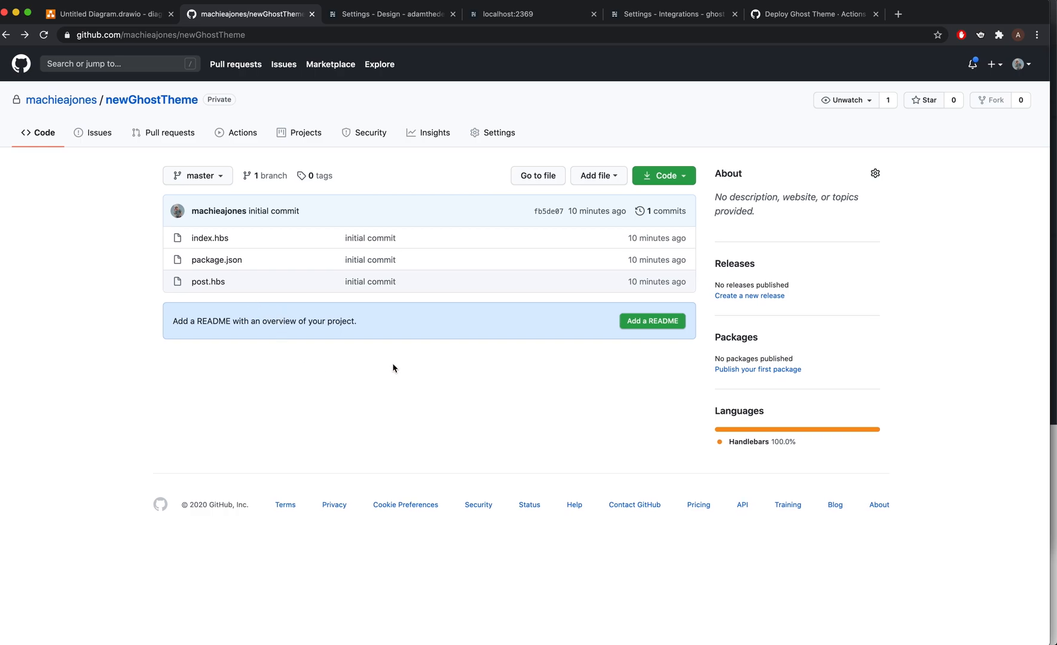
mouse_move(608, 95)
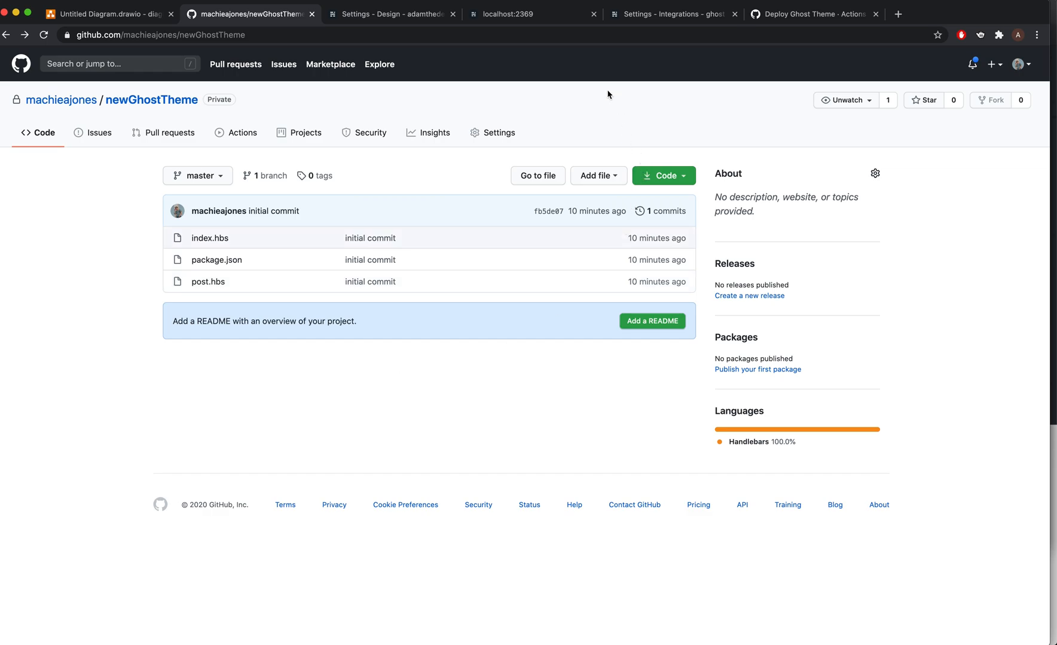
- In the live site's integrations, create a custom integration named Deploy theme
click(672, 13)
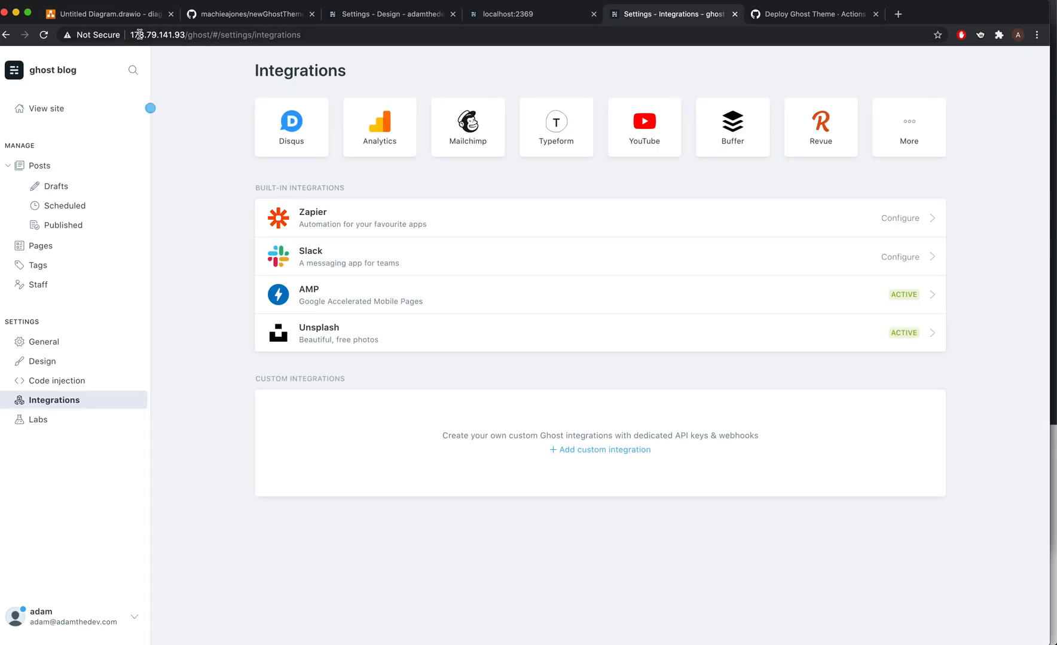
click(161, 35)
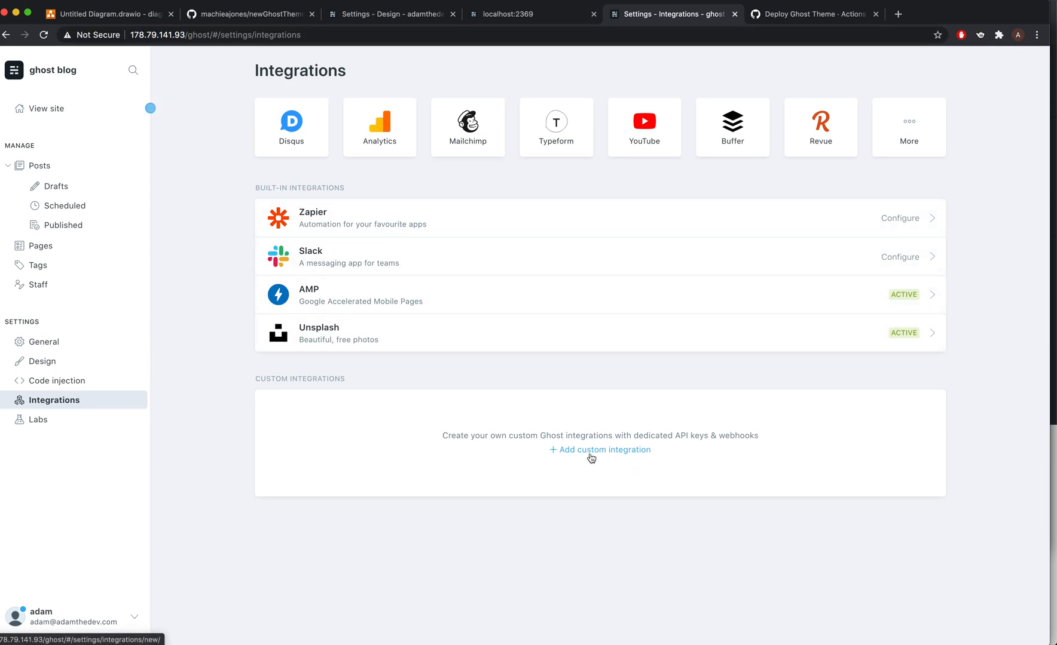
click(599, 450)
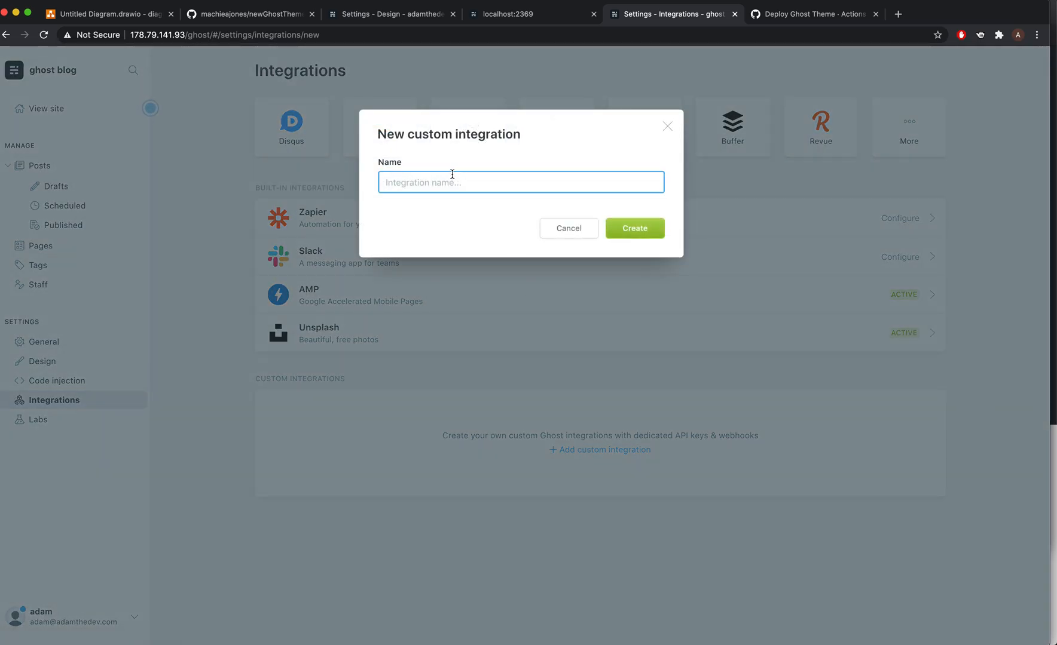
text(Deploy th)
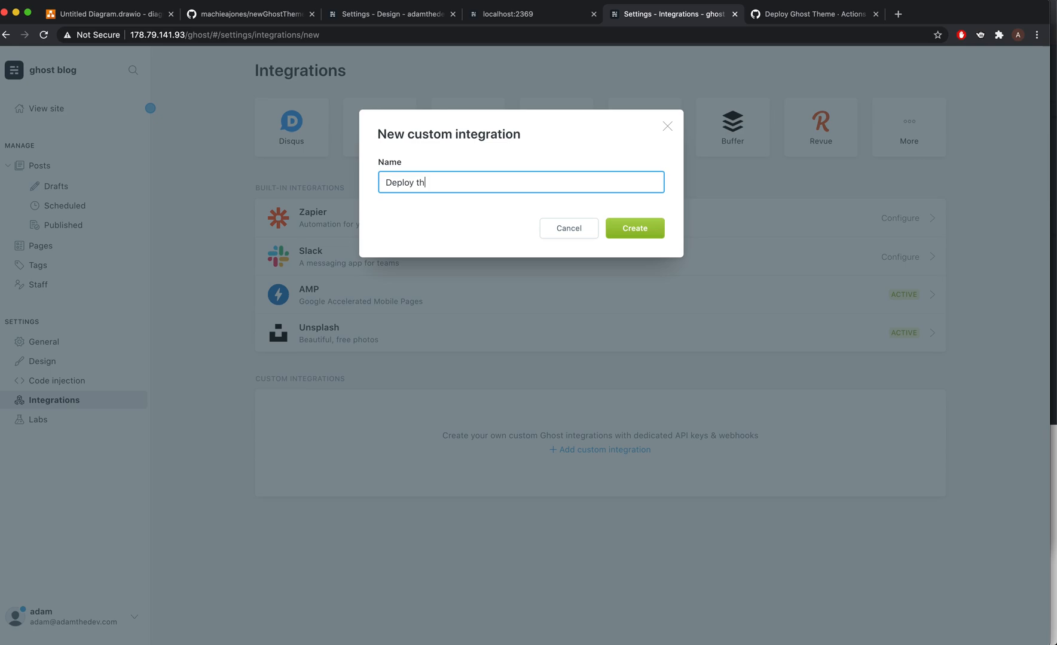
click(633, 228)
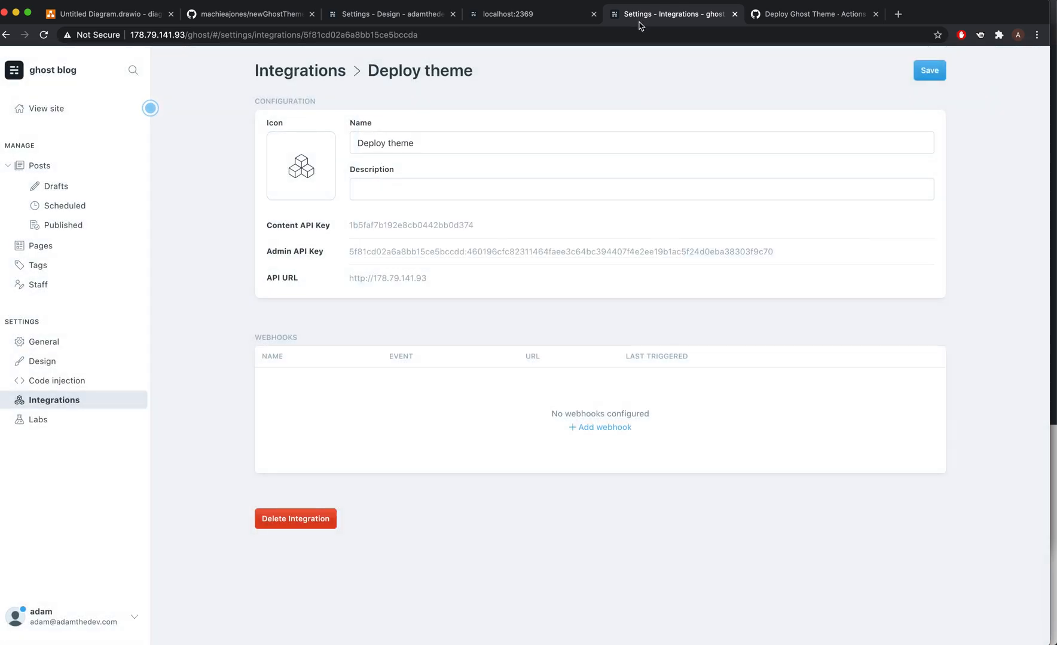
click(250, 13)
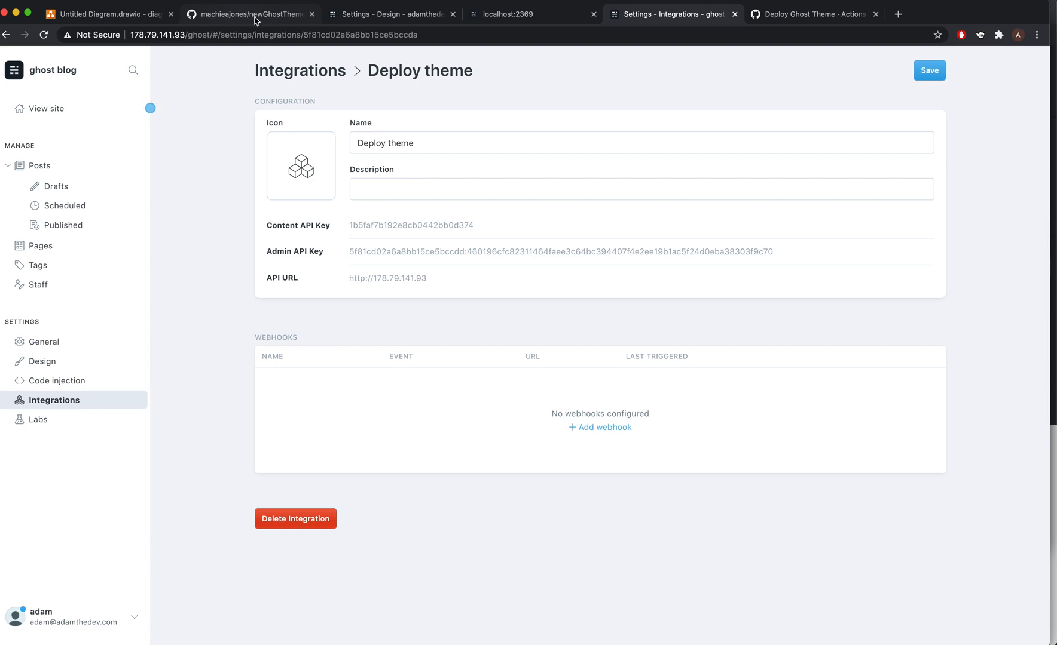
- Go to the newGhostTheme repository's Settings and find the Secrets section
click(251, 13)
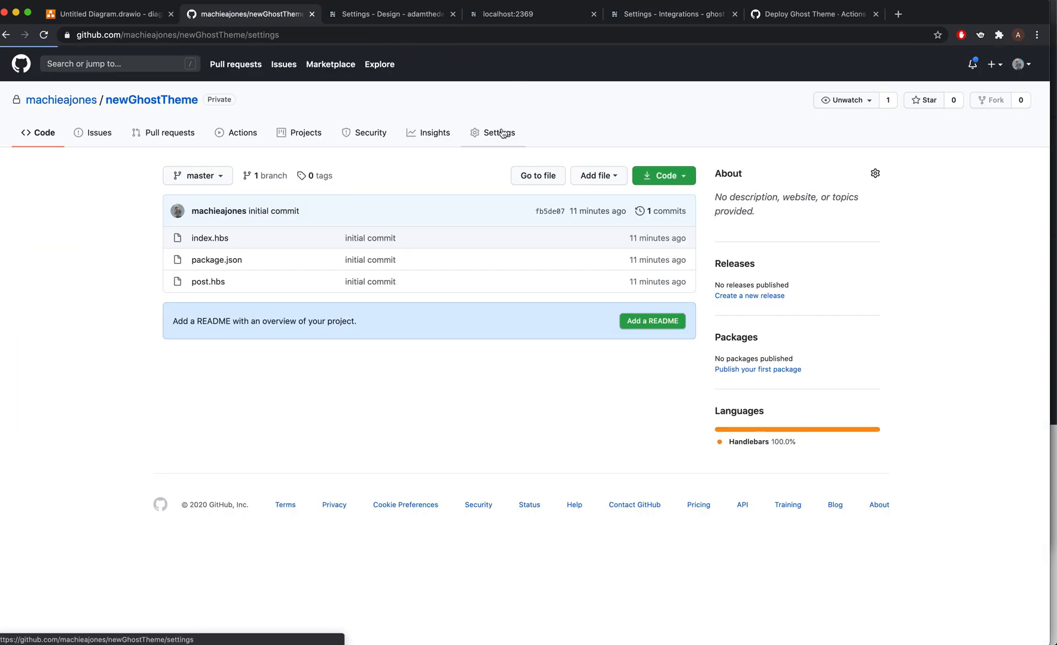
click(498, 132)
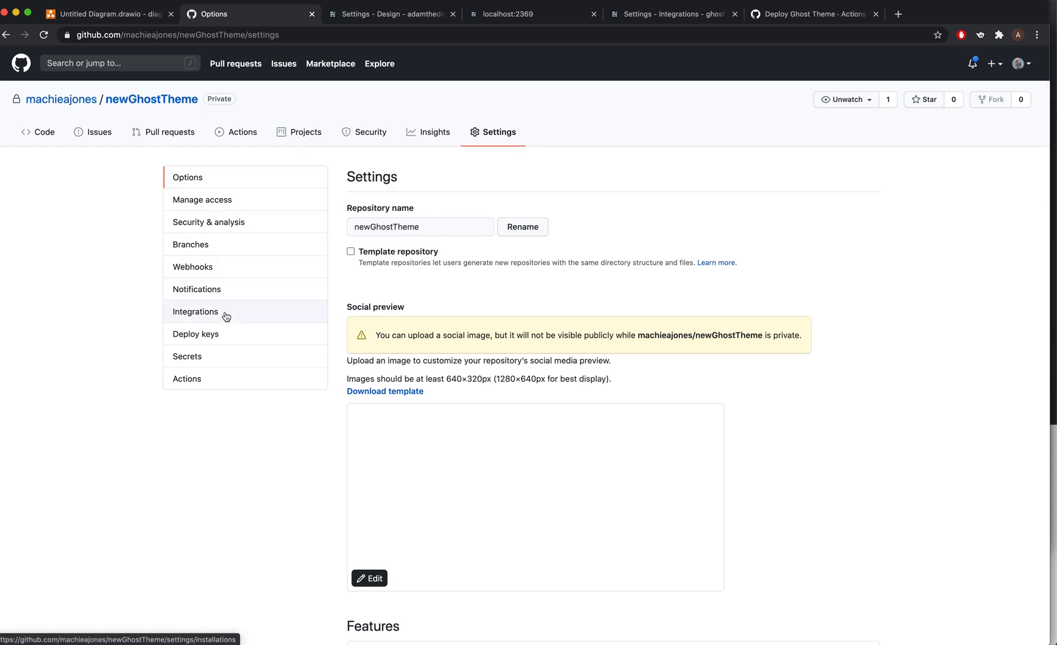
click(195, 312)
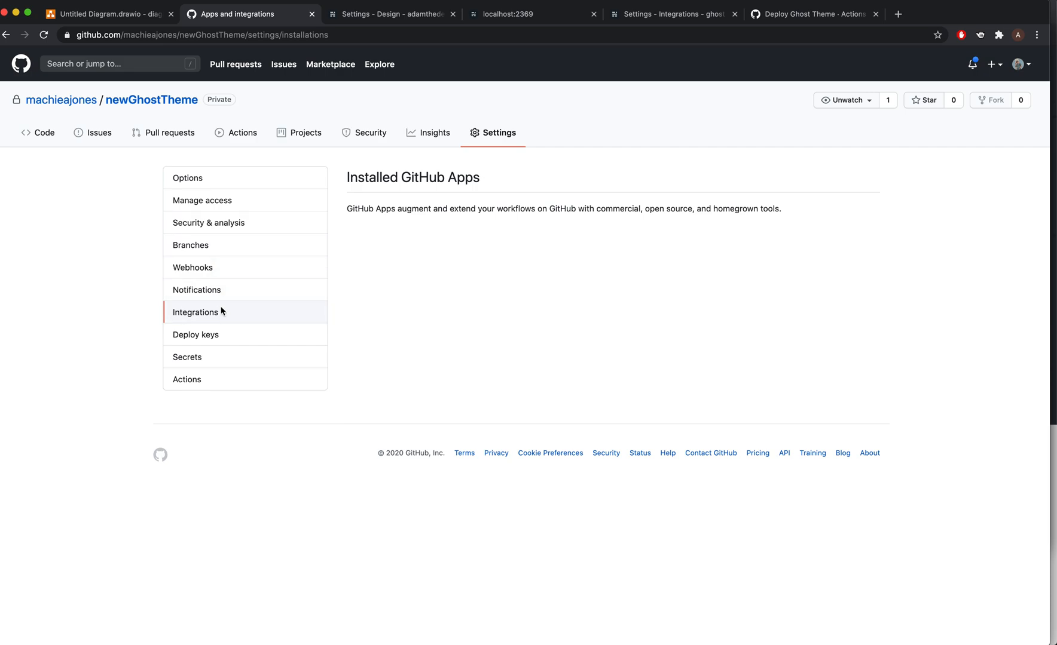
click(195, 334)
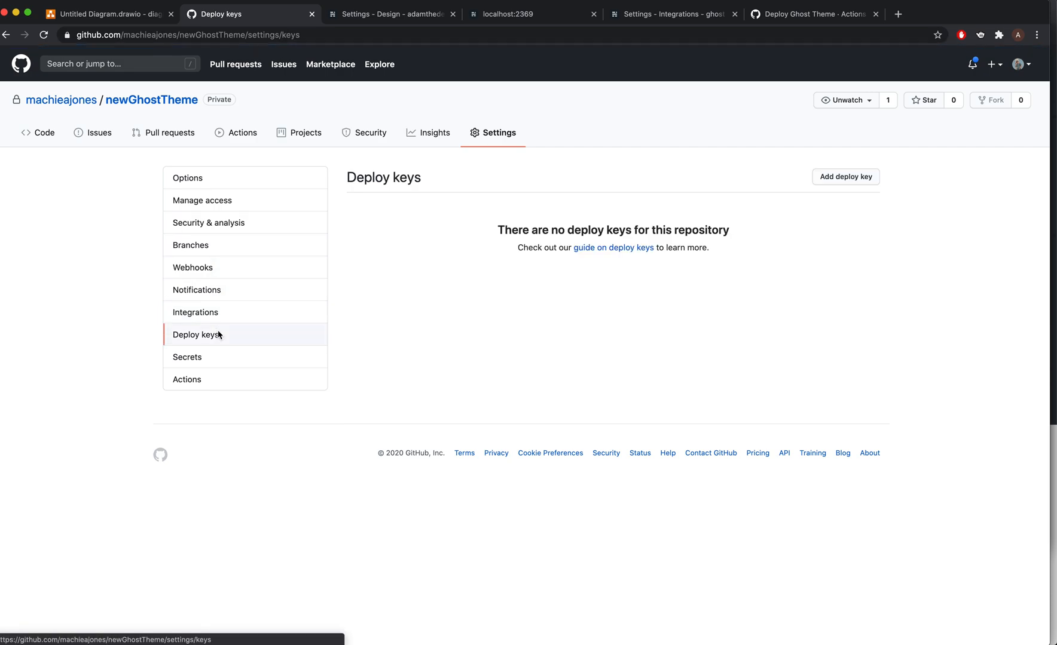
click(187, 358)
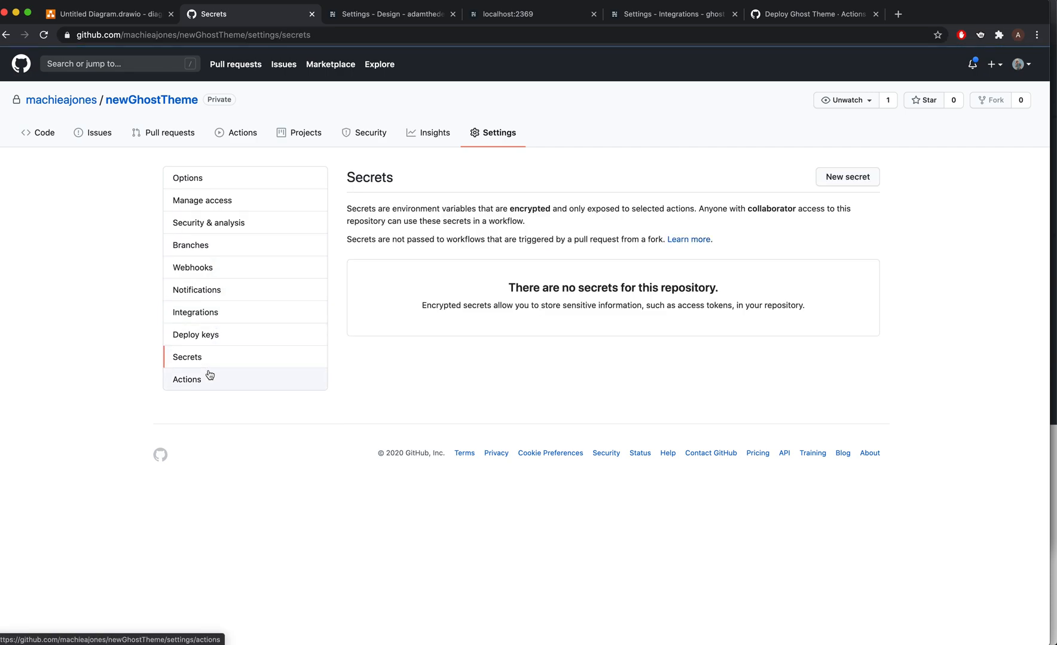
- Return to Secrets and start a new repository secret form
click(186, 379)
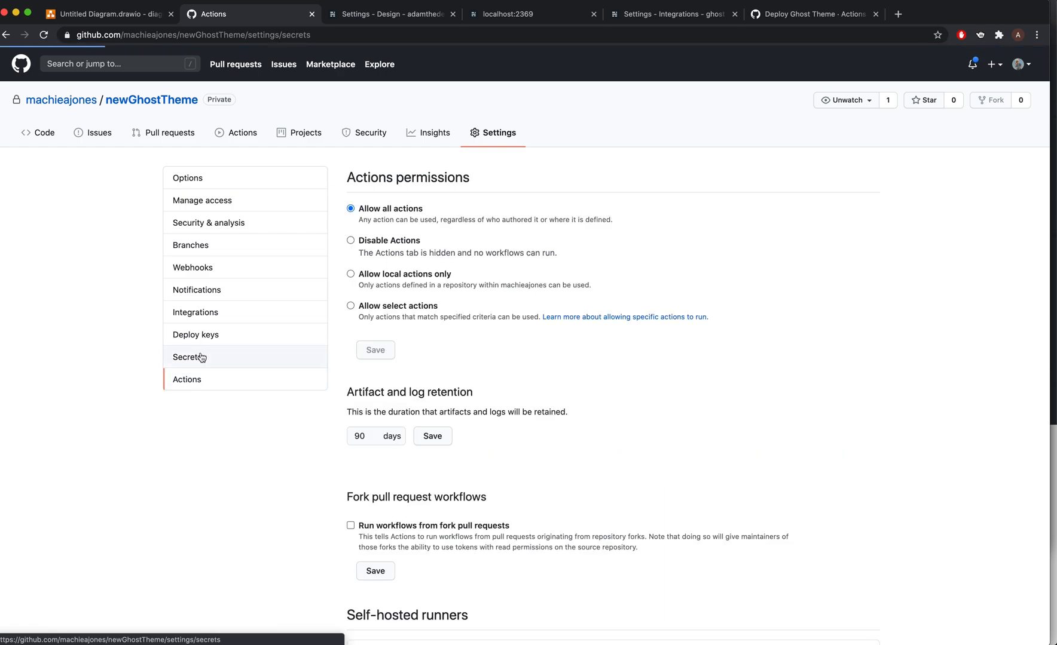
click(188, 357)
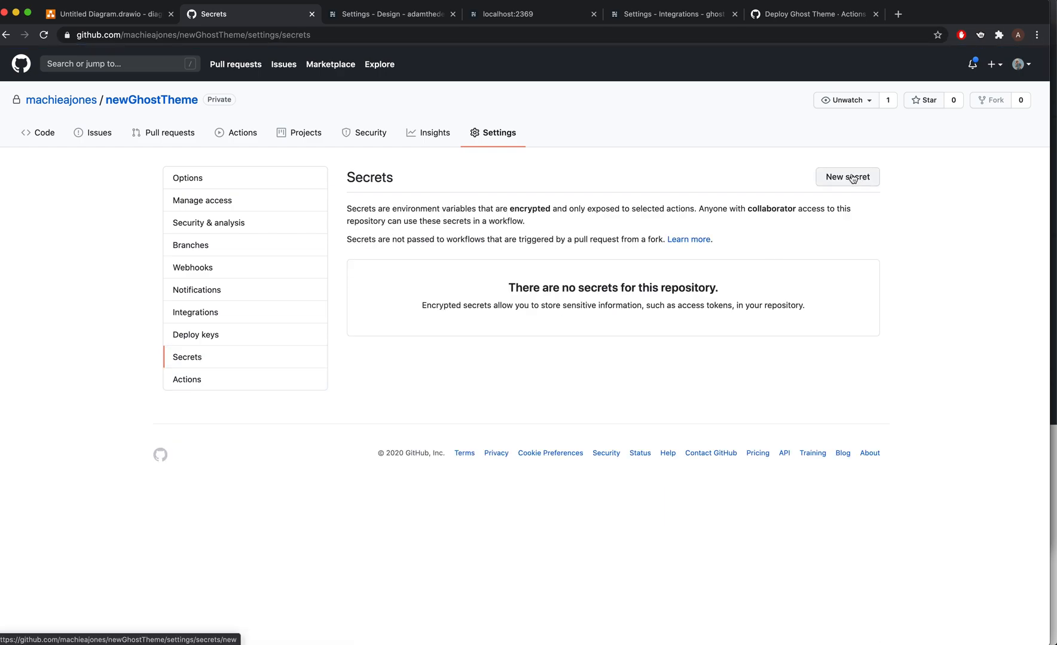
click(847, 177)
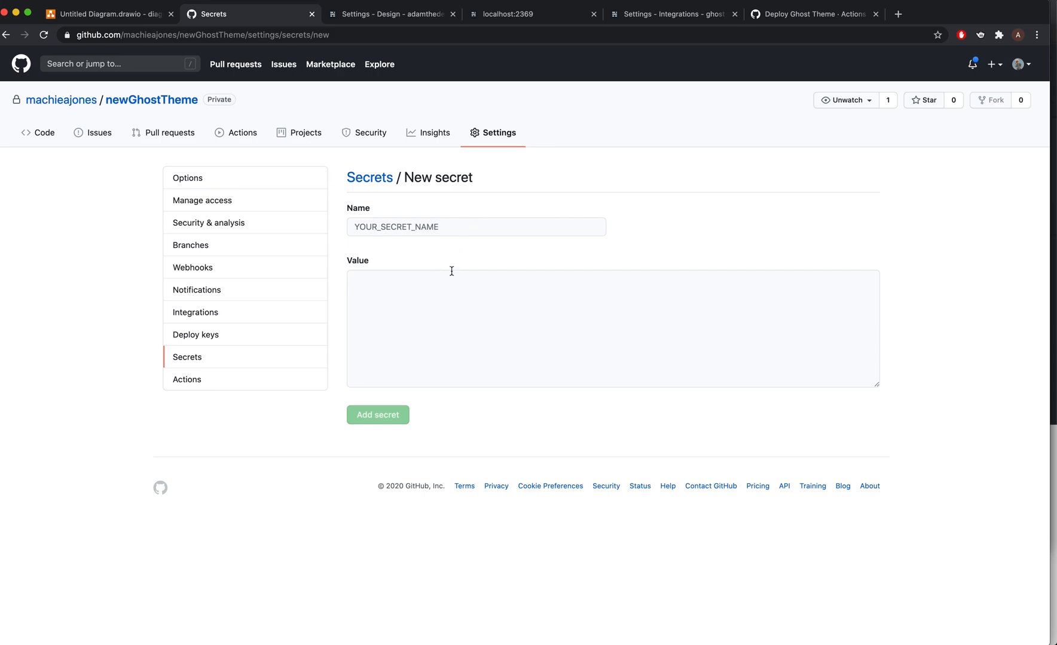
- Copy the Admin API key from Ghost and name the secret GHOST_ADMIN_API_KEY
click(670, 15)
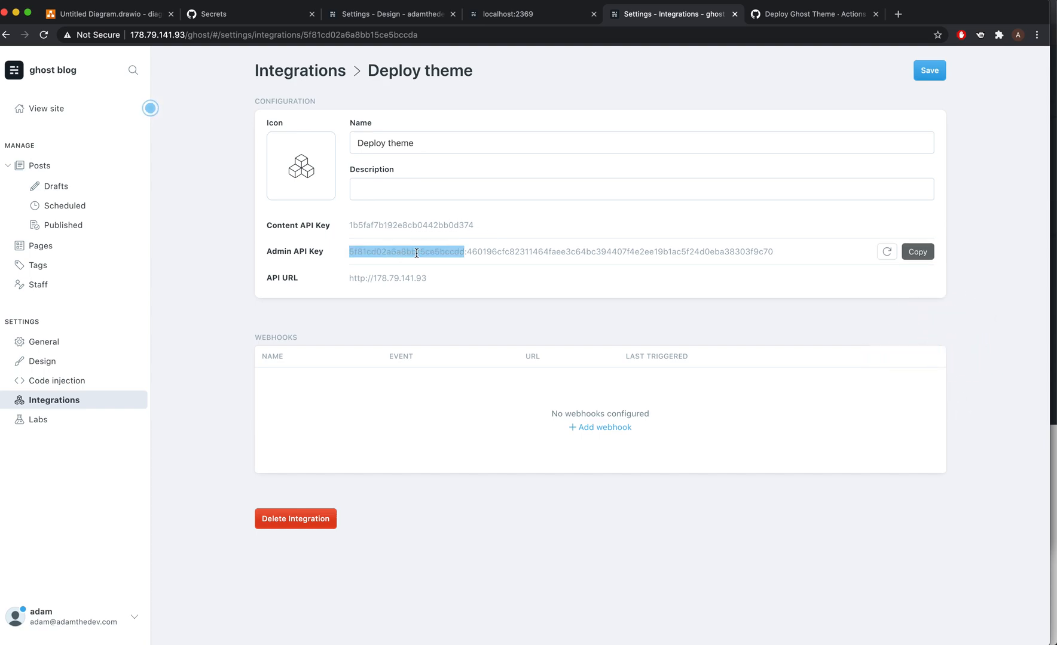
click(916, 251)
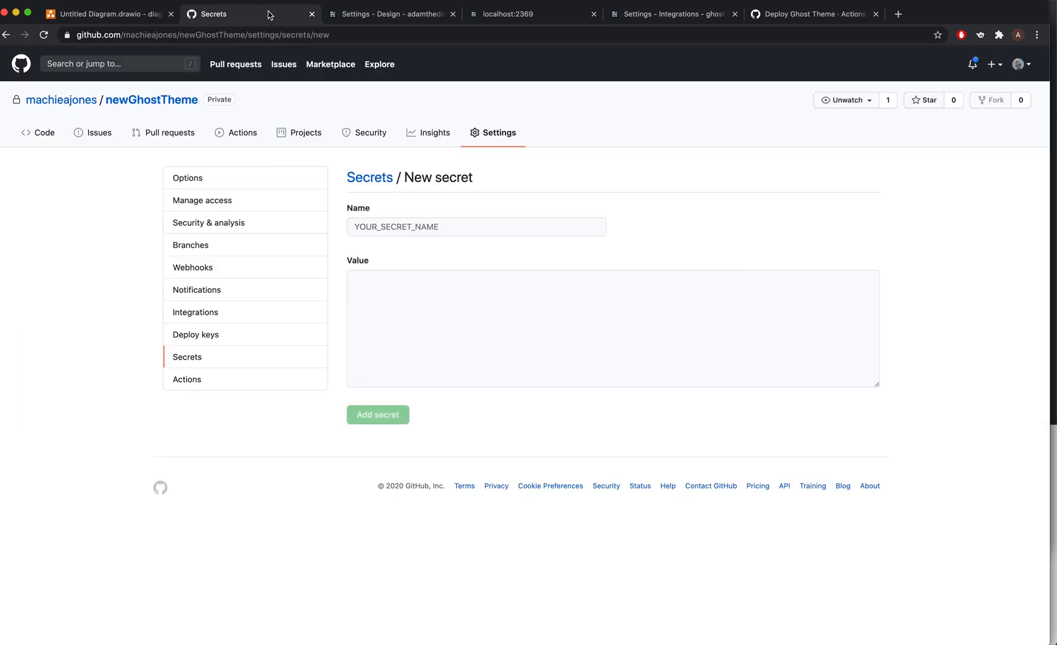
text(GHOST_ADMIN_API_URL)
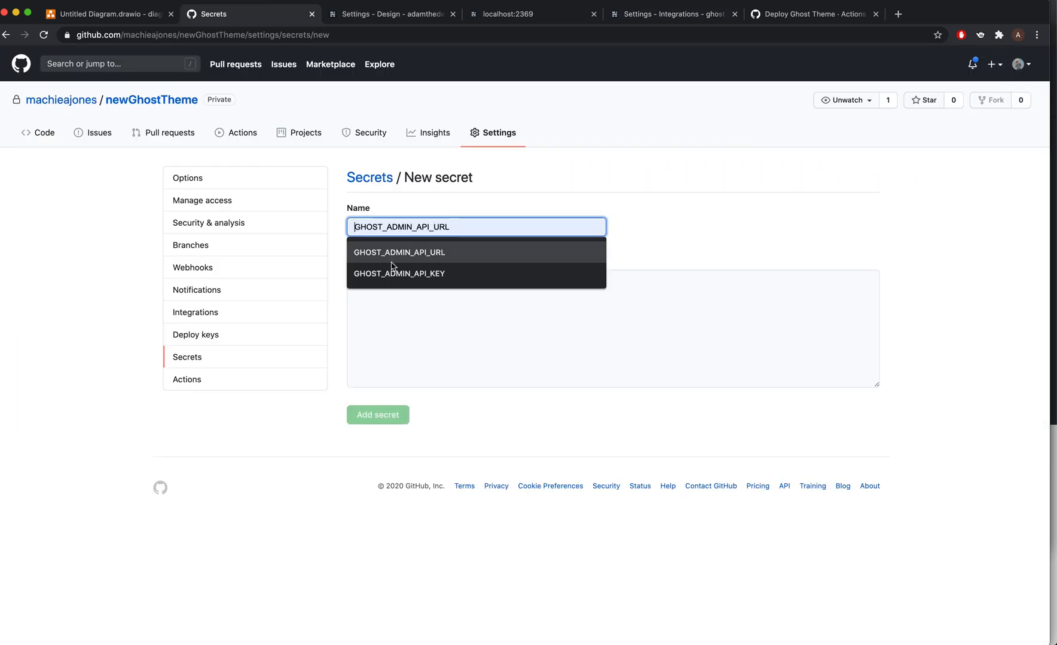
click(399, 273)
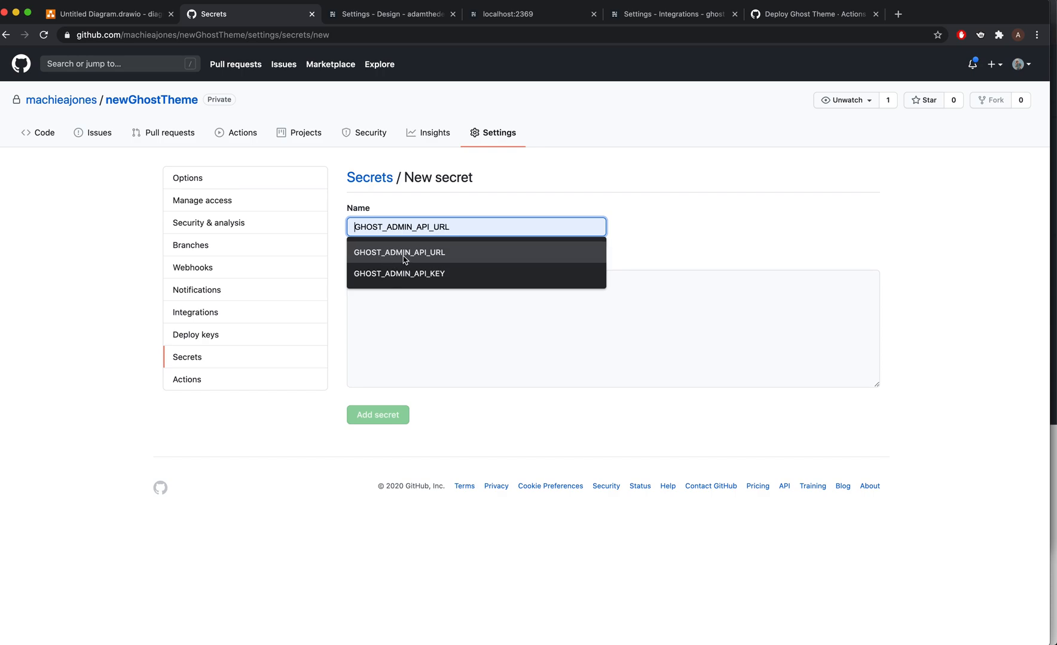
click(399, 273)
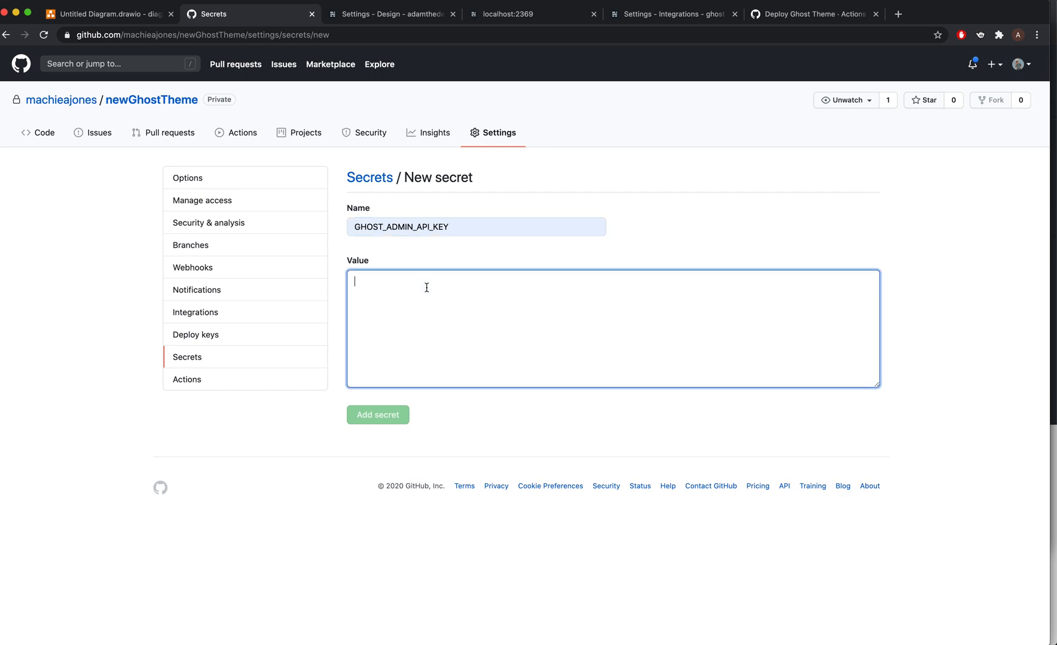
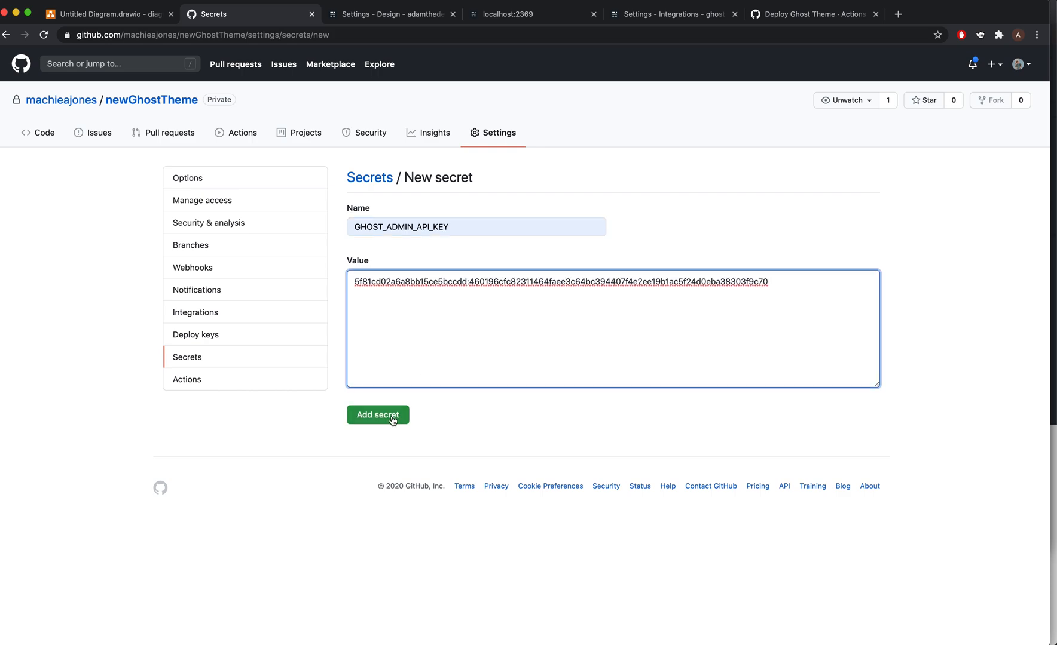
- Paste the admin key as the value and add the GHOST_ADMIN_API_KEY secret
click(378, 415)
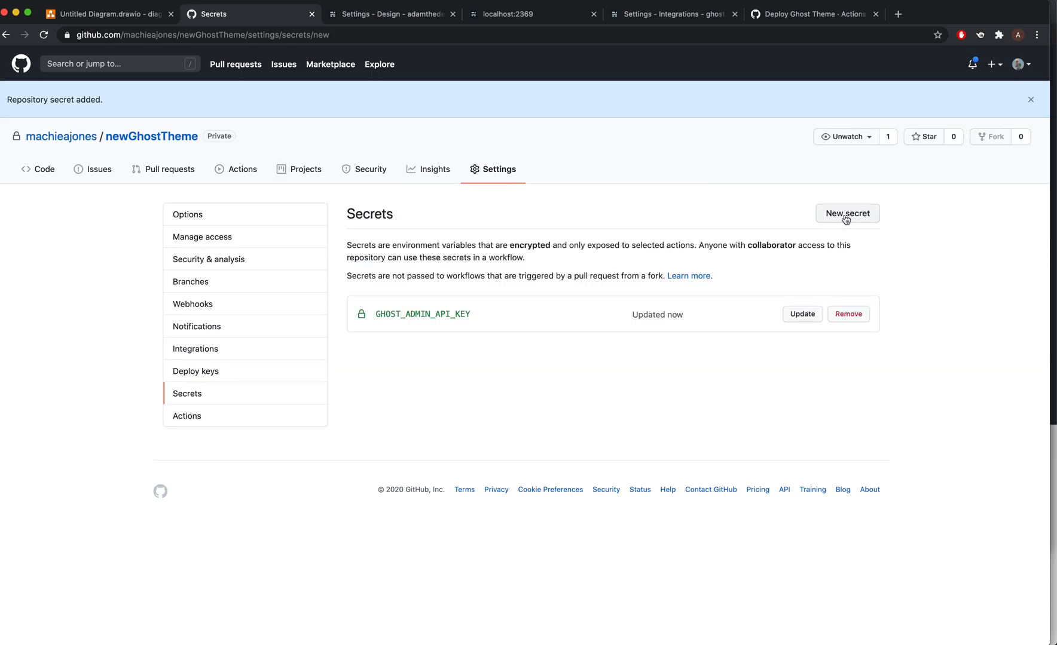
click(846, 214)
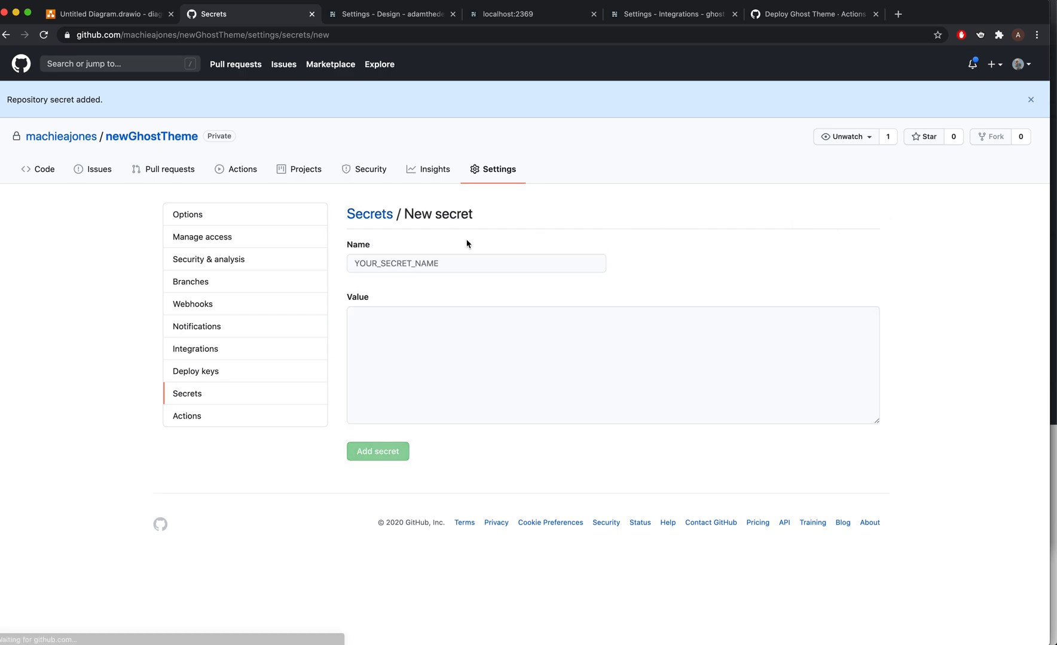
- Name the second secret GHOST_ADMIN_API_URL
text(GHO)
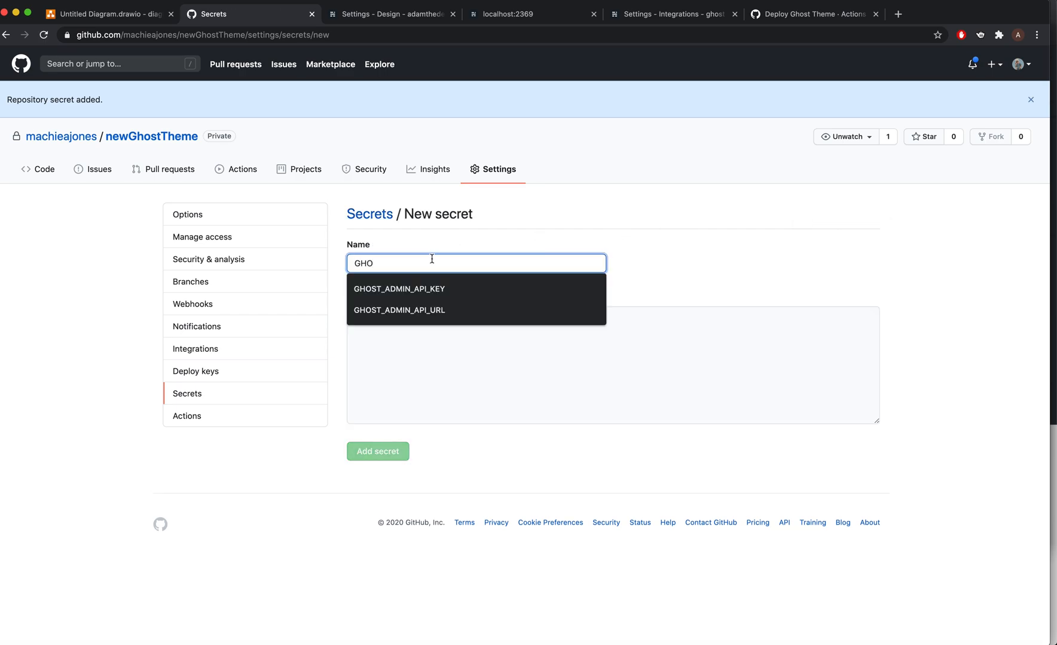
click(398, 288)
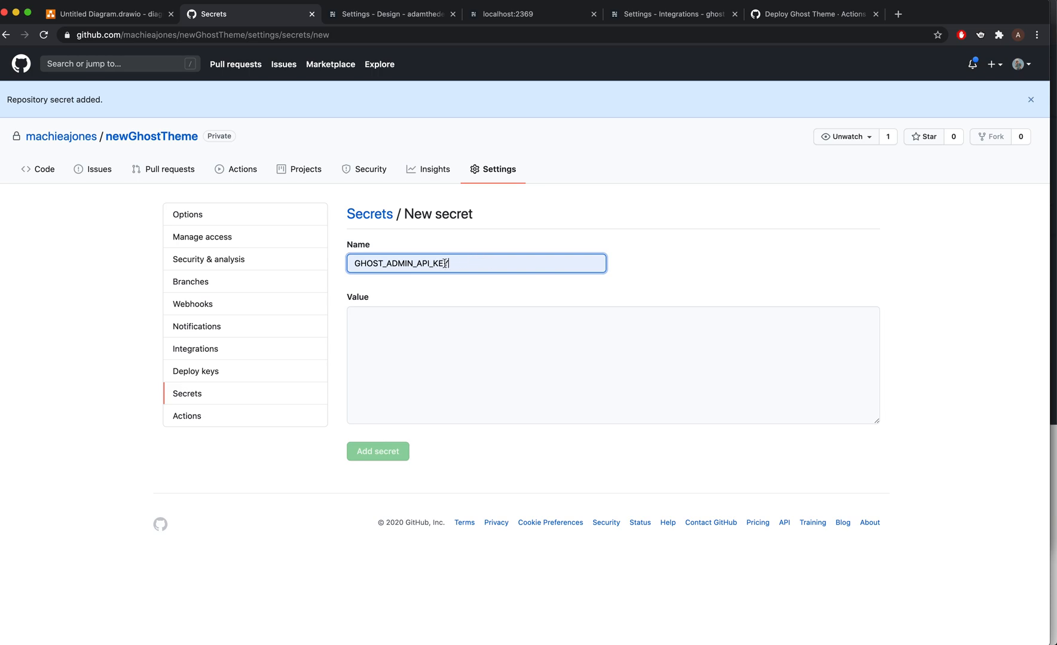
text(GHOST_ADMIN_API_URL)
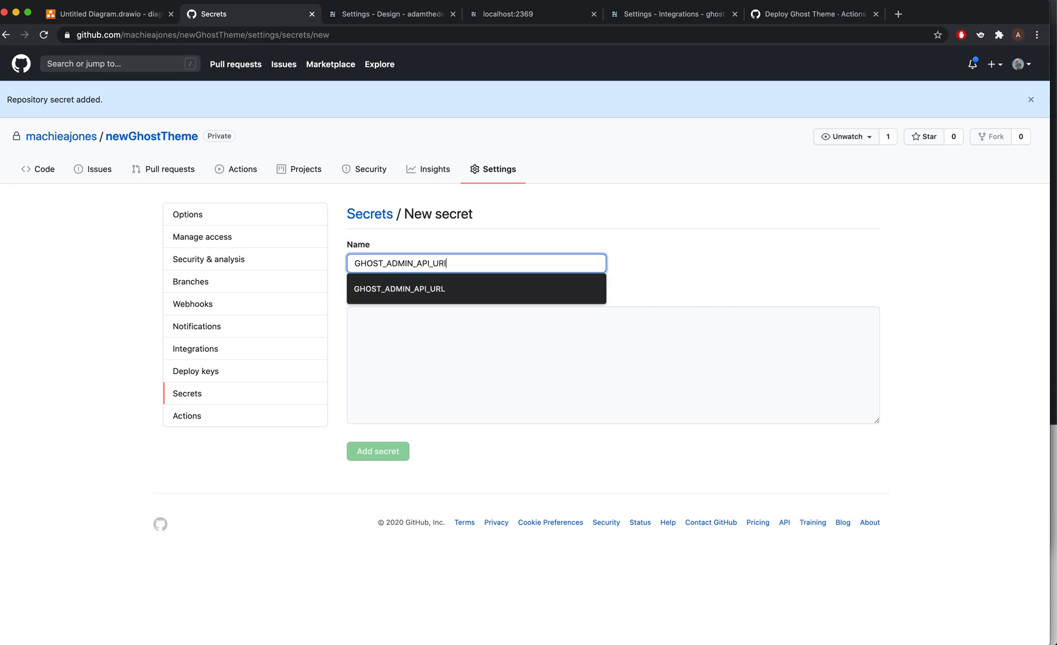
click(609, 365)
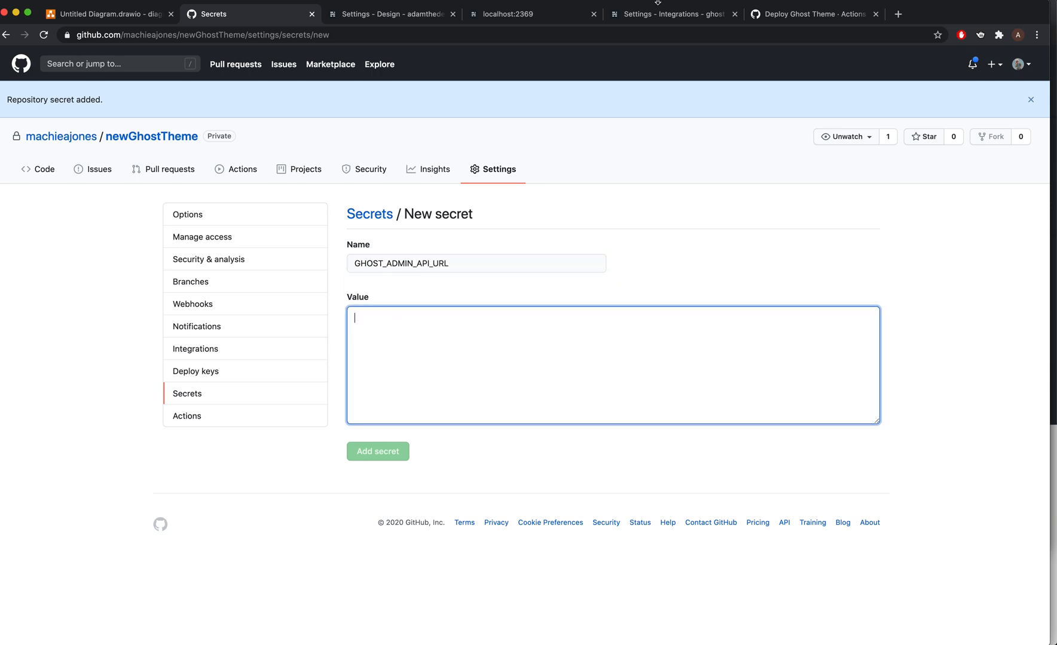
click(672, 13)
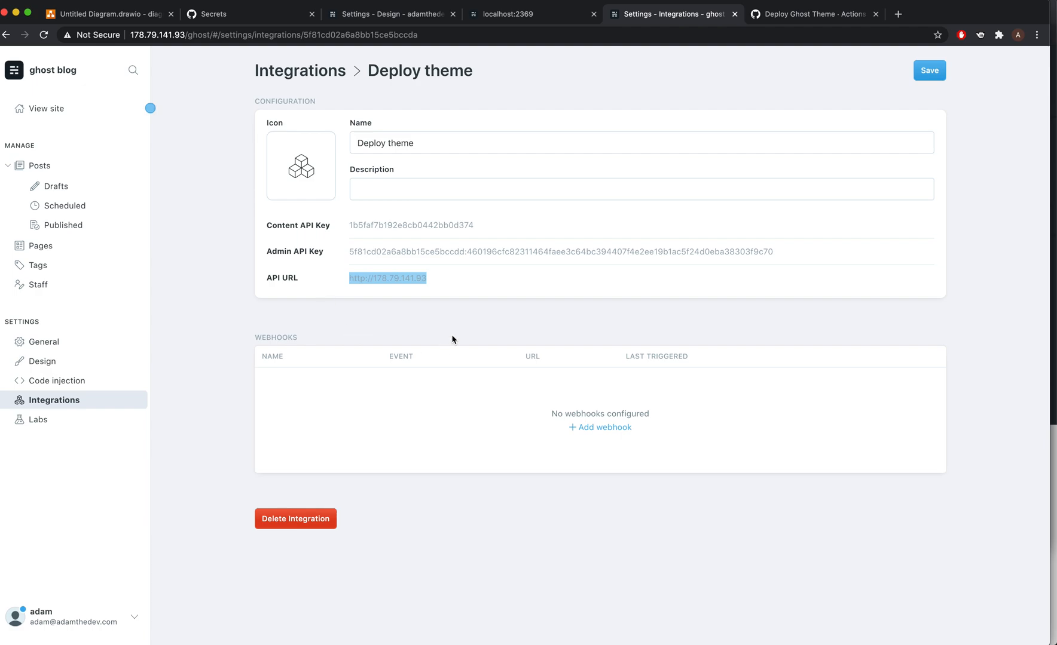
click(391, 13)
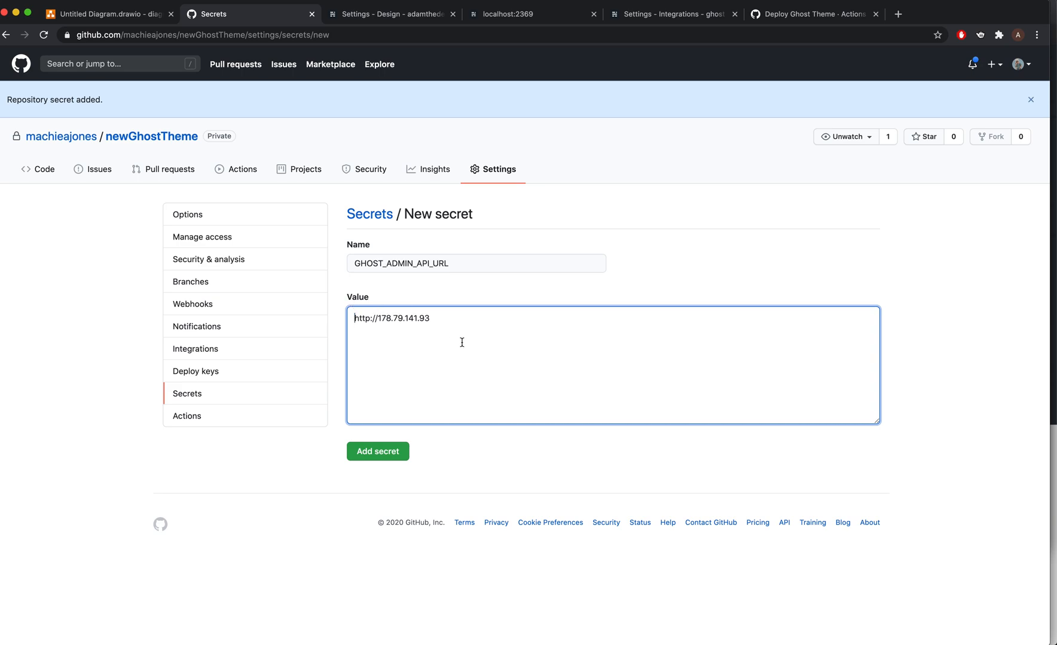
click(378, 451)
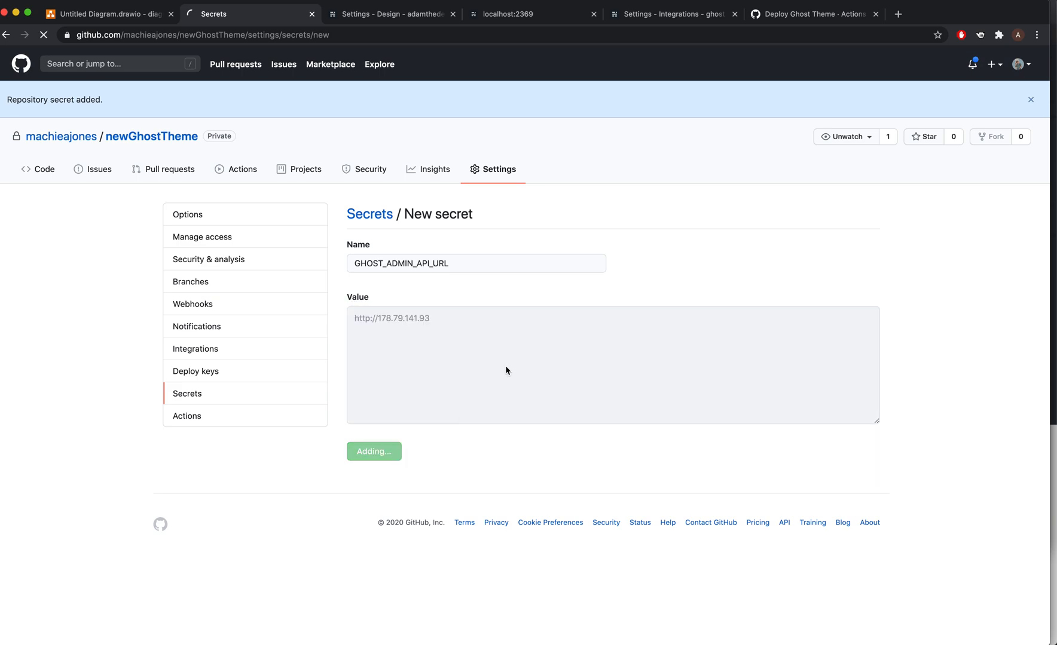
click(373, 460)
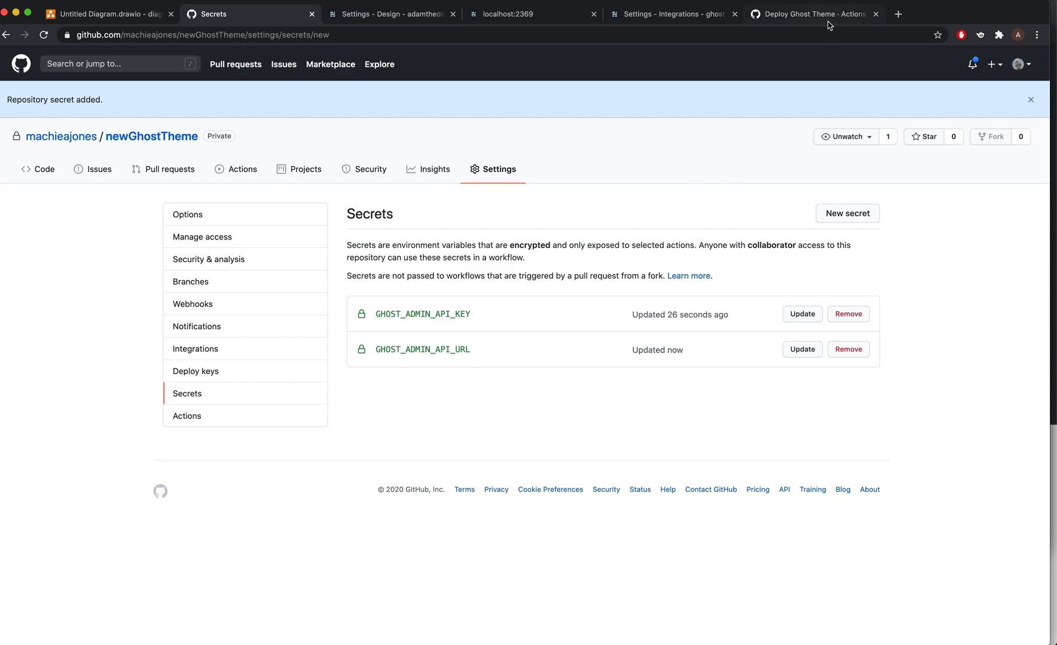
- Read the Deploy Ghost Theme action's Getting Started example YAML, then return to the code editor
click(812, 13)
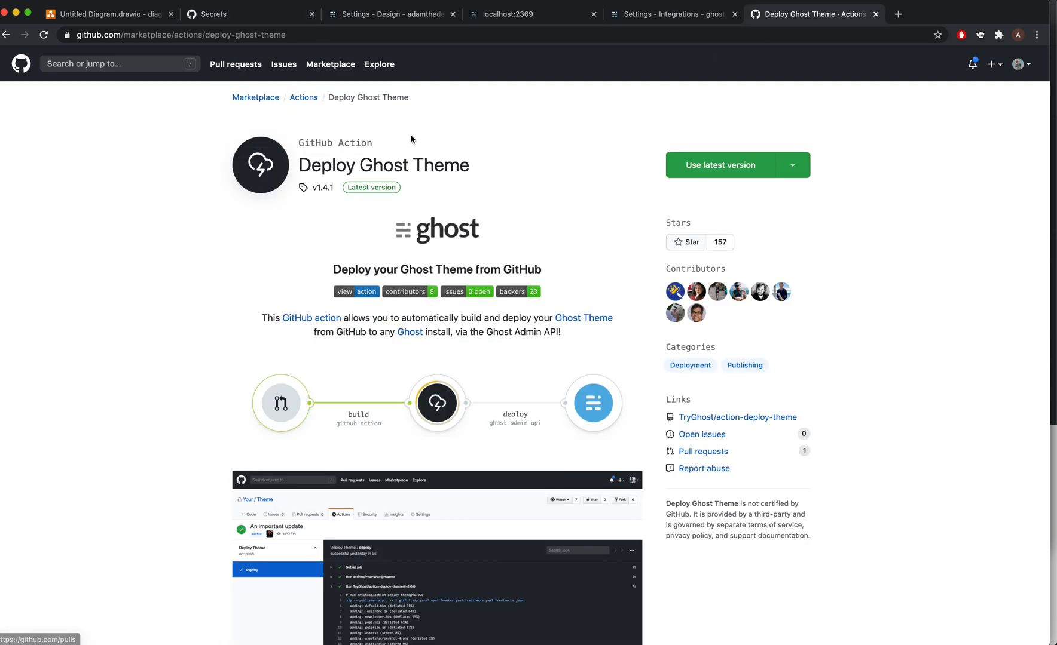
scroll(down, 3)
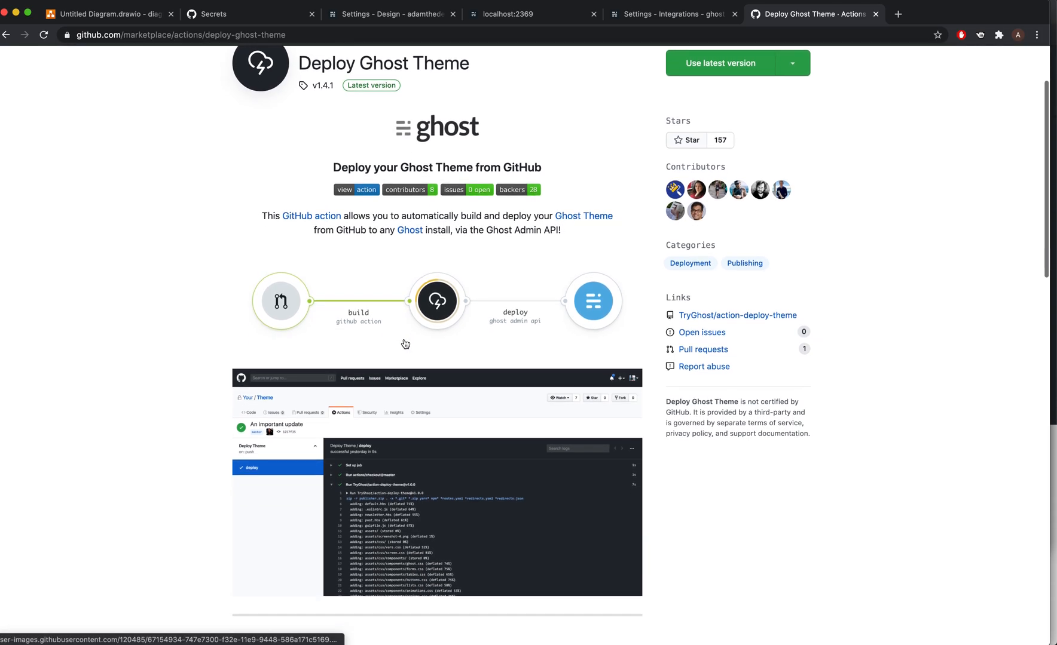
scroll(down, 3)
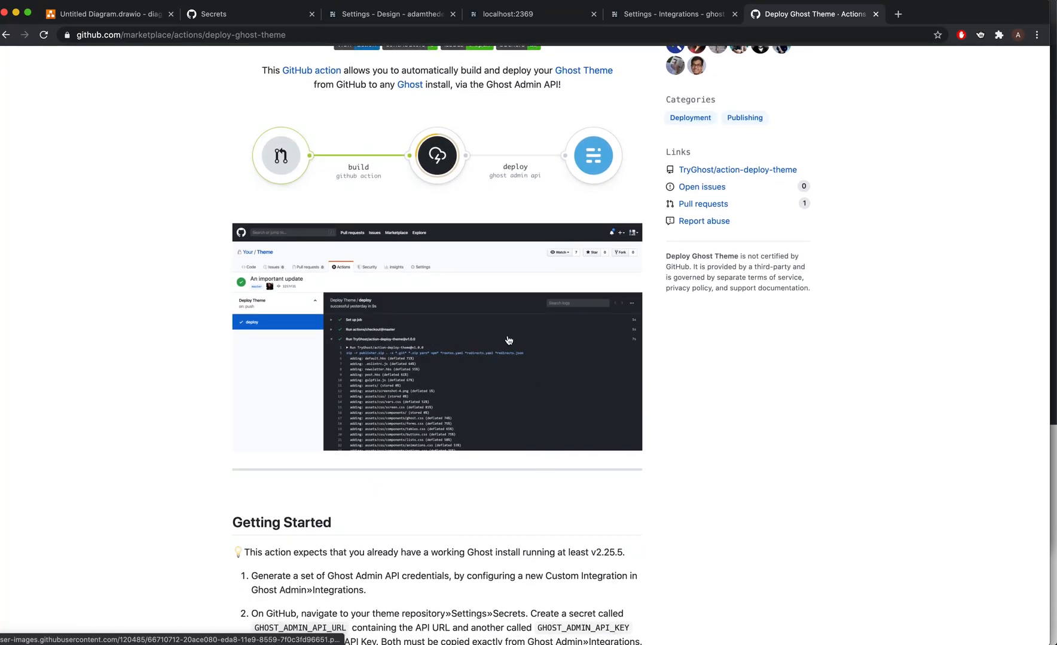
scroll(down, 3)
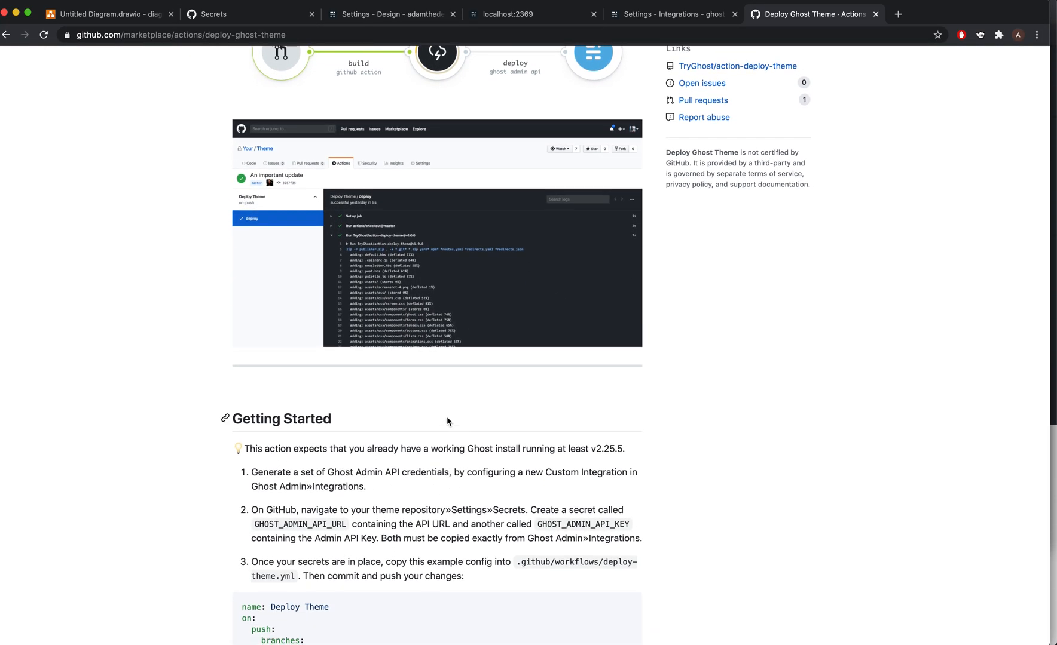
scroll(down, 3)
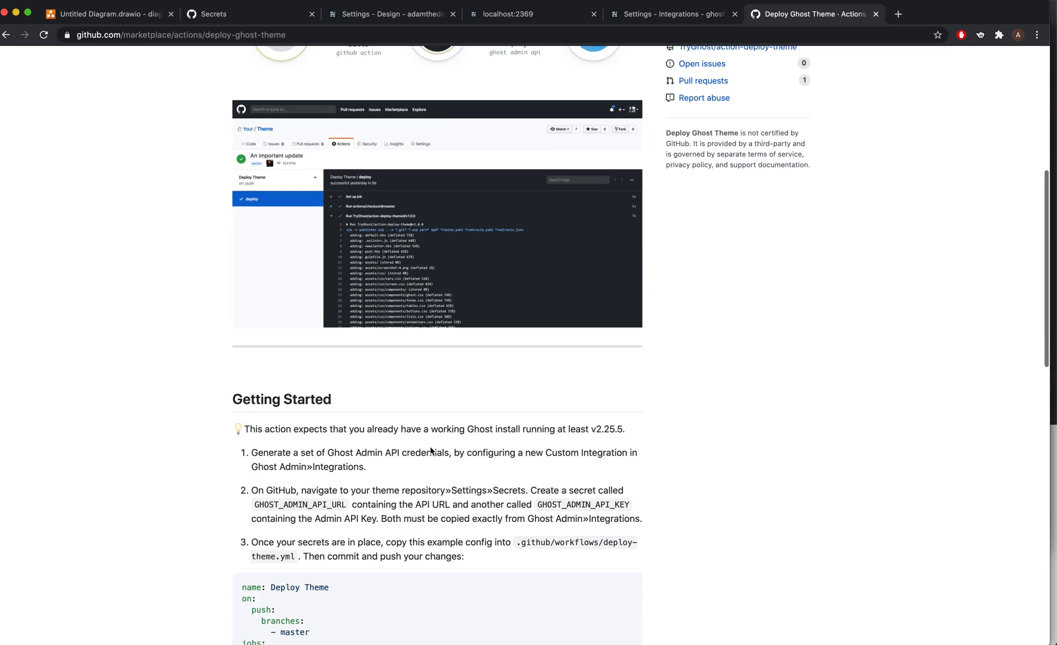
scroll(down, 3)
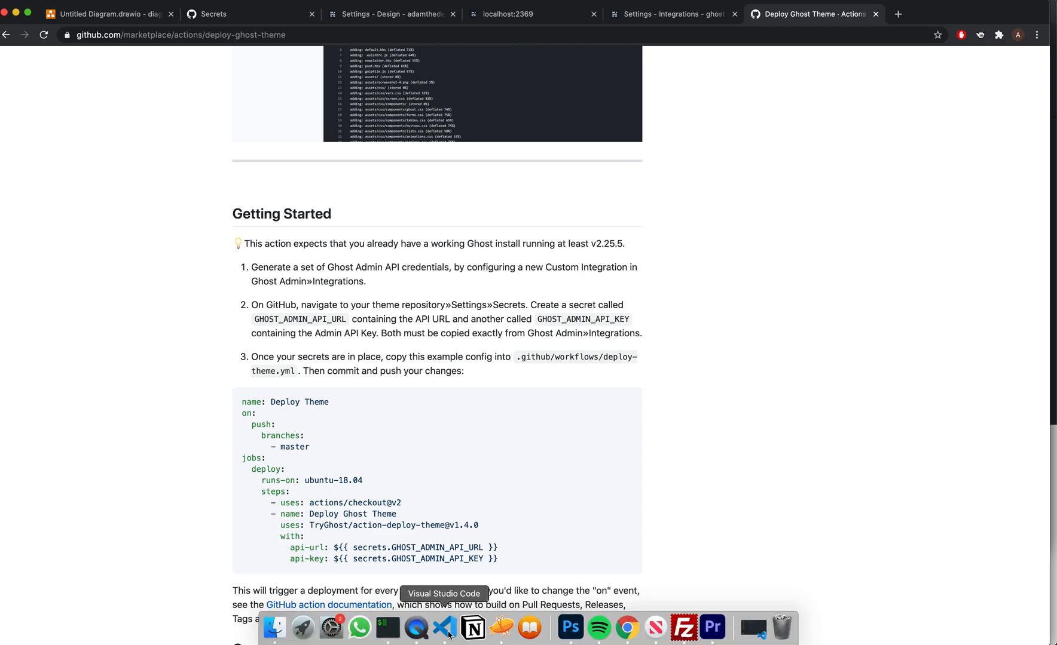
click(444, 629)
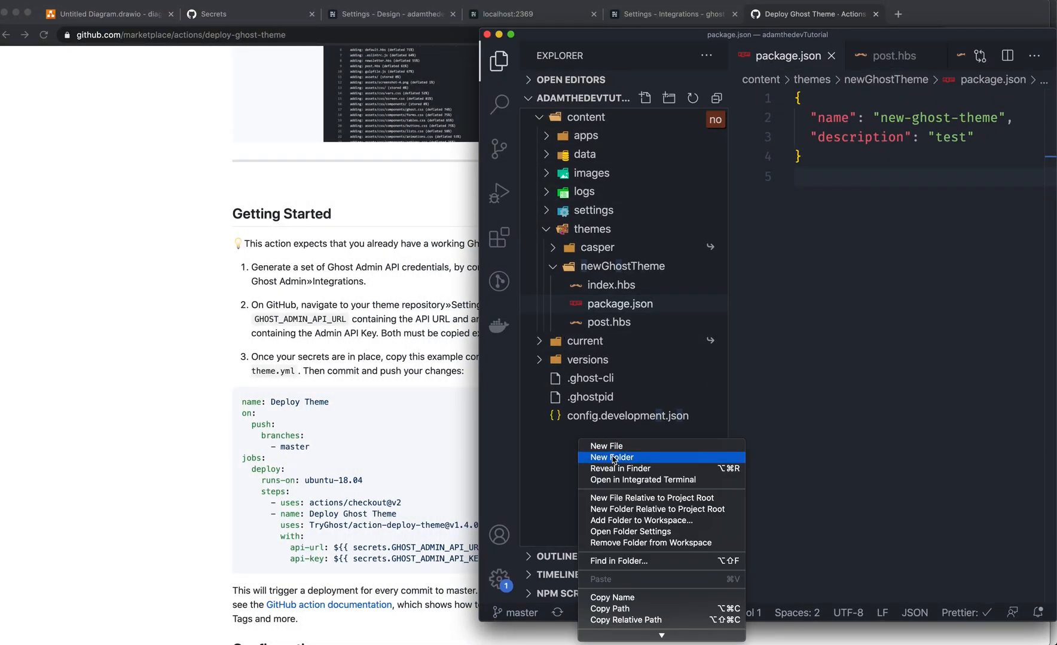
- Create a .github folder in the project root with a workflows folder inside it
click(611, 458)
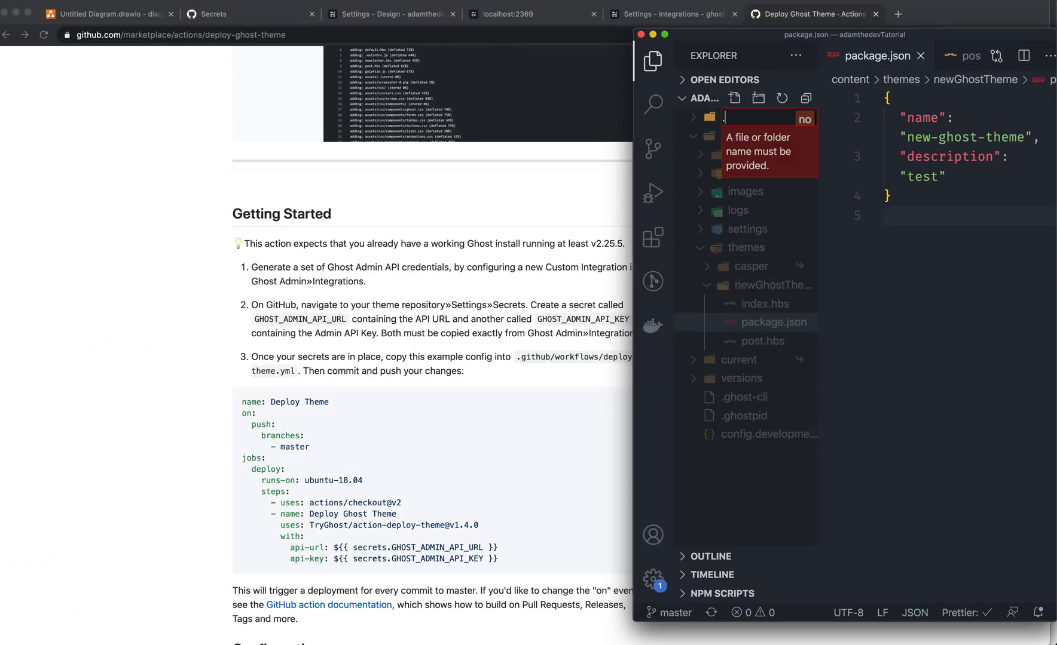
text(.github)
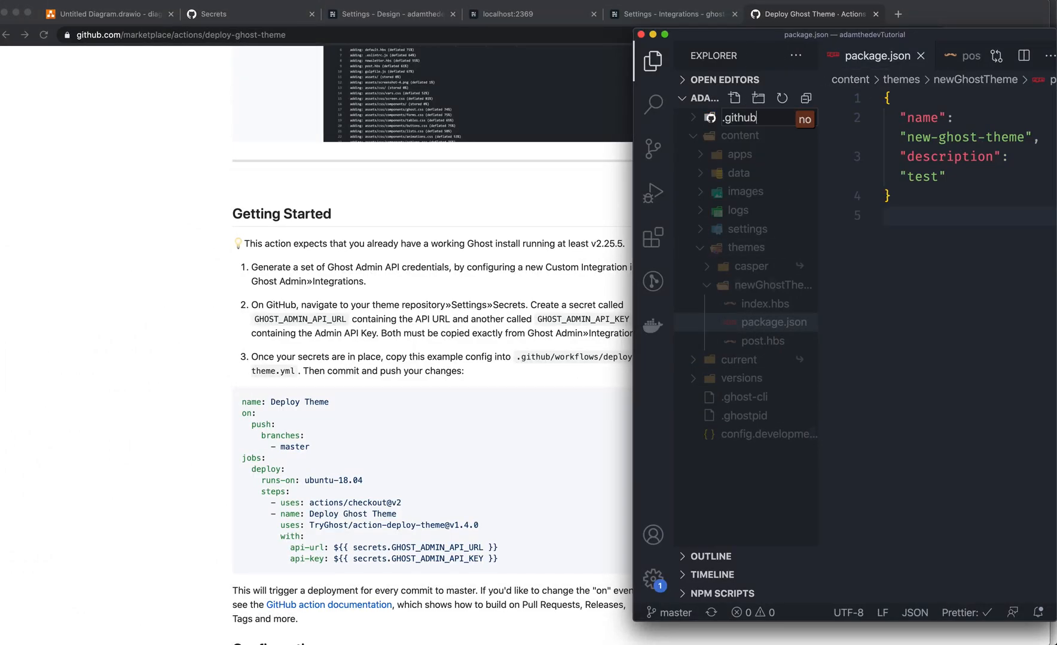
right_click(739, 119)
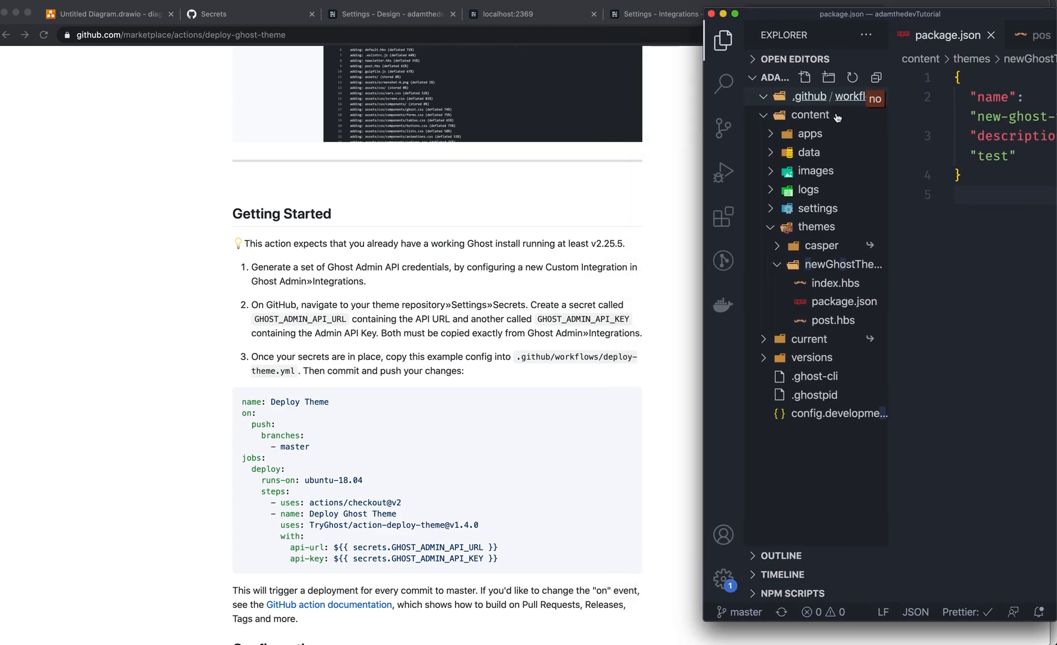
right_click(829, 97)
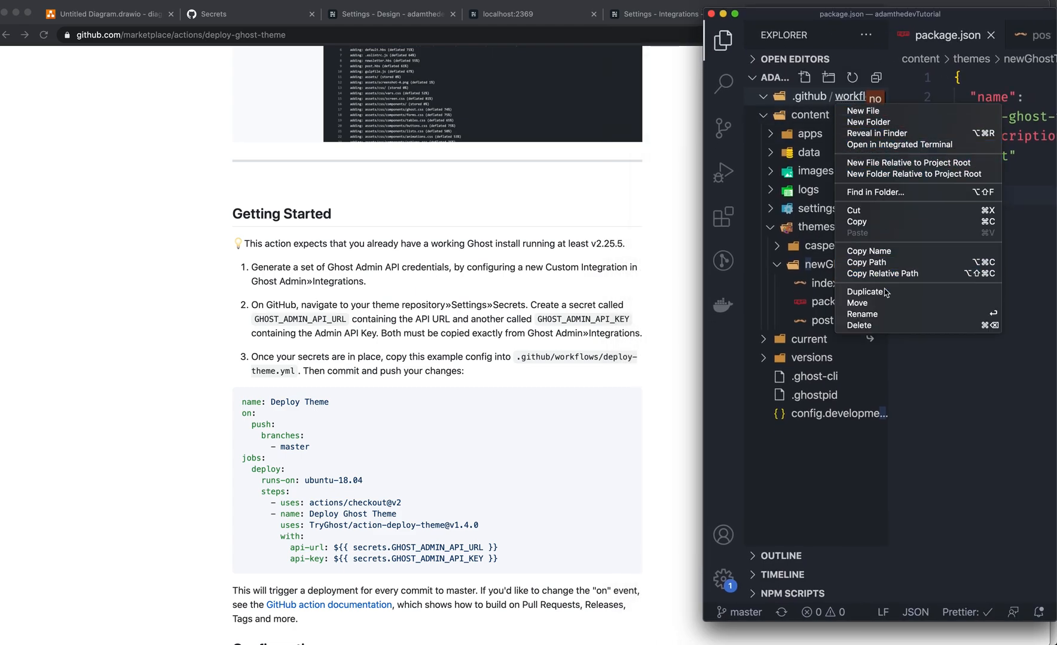
- Create deploy-theme.yml in workflows and start it with 'name: Deploy Theme'
click(539, 384)
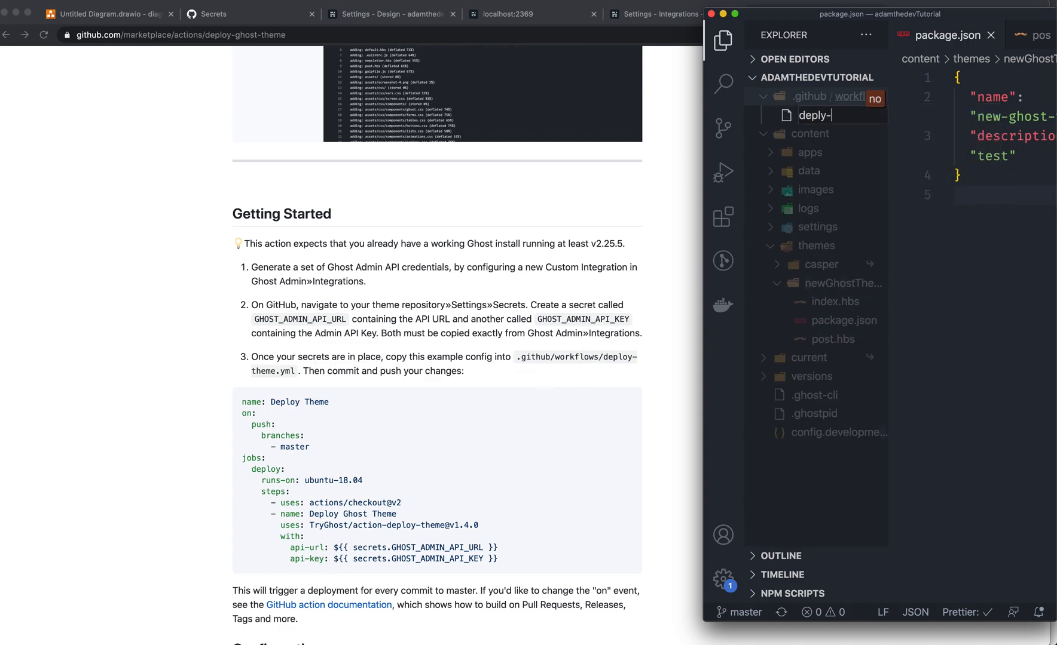
key(Backspace)
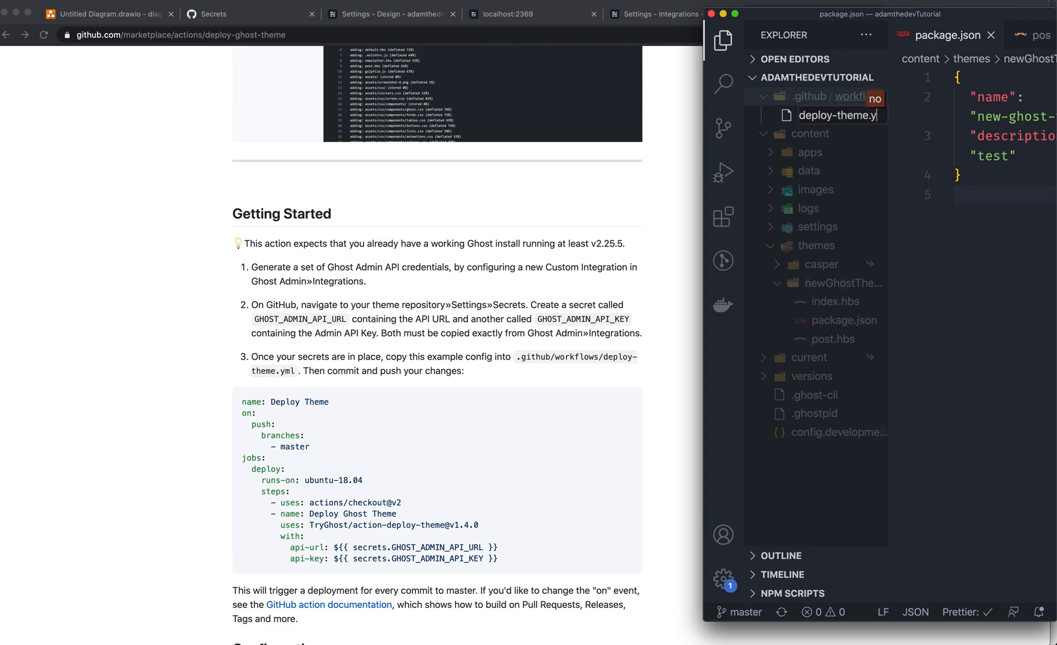
key(Enter)
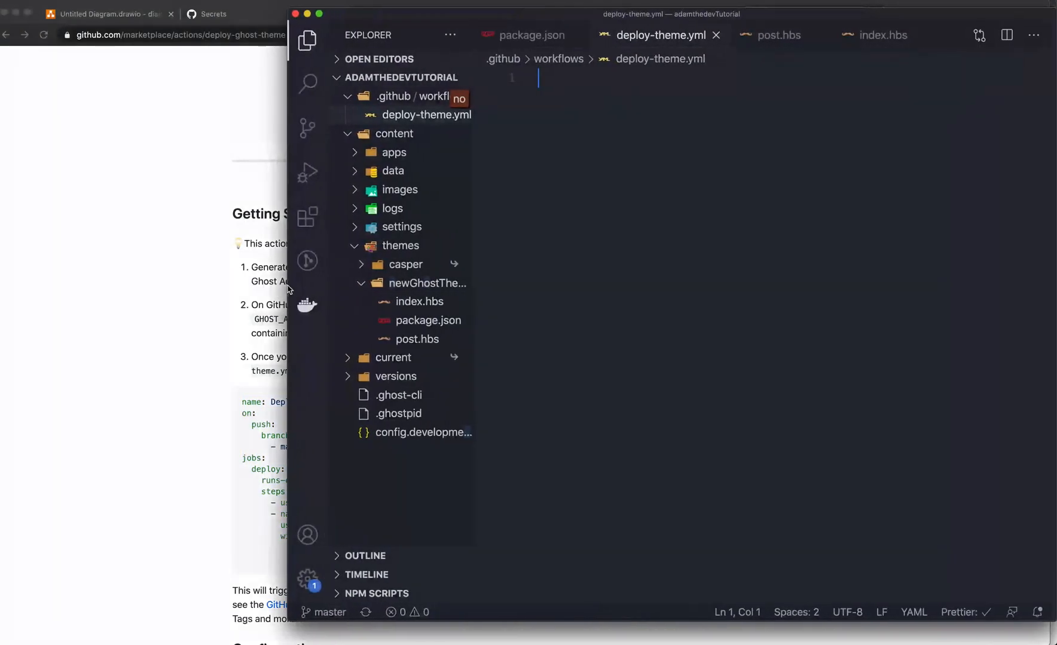
text(name: Deploy Theme)
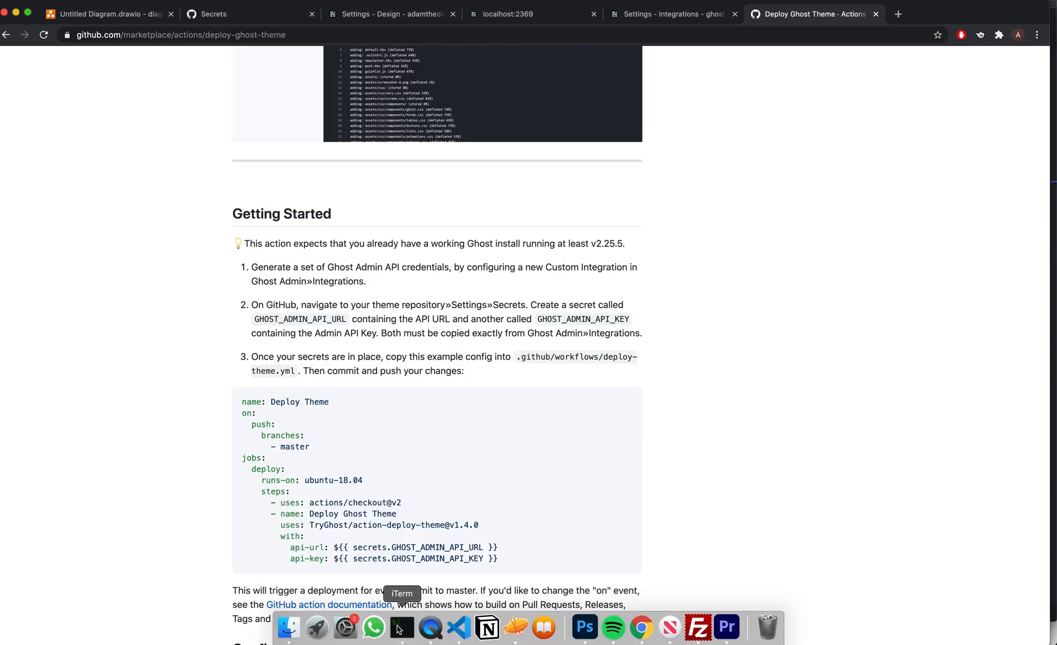
- In iTerm stage and commit the theme folder, which reports nothing to commit, then list its contents
click(400, 628)
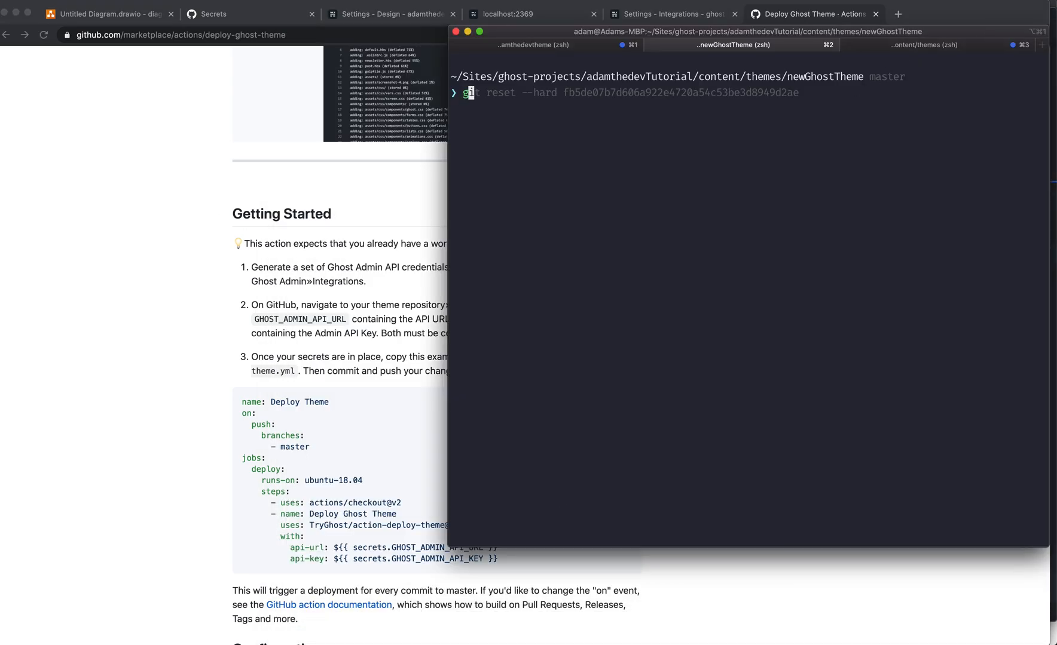
key(enter)
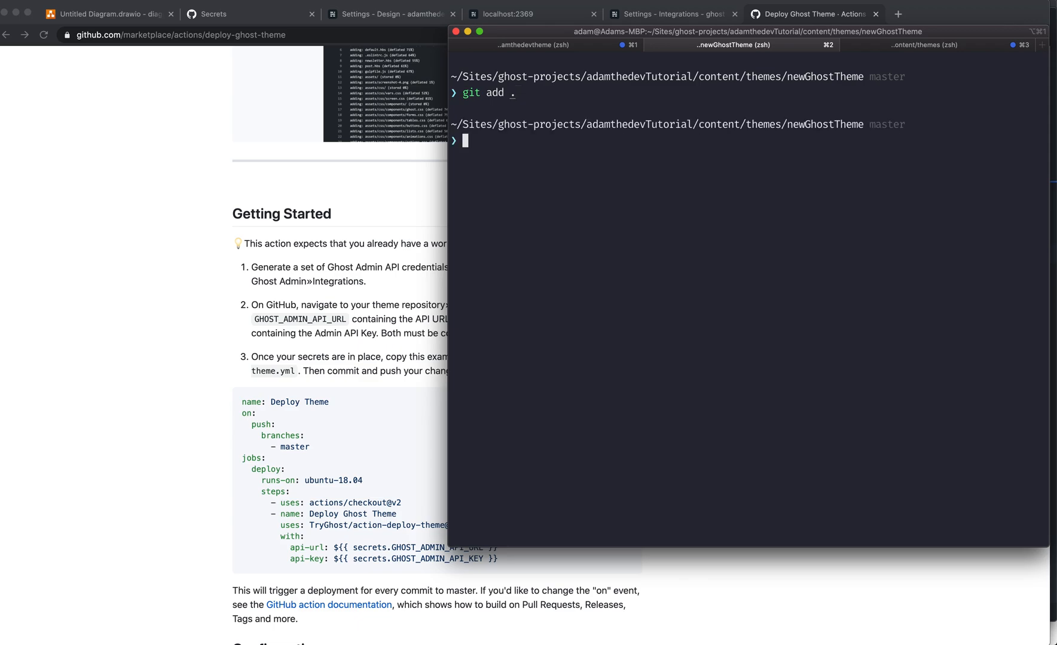
text(git commit -m "initial commit")
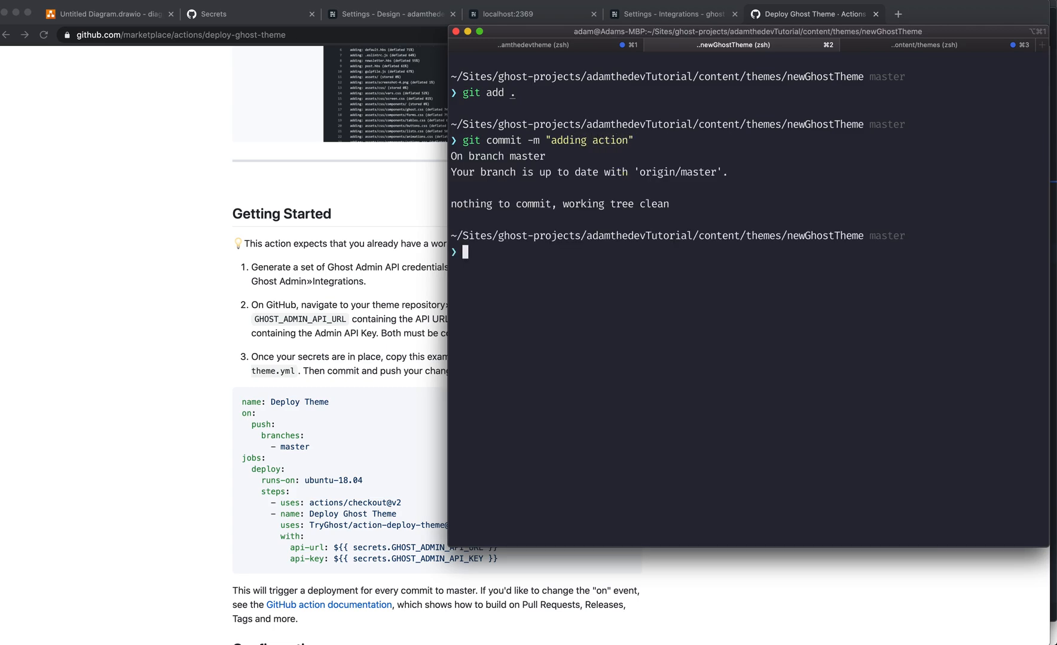
mouse_move(762, 304)
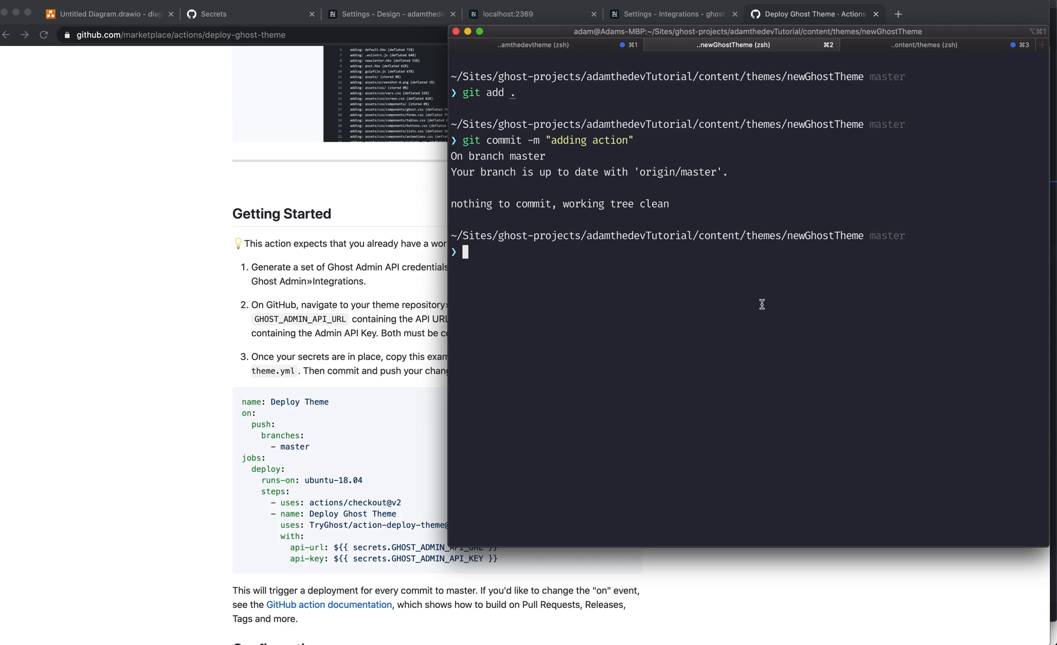
text(ls)
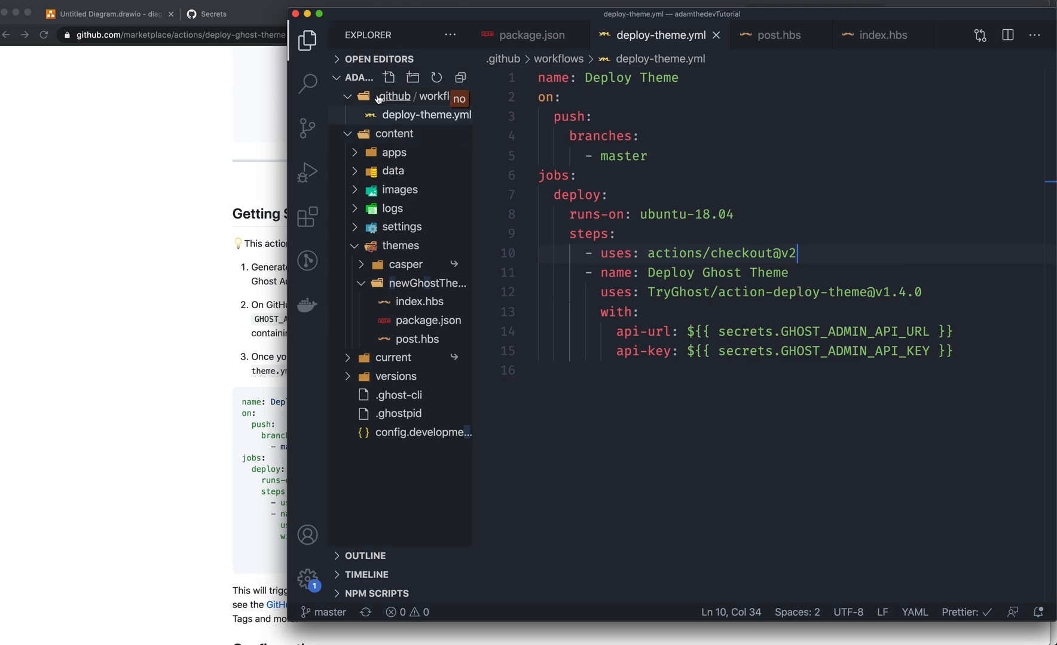
- Move .github into newGhostTheme, then git add, commit 'adding action' and push
drag(395, 96, 414, 283)
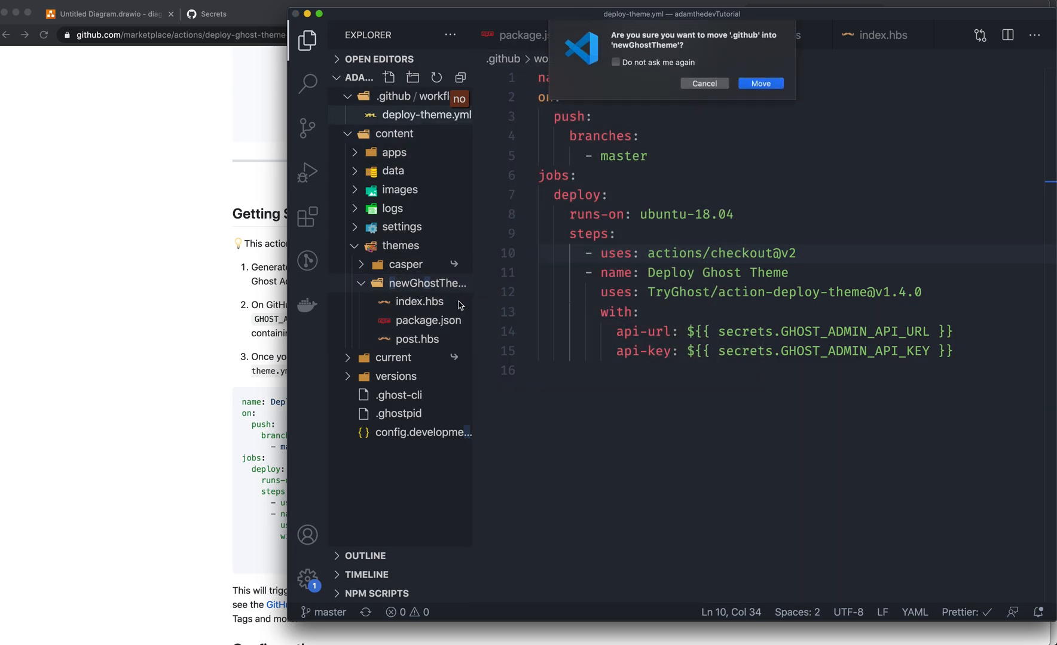
click(759, 83)
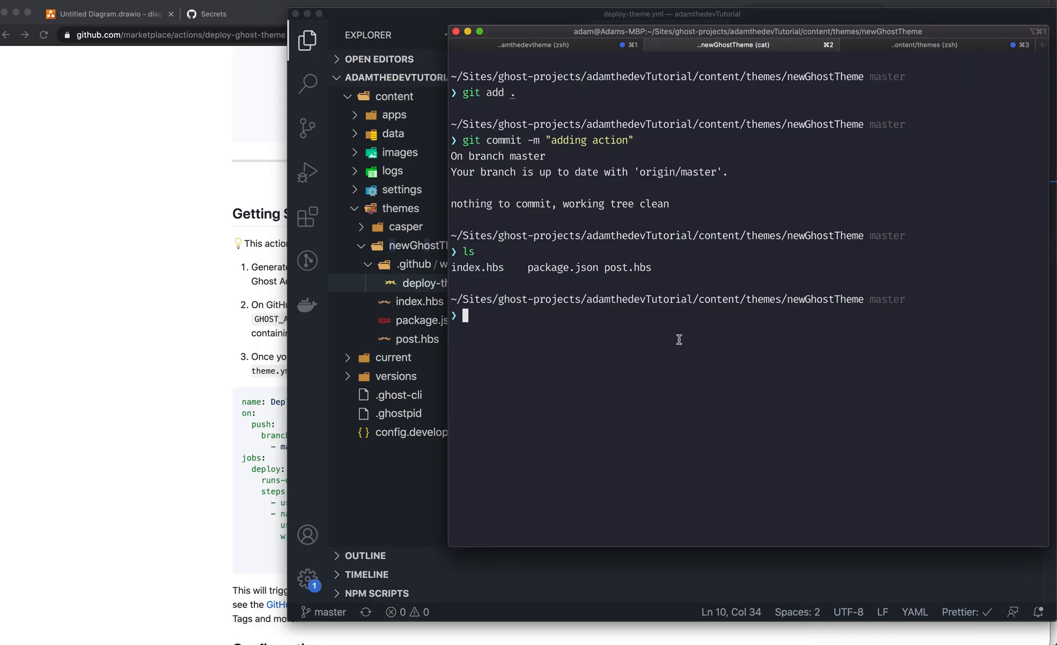
text(git add.)
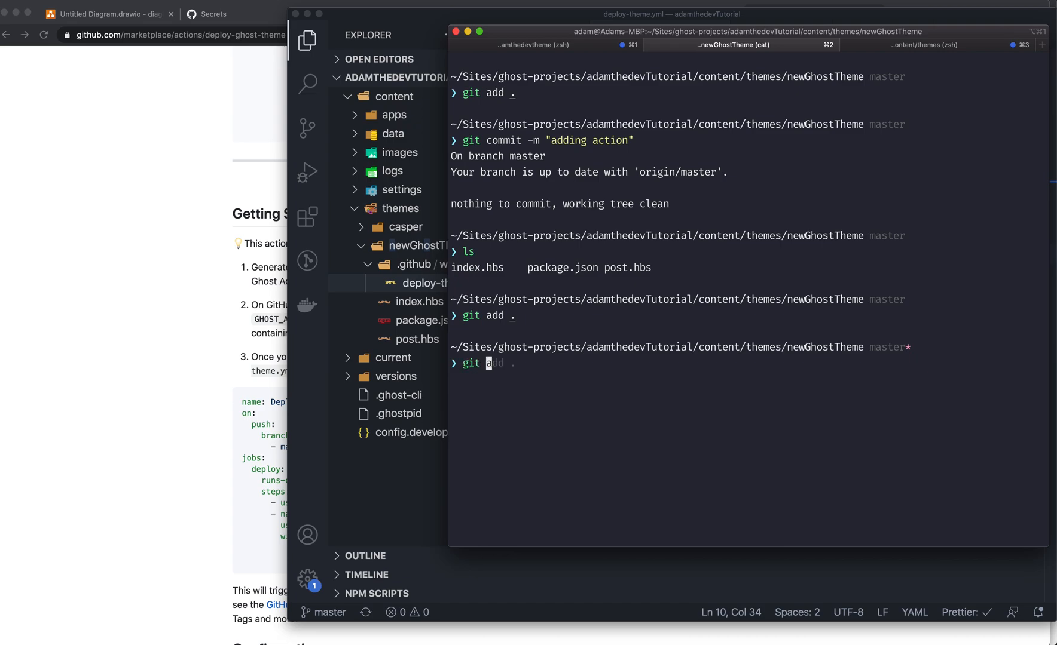
text(git commit -m "adding action")
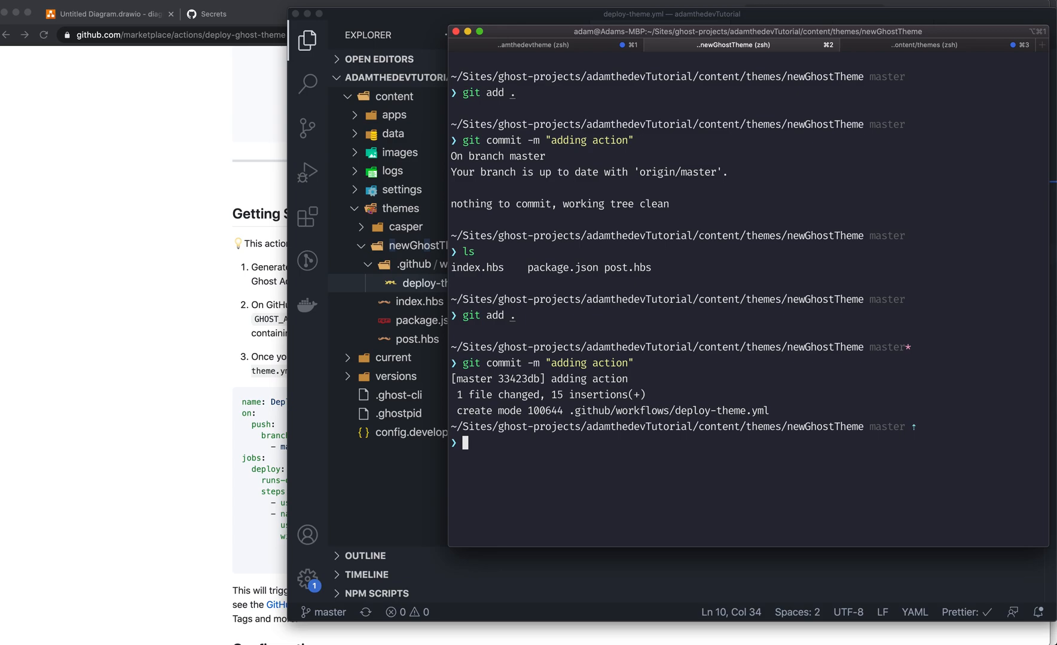
text(git push)
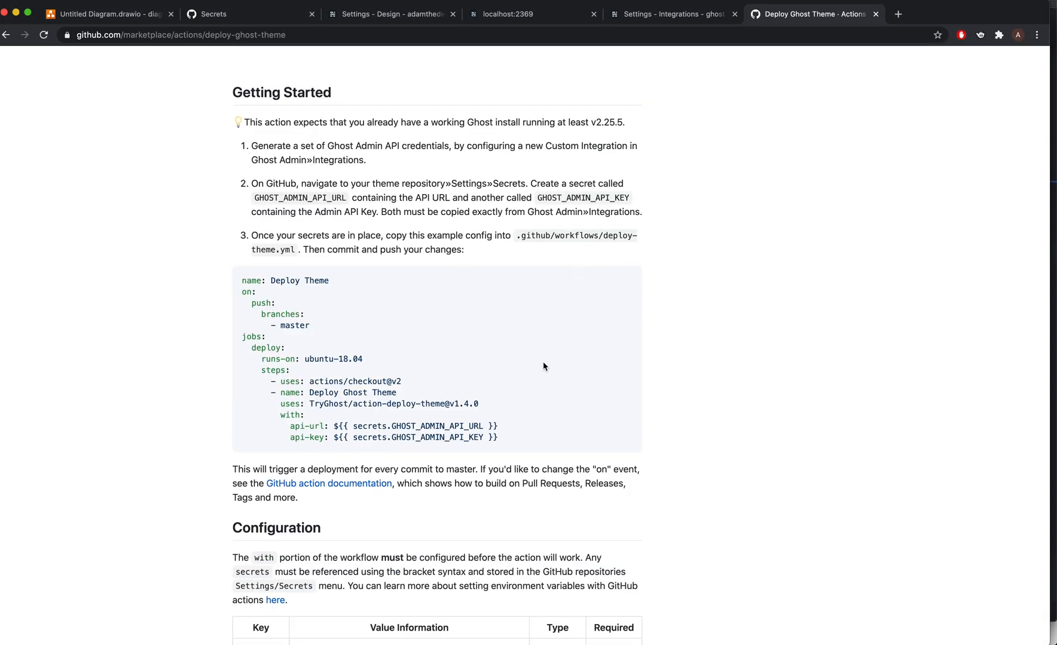
mouse_move(552, 139)
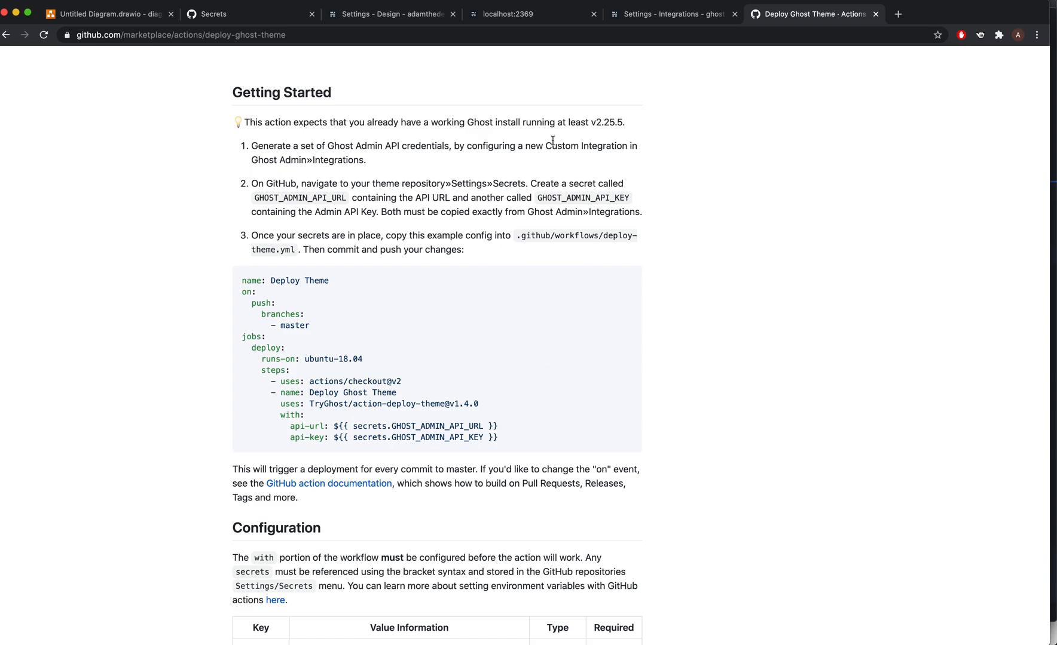
mouse_move(553, 161)
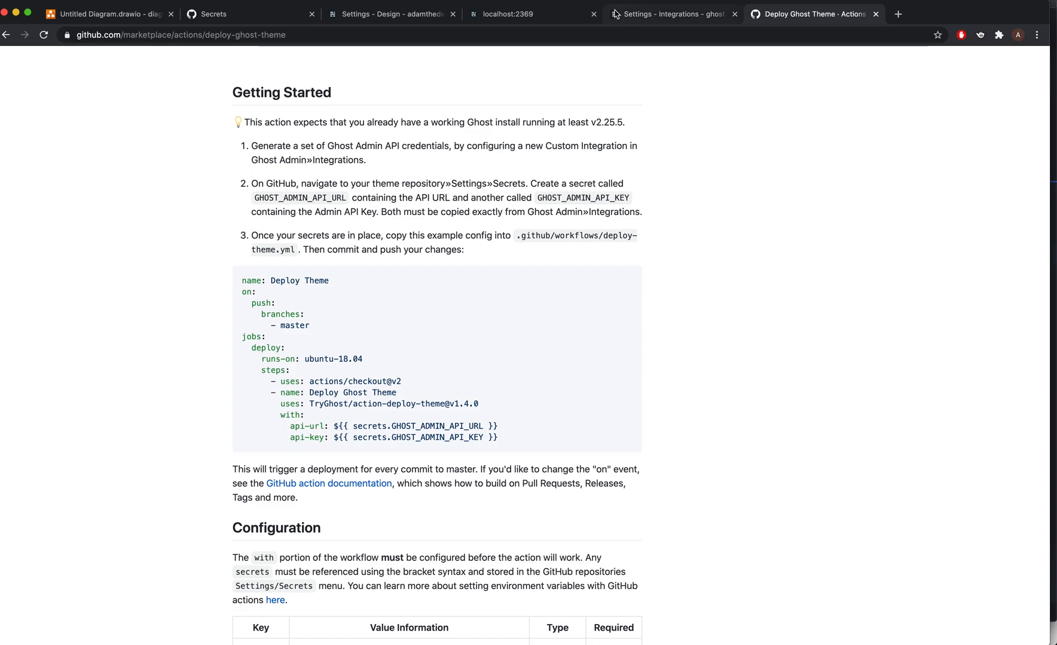
- Check the repository's Actions list shows the 'adding action' run succeeded, then view the local site
click(389, 14)
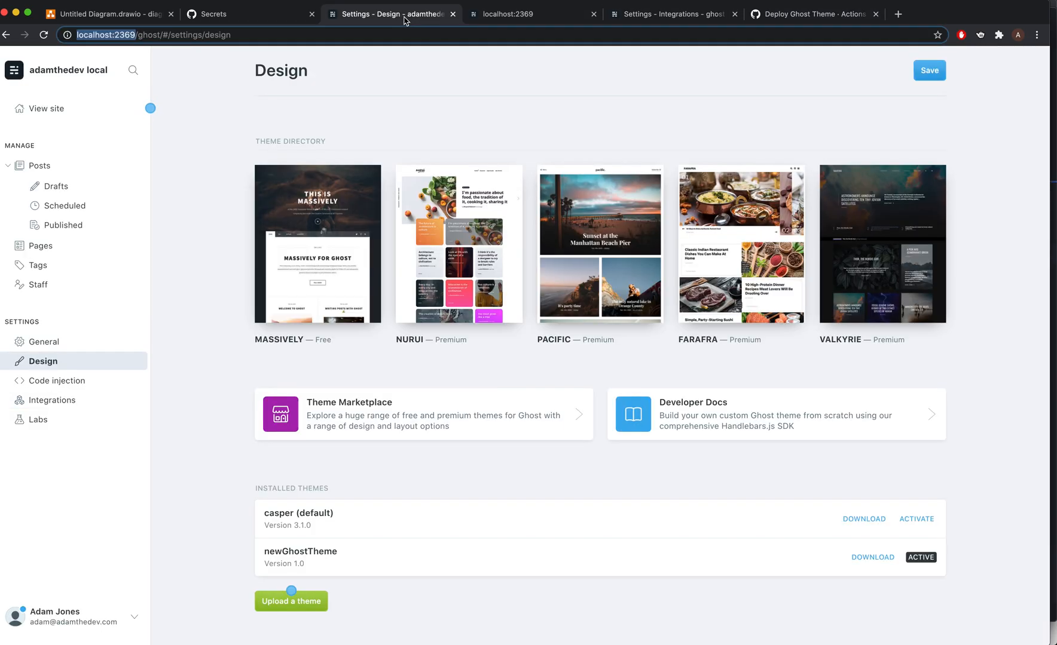
click(217, 13)
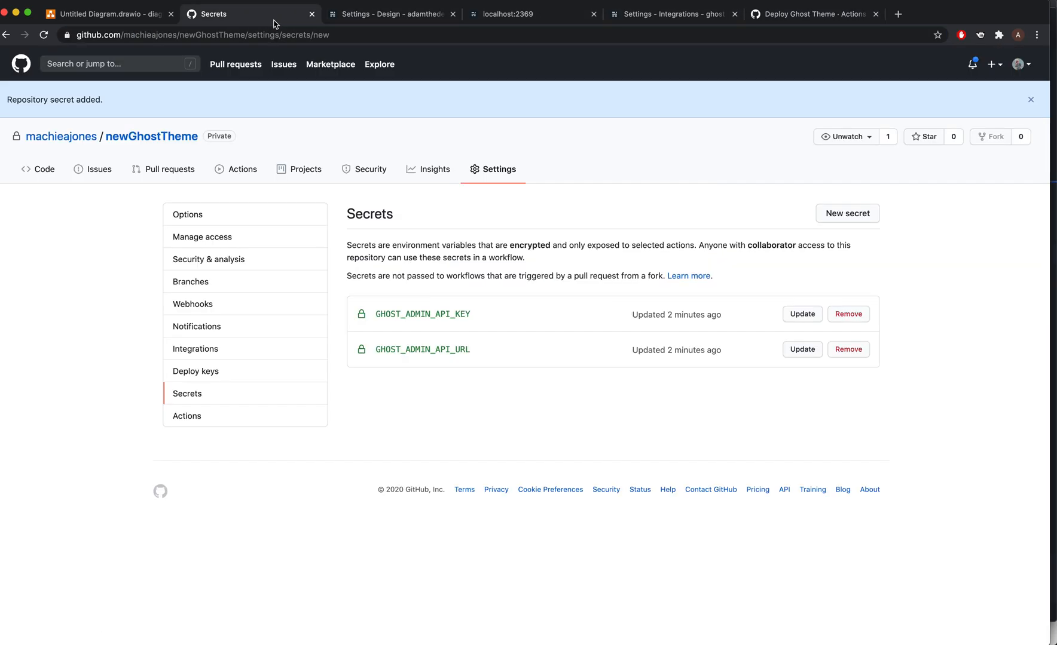
click(243, 169)
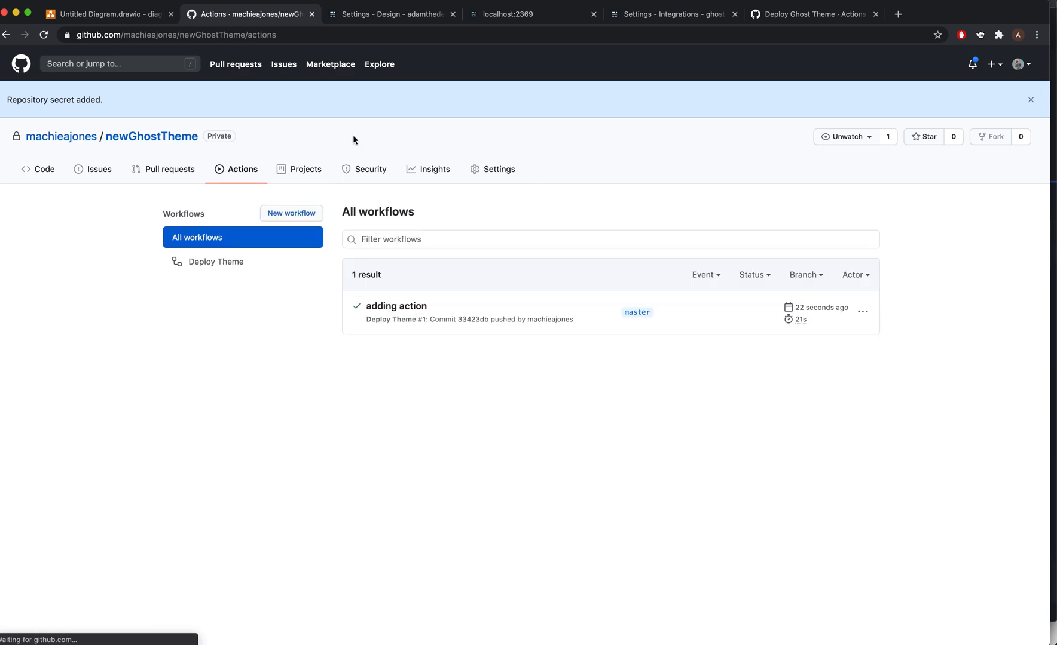
mouse_move(400, 377)
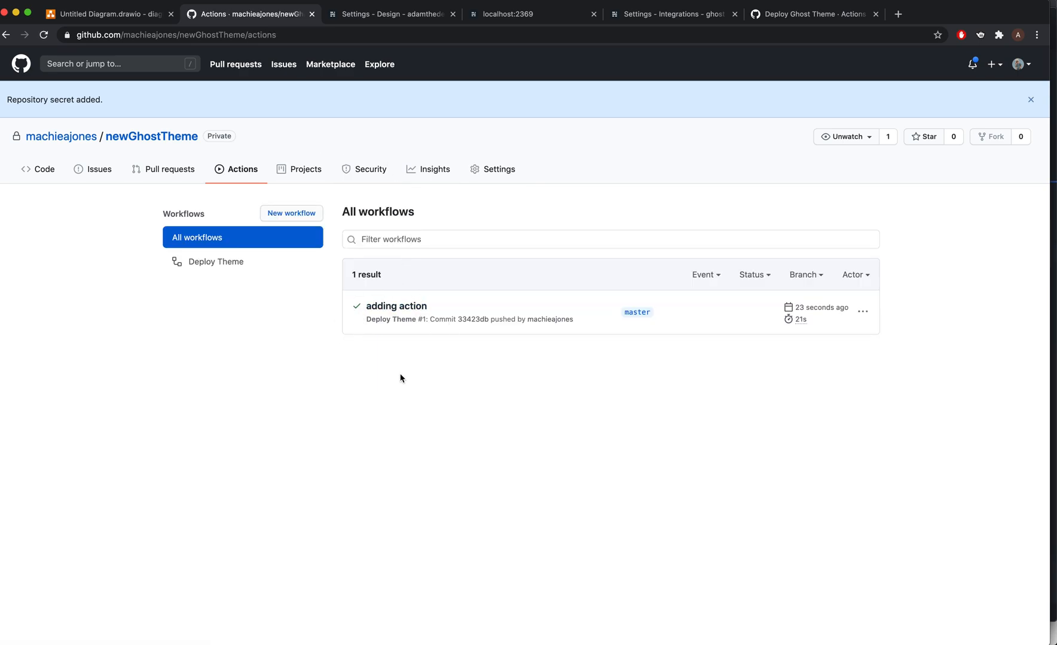
mouse_move(348, 308)
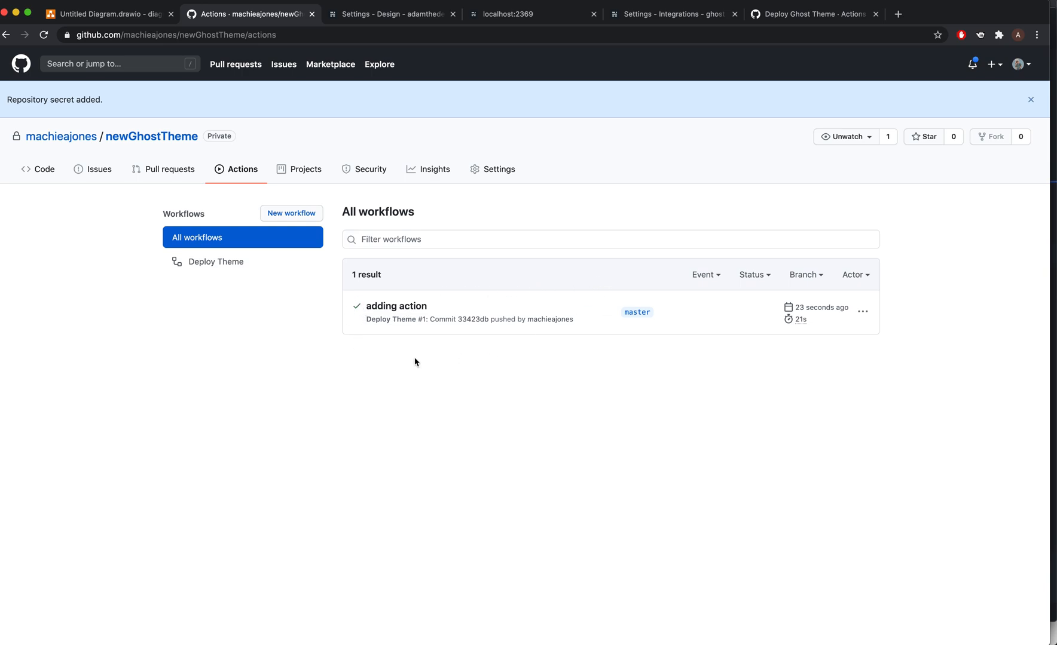
mouse_move(551, 49)
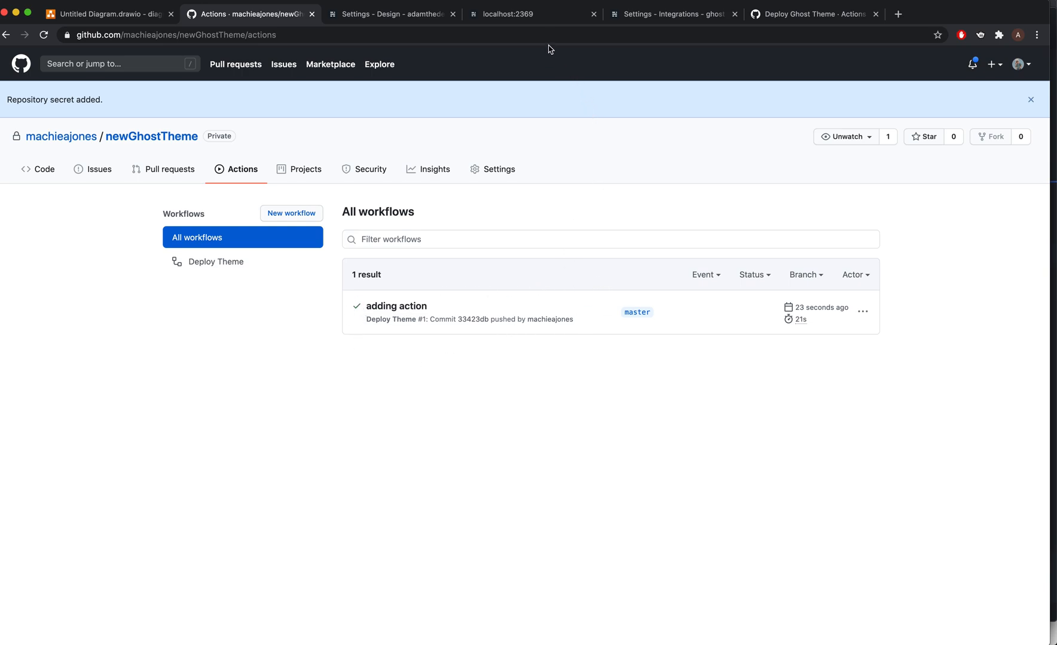
click(532, 13)
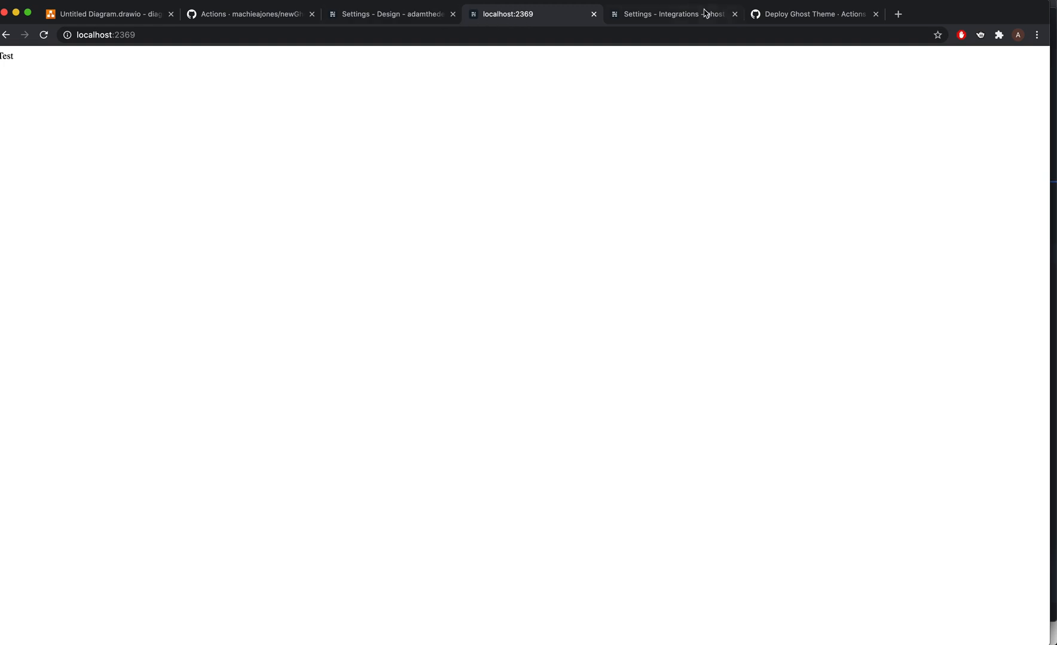
- Activate new-ghost-theme in the live server's Ghost Admin Design settings
click(673, 13)
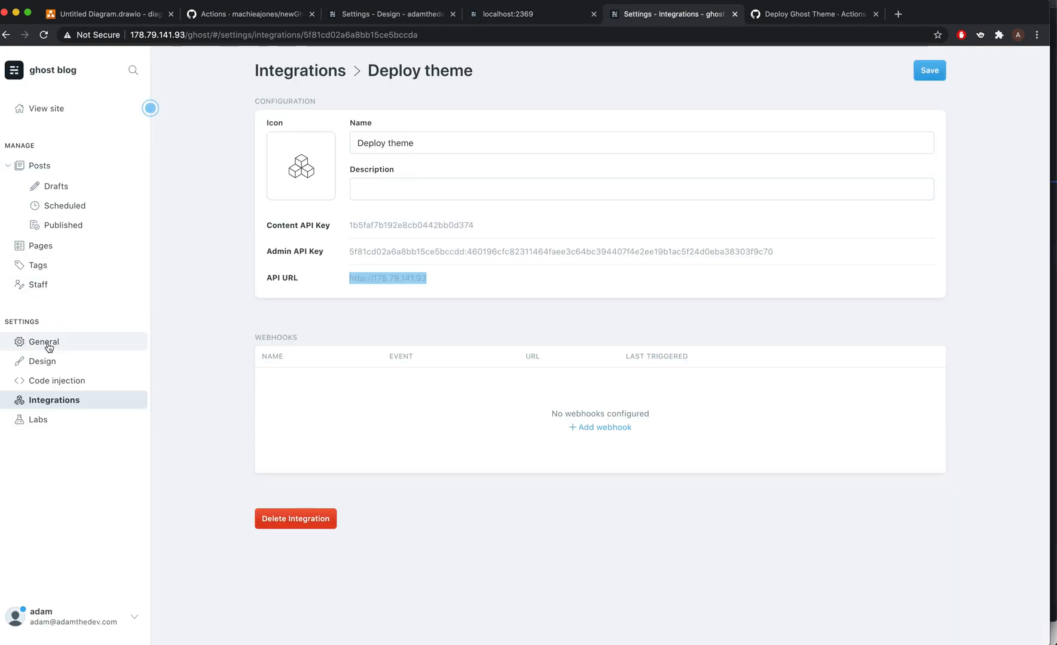
click(46, 342)
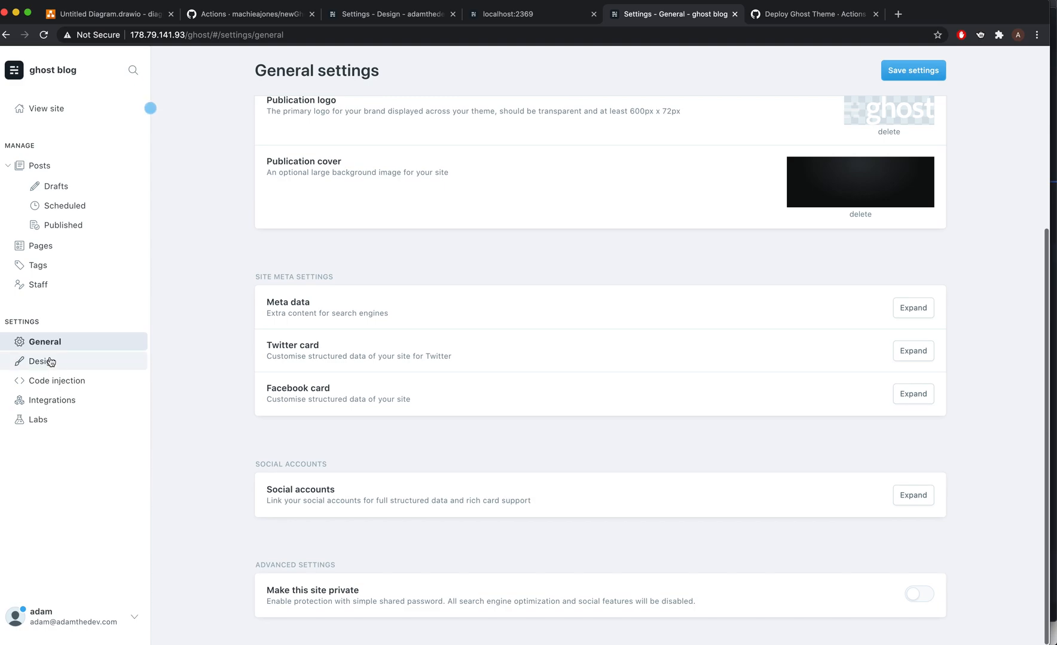
click(42, 361)
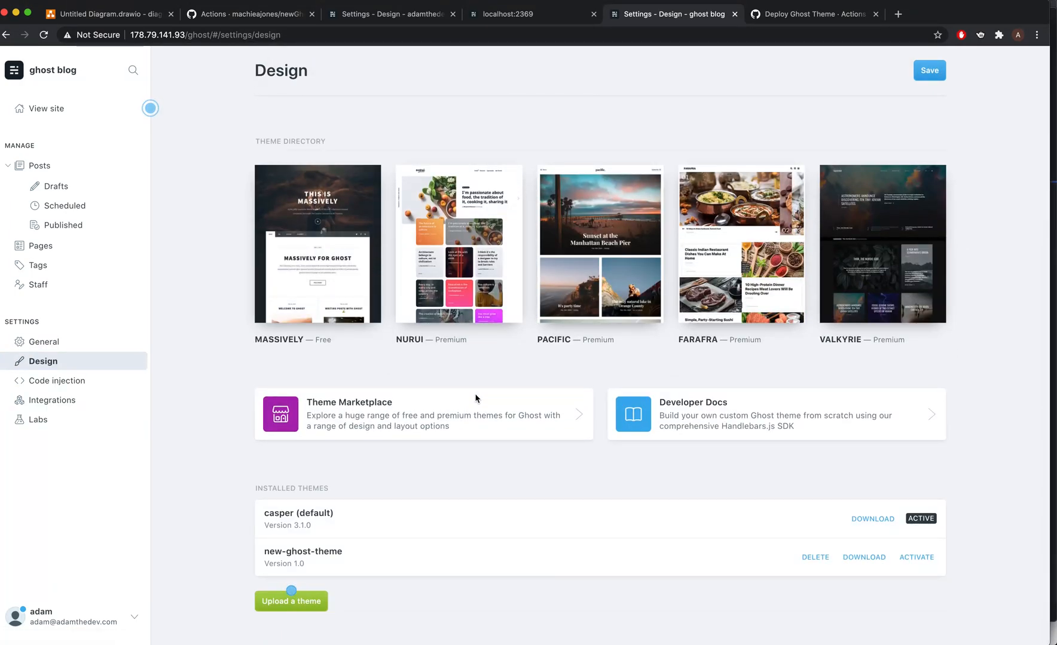
mouse_move(395, 546)
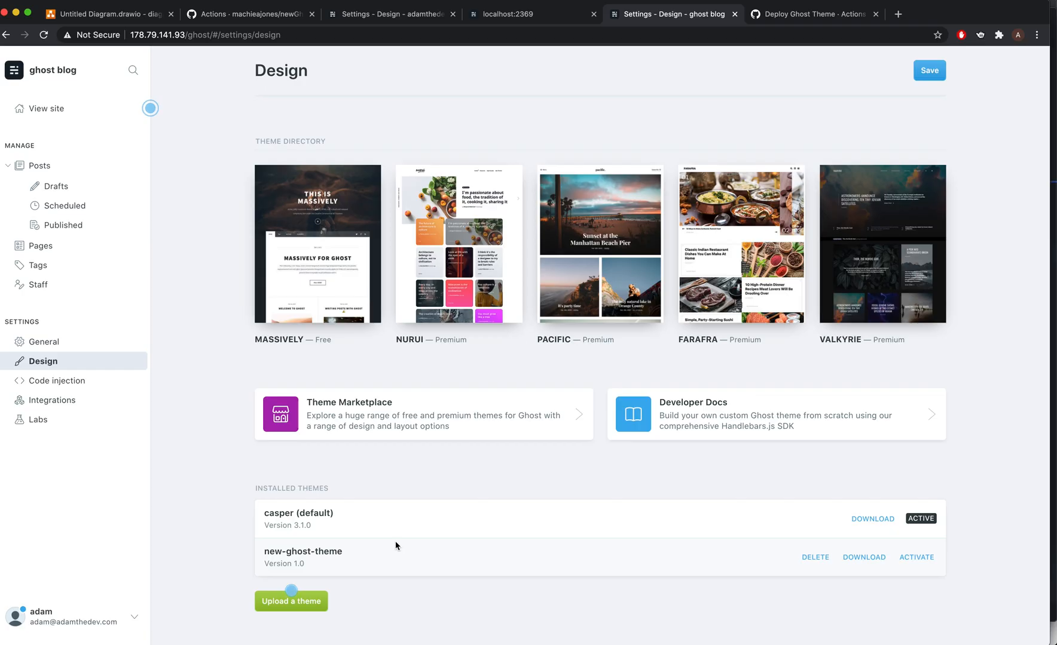
click(917, 557)
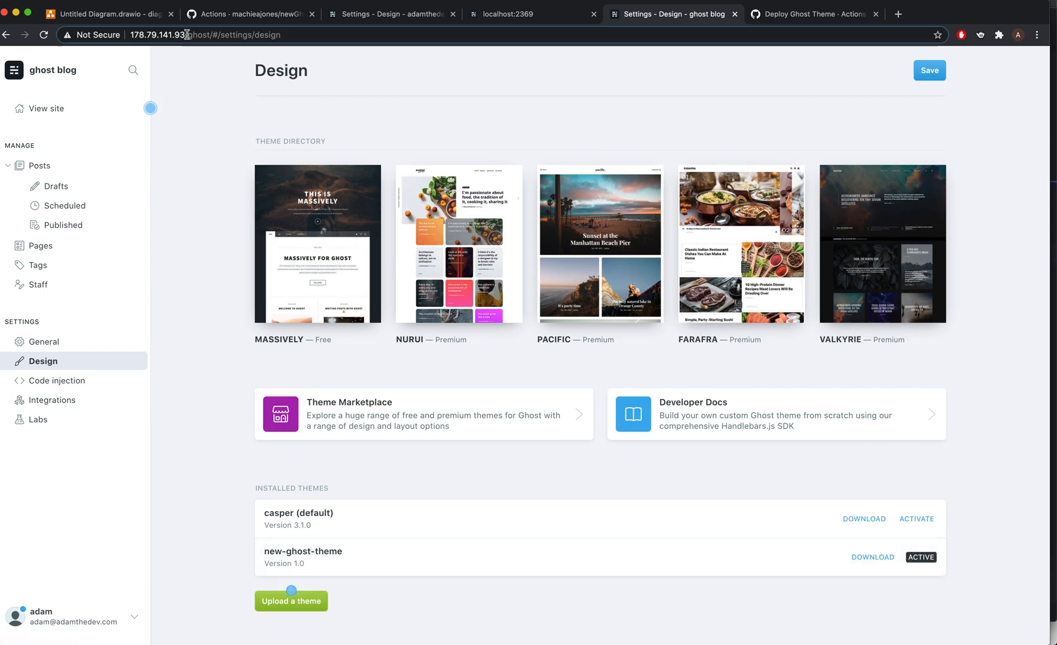
- Copy the server's IP address and open the live site, which still shows Test
click(813, 13)
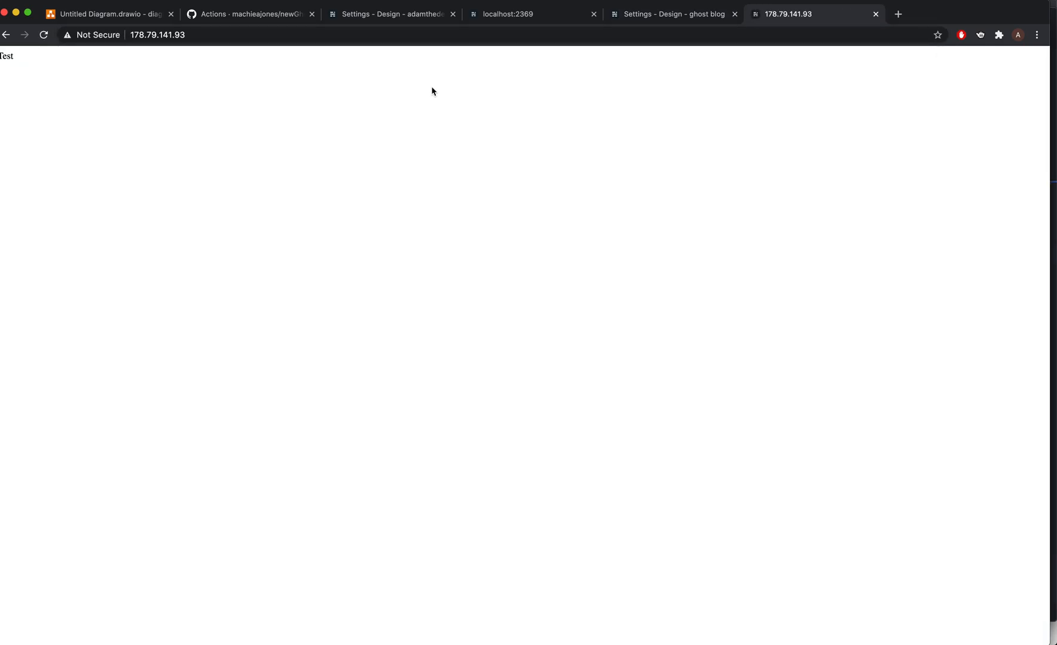
right_click(402, 629)
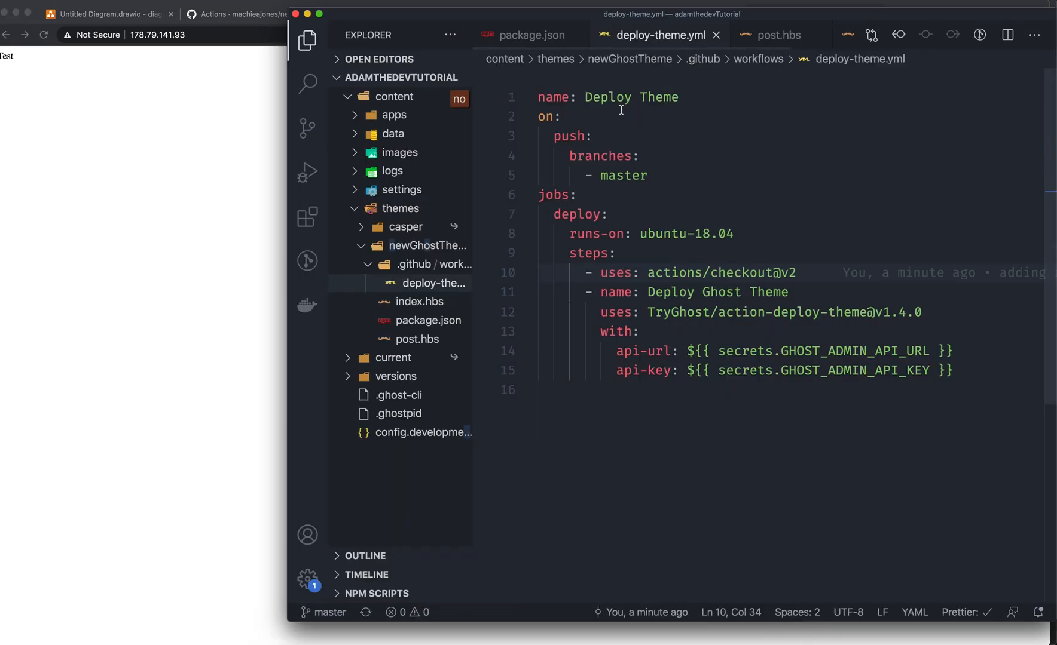
- Change index.hbs to read 'this is now live'
click(419, 301)
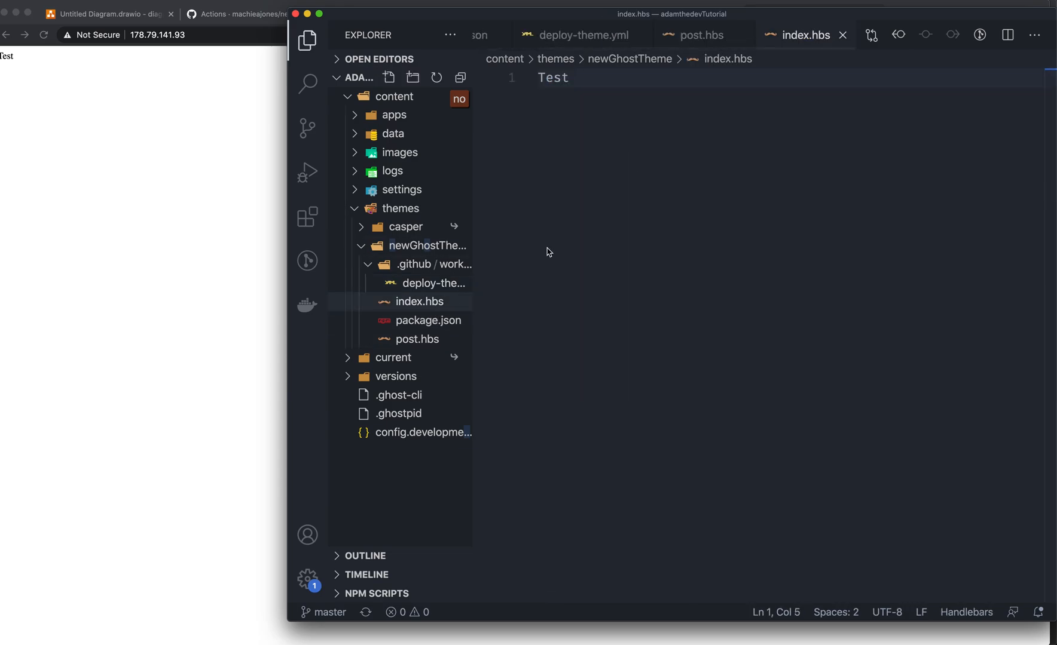
text(this is now live)
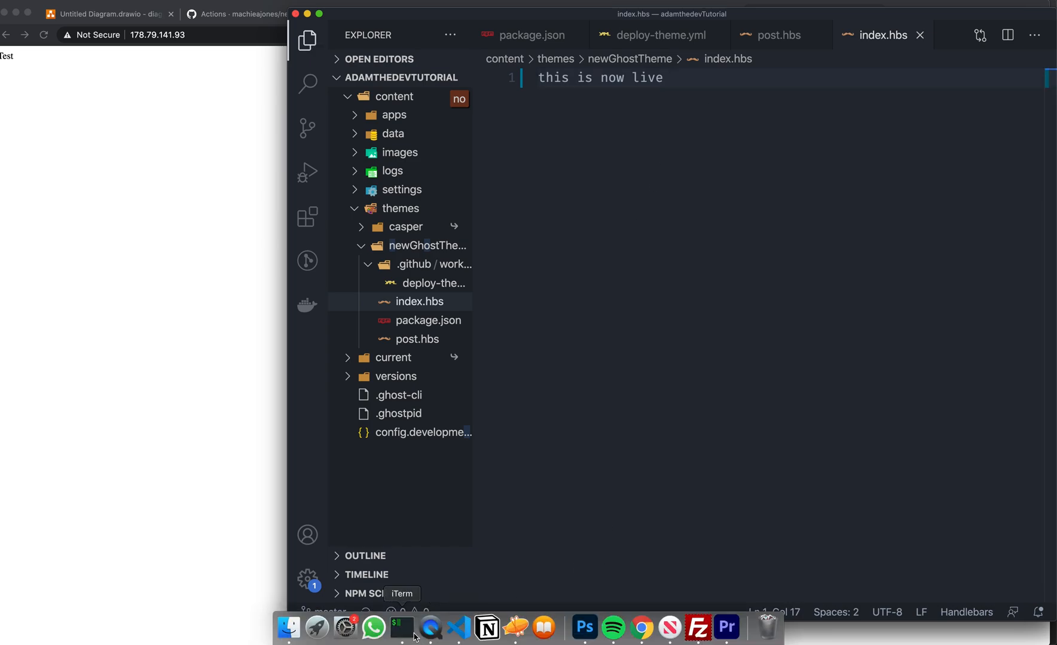
click(400, 628)
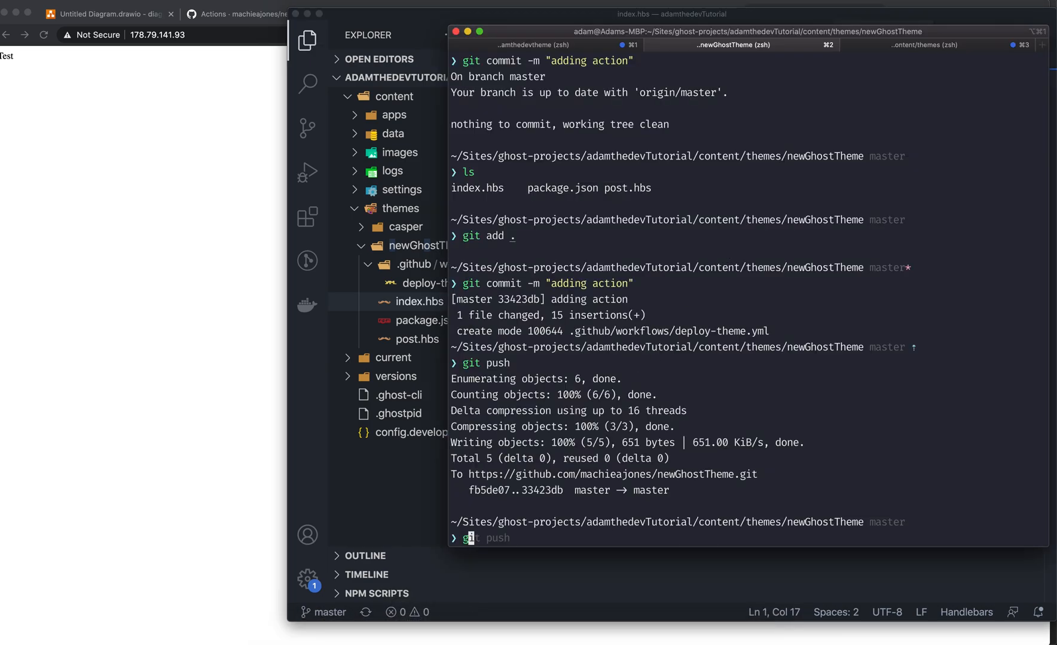
- Stage and commit the change as 'testing again' and push it, queuing a new workflow run
text(git add .)
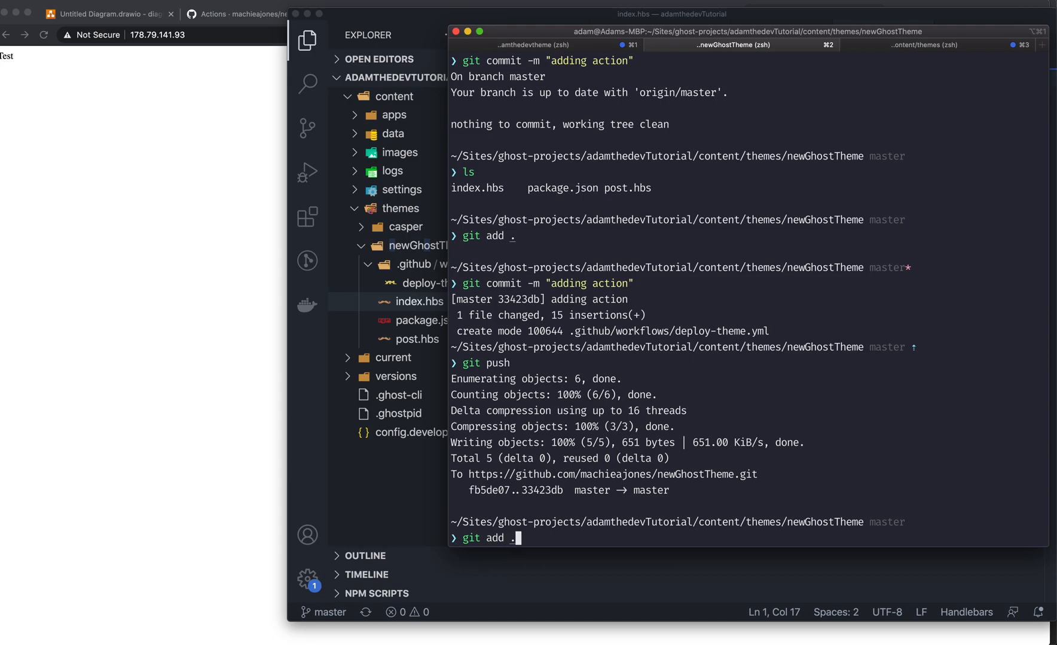
text(git commit -m "adding action")
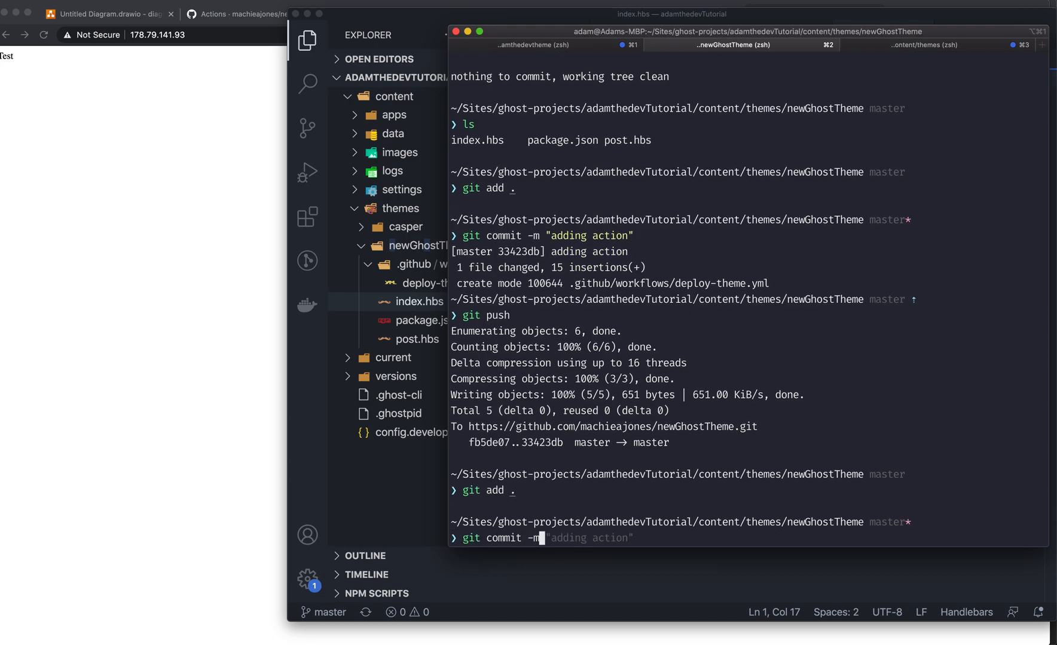
text(testing again)
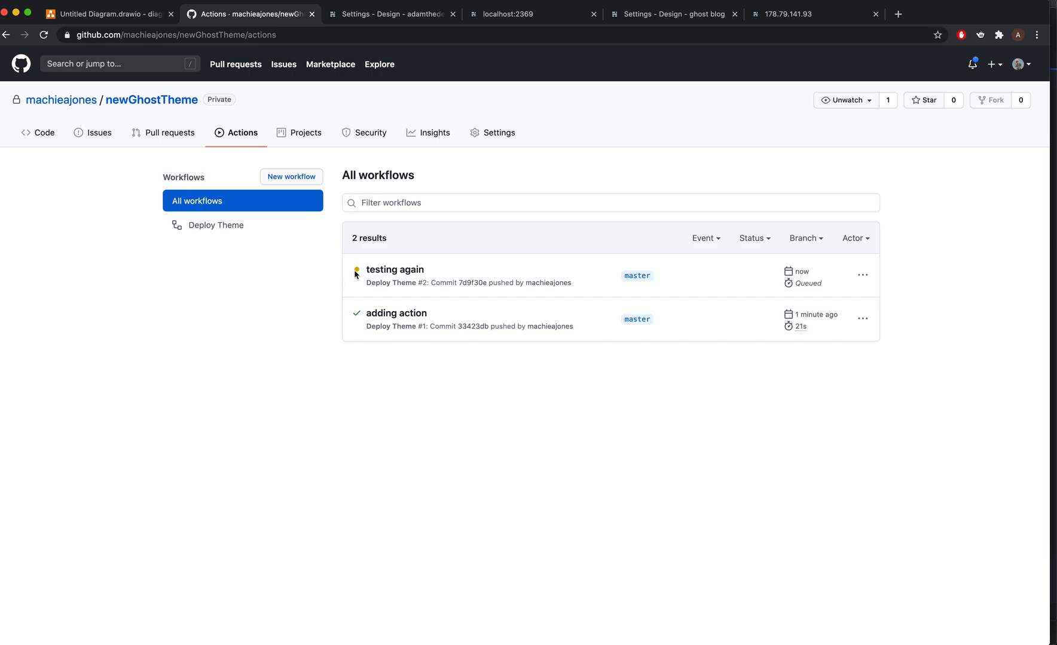
mouse_move(378, 256)
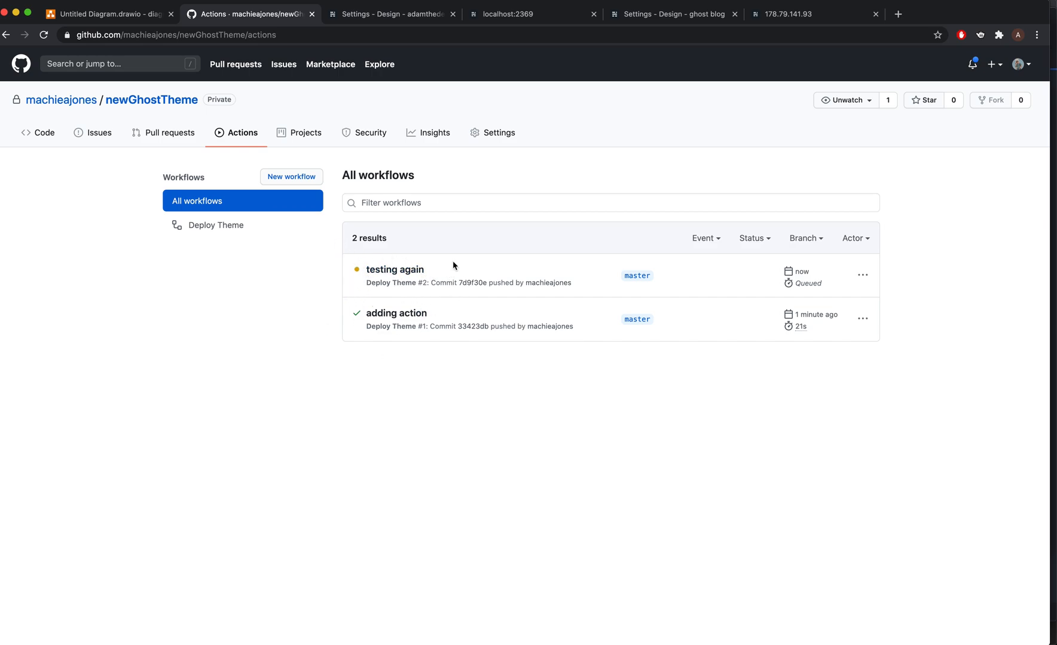
mouse_move(737, 282)
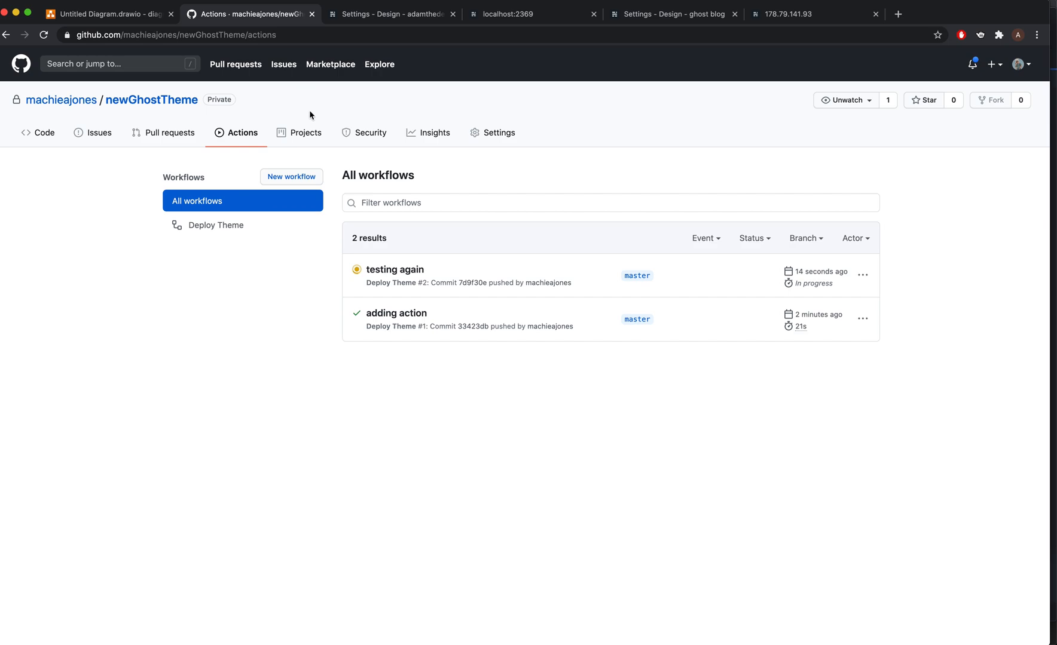
mouse_move(263, 327)
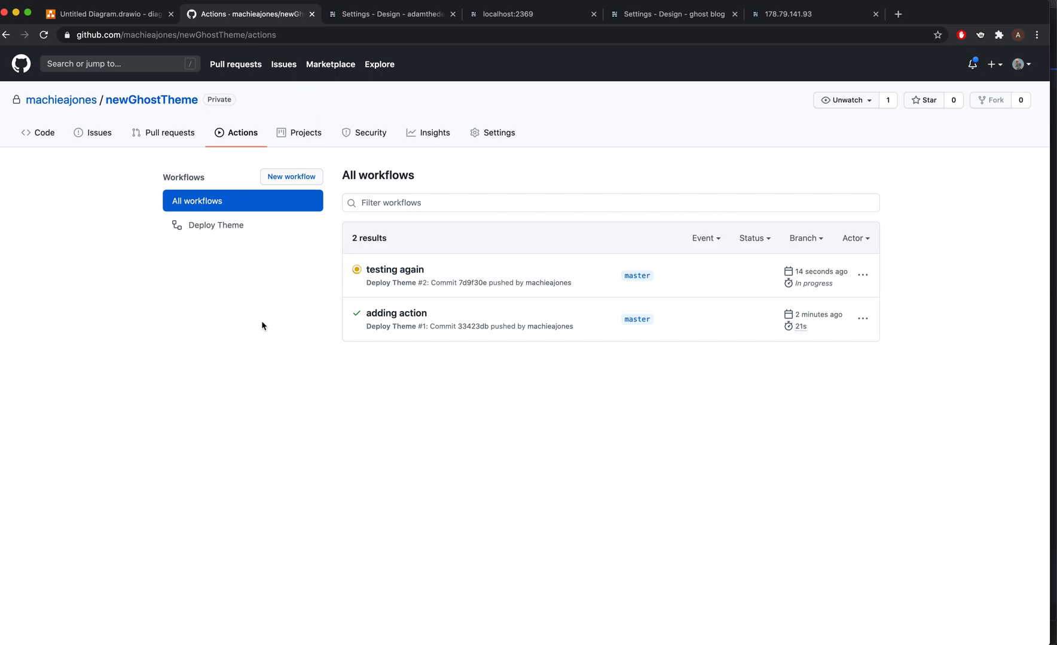
mouse_move(577, 9)
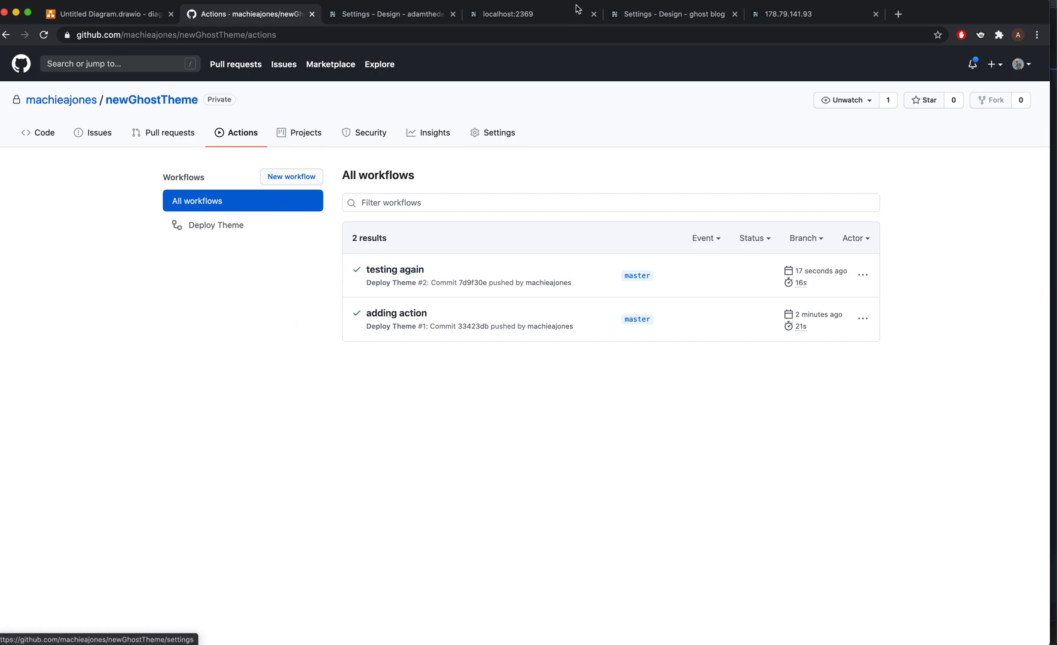
- Reload the live site at 178.79.141.93 so it reads 'this is now live'
click(791, 14)
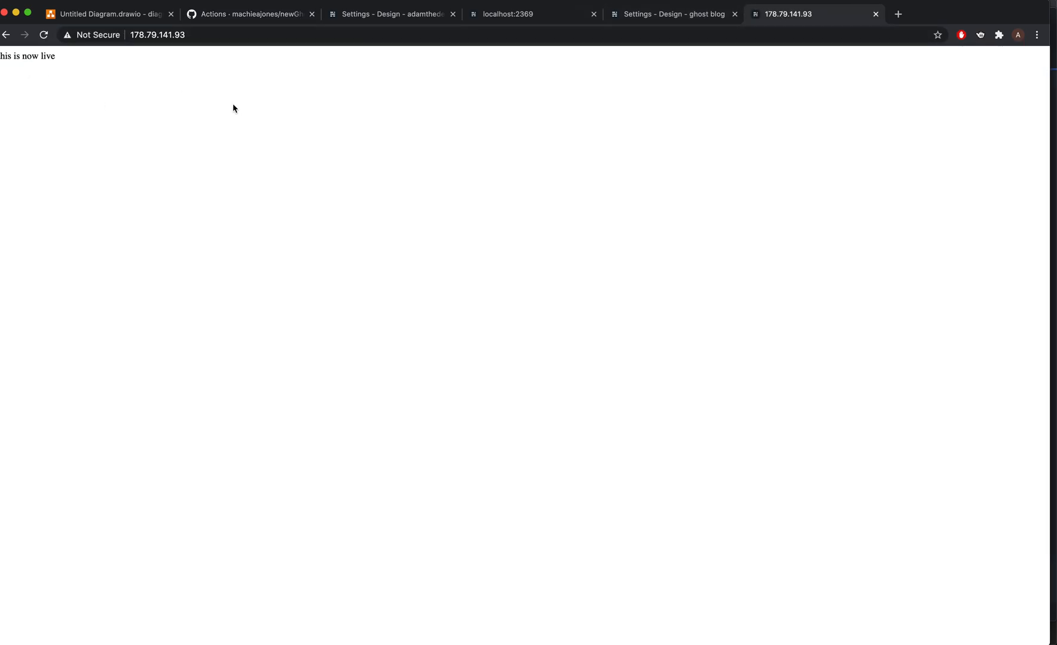
mouse_move(190, 144)
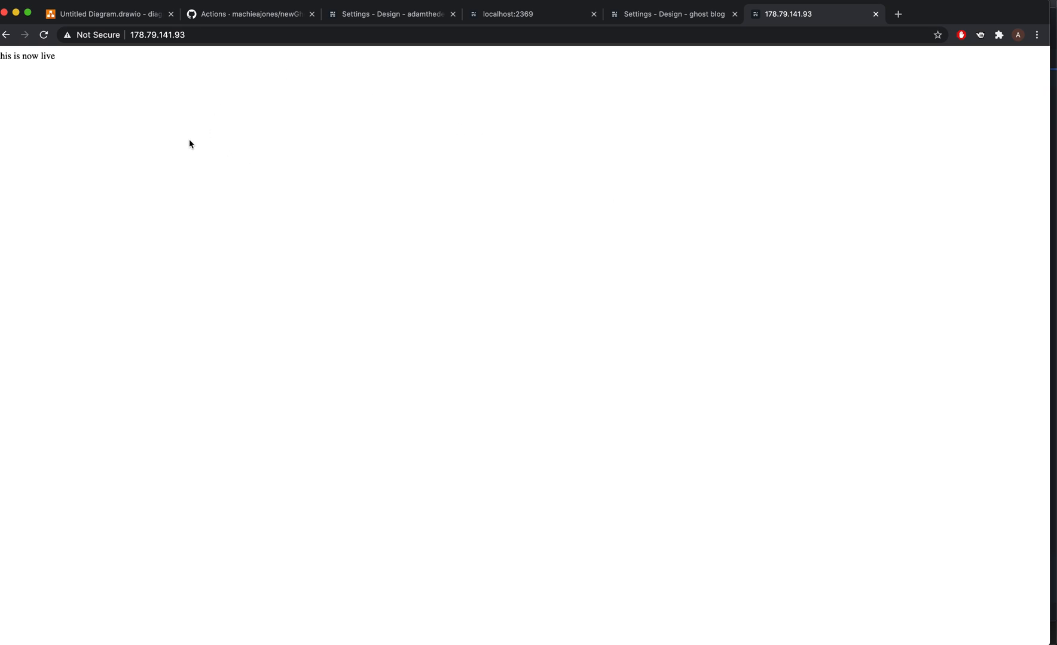